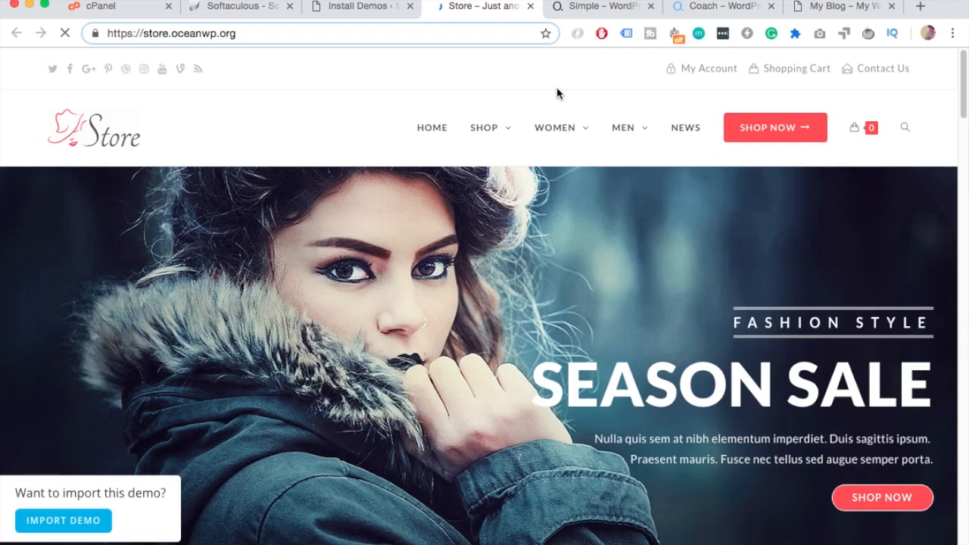
Scroll through the OceanWP Store, Coach and Blogger demo pages
scroll("down", 3)
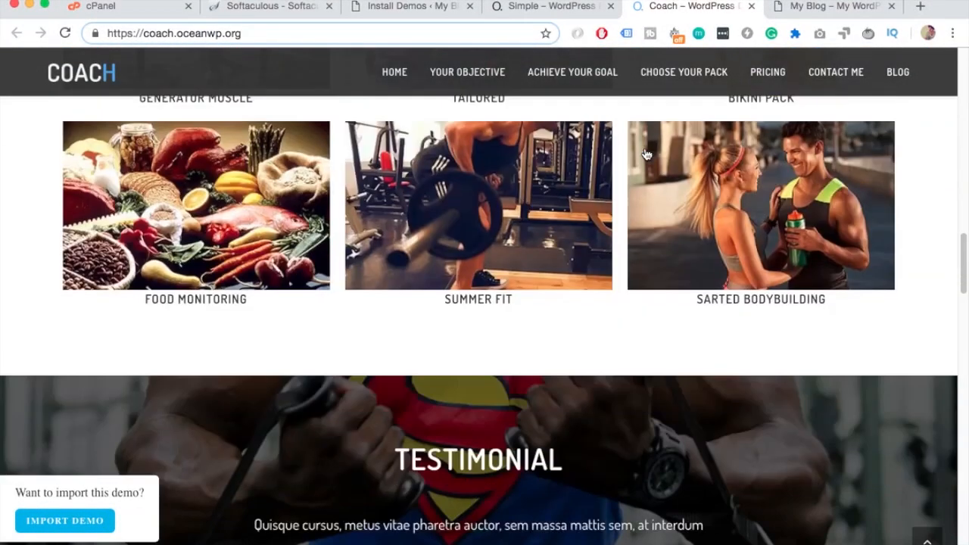
scroll("down", 3)
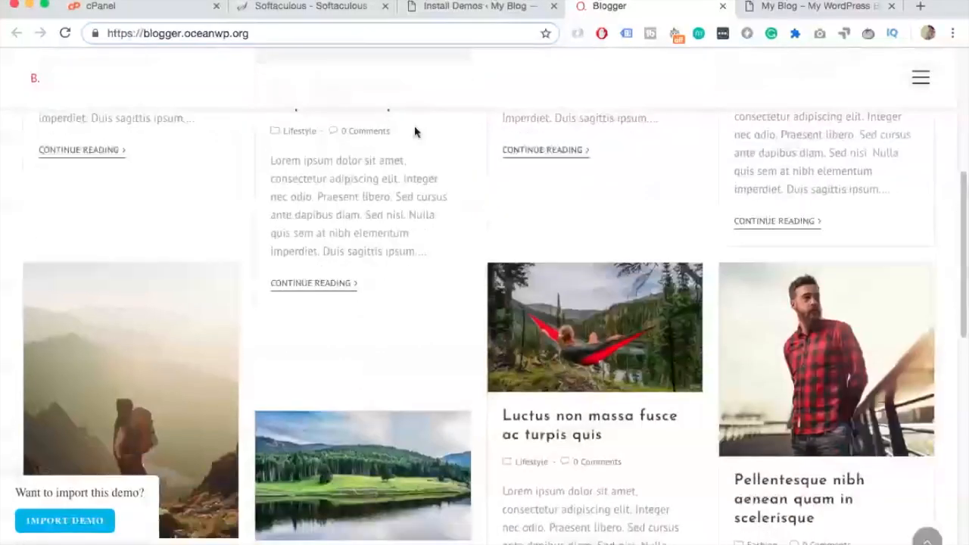
scroll("down", 3)
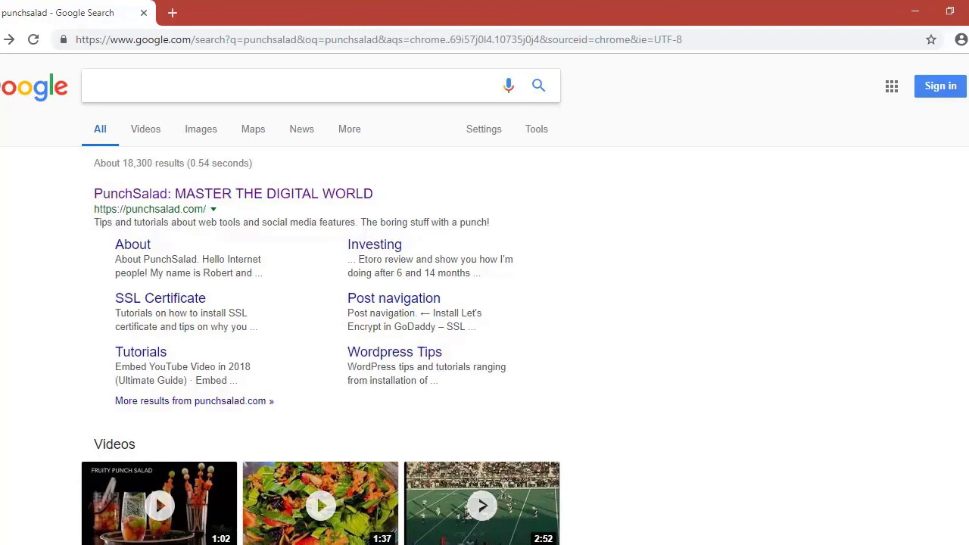
type("www.")
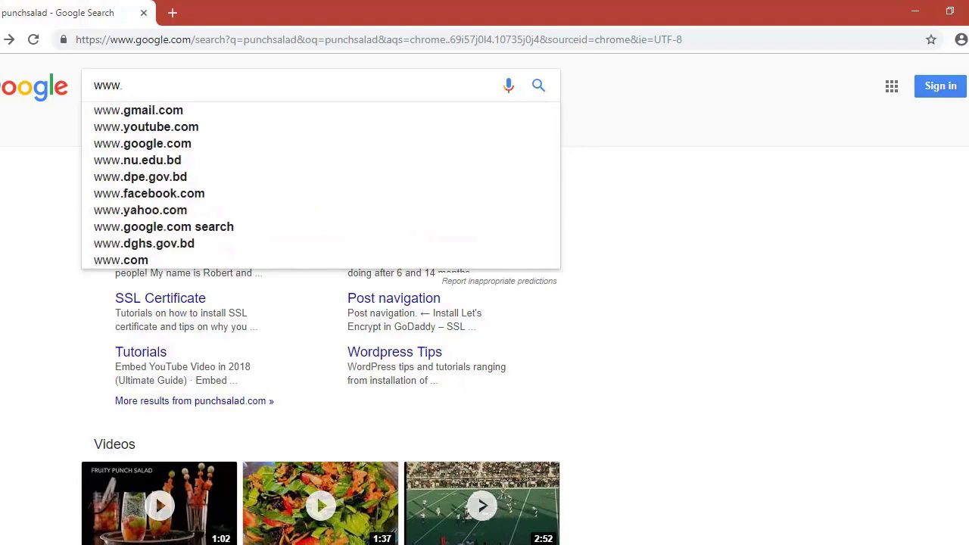
type("freenom.com")
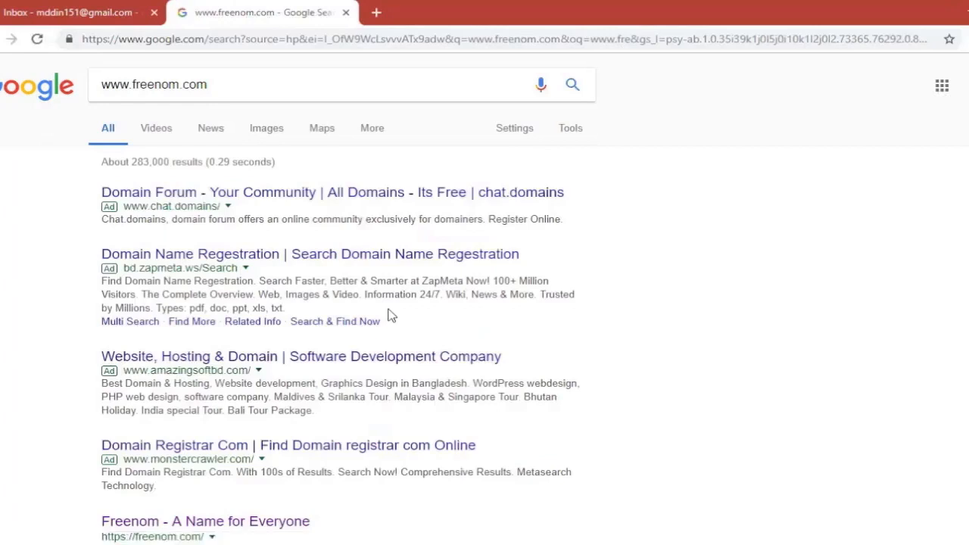
scroll("down", 3)
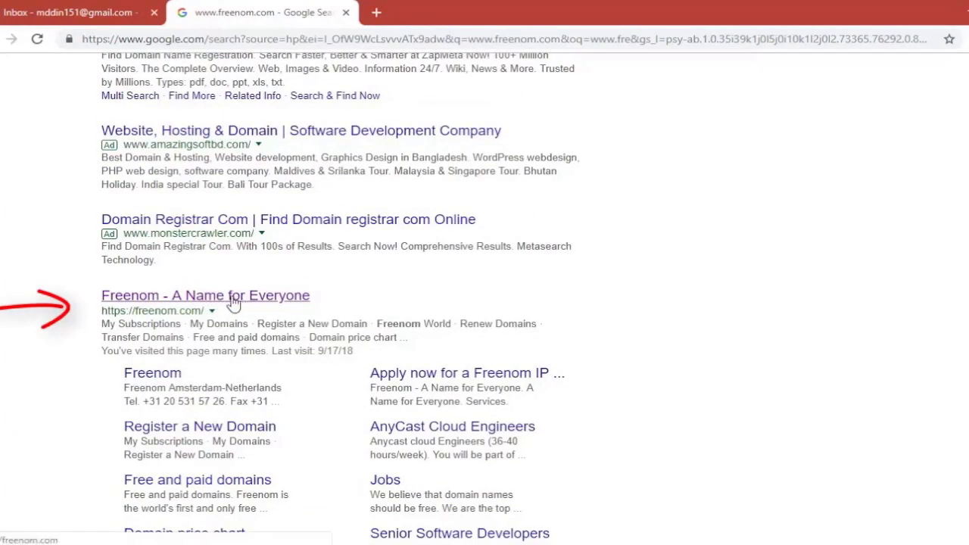
left_click(205, 295)
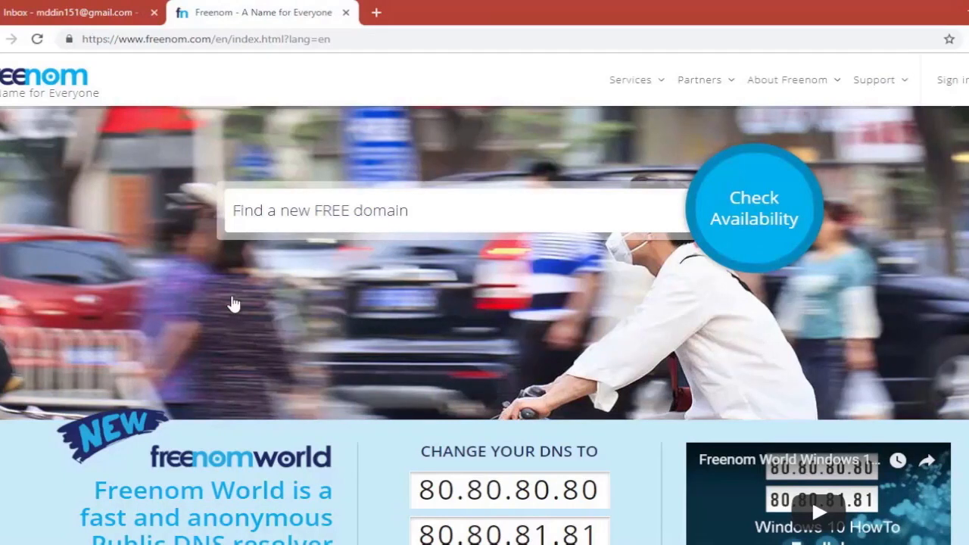
mouse_move(320, 210)
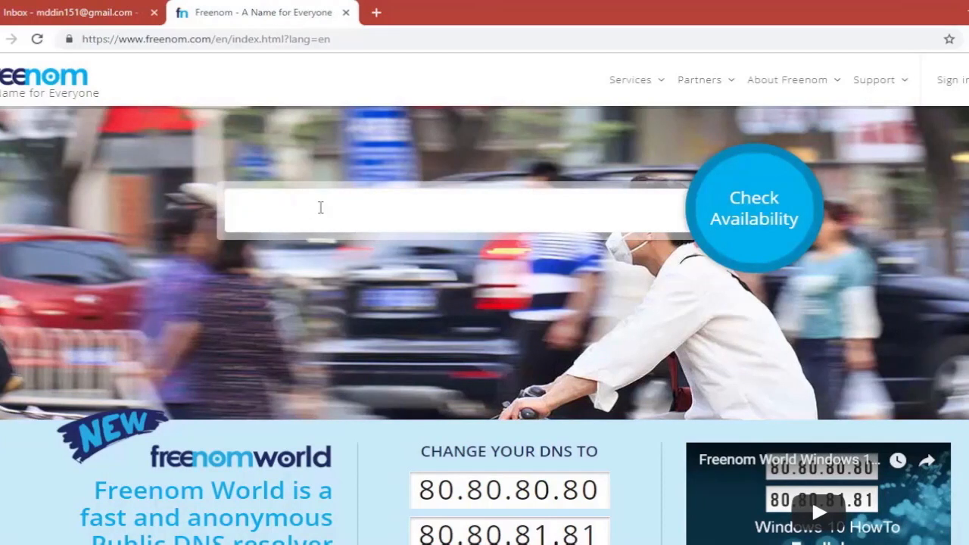
Check availability for punchsalad and add the free punchsalad.cf domain to the cart
type("punchsalad")
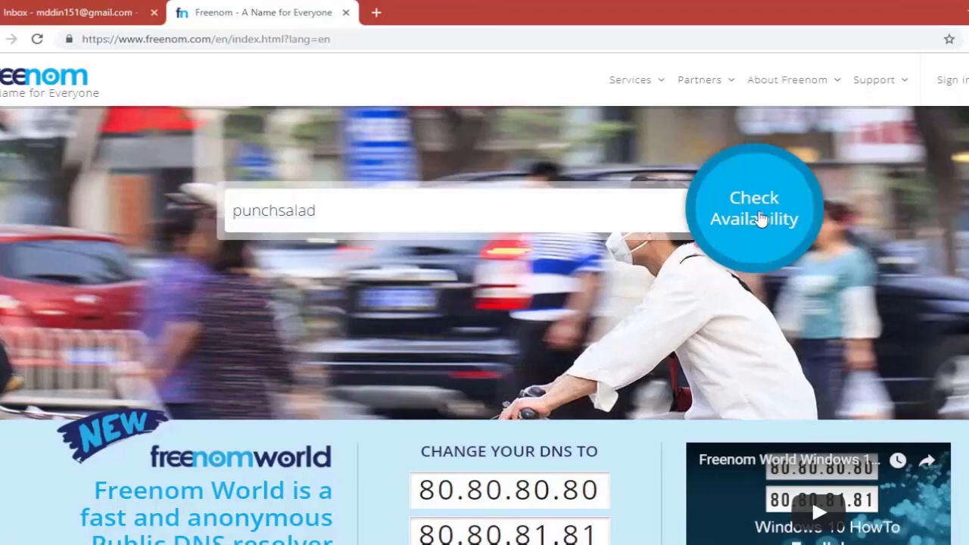
left_click(754, 207)
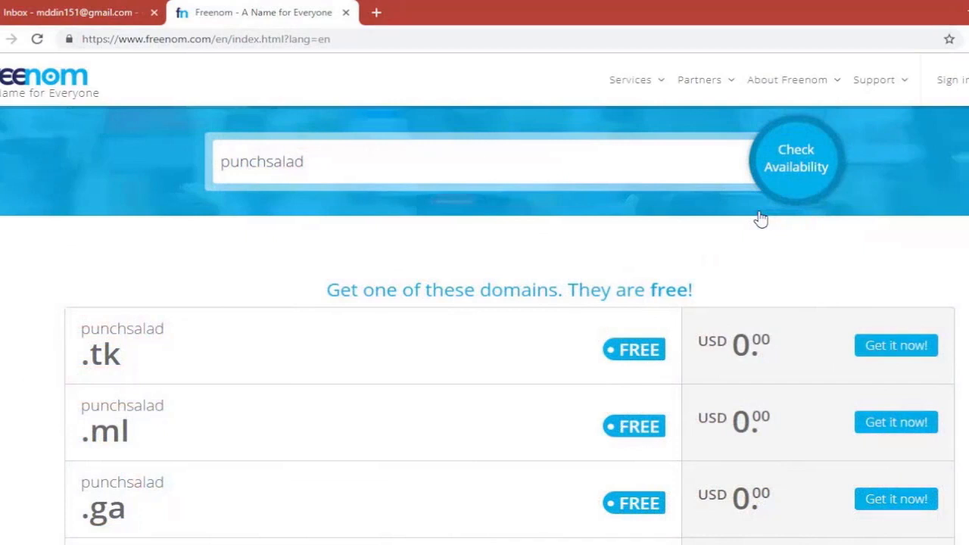
mouse_move(717, 217)
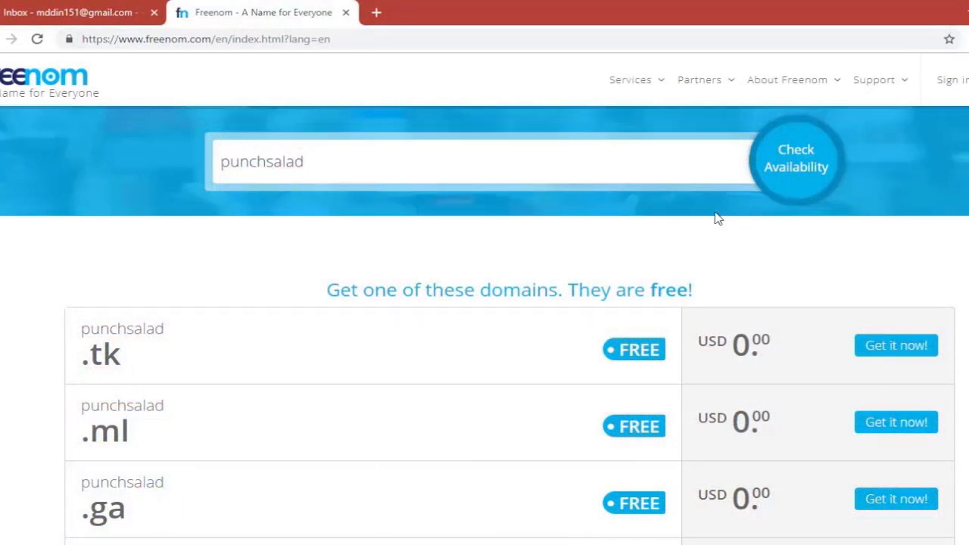
mouse_move(530, 257)
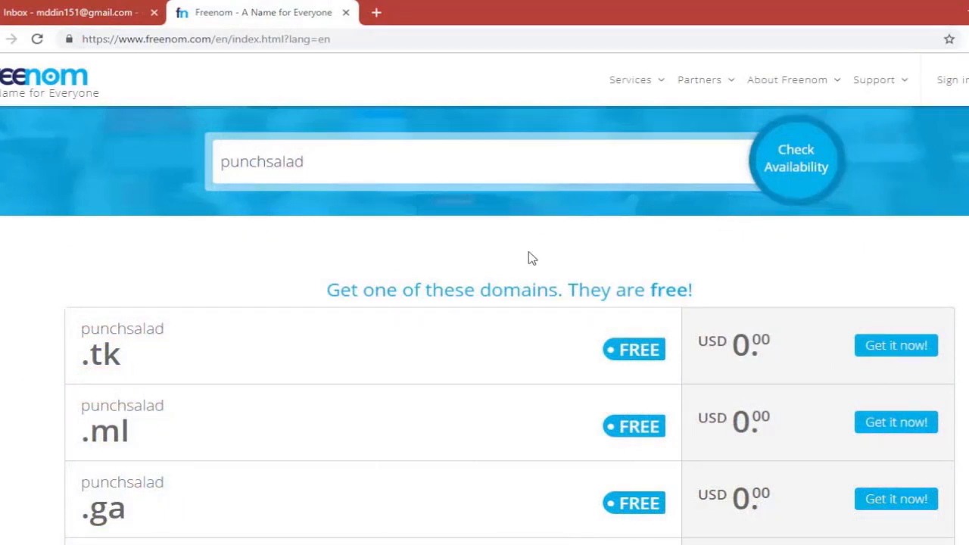
mouse_move(613, 264)
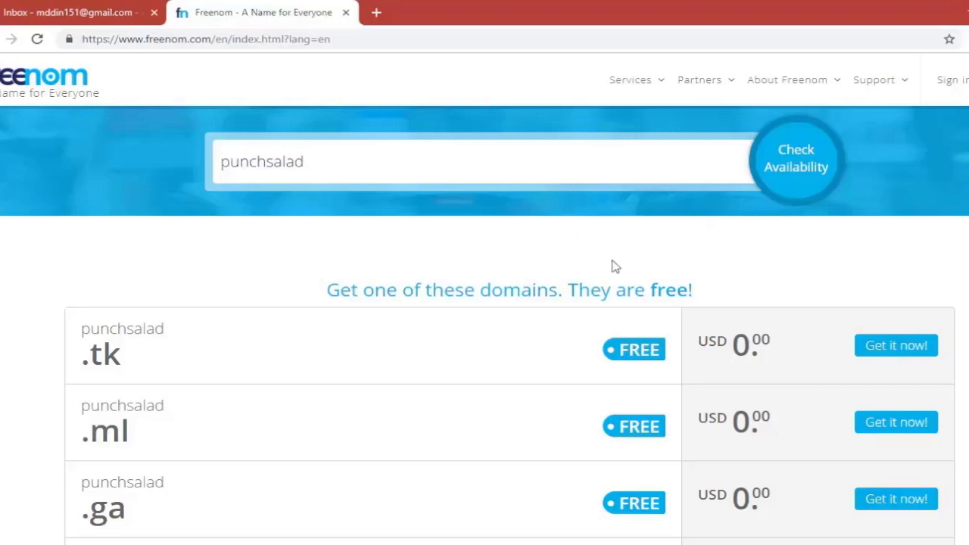
scroll("down", 3)
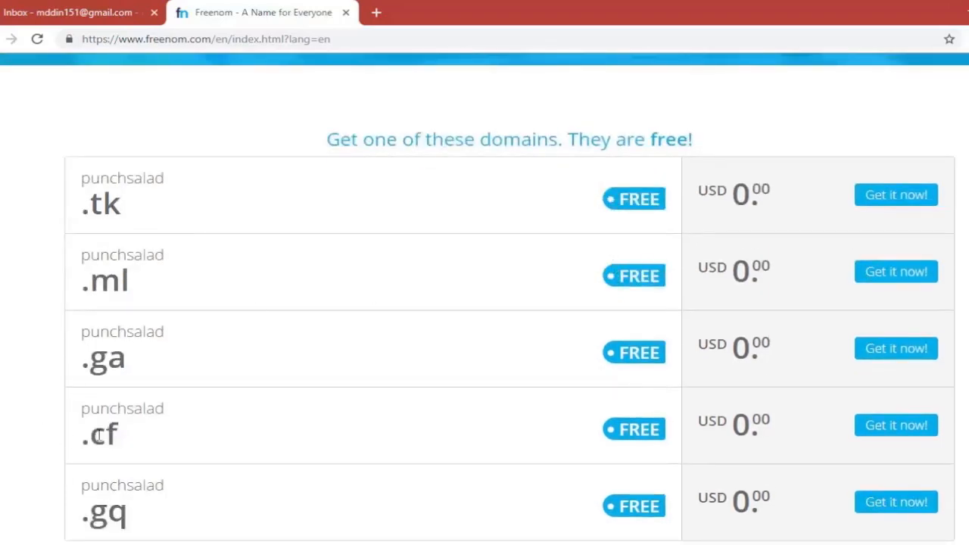
mouse_move(895, 424)
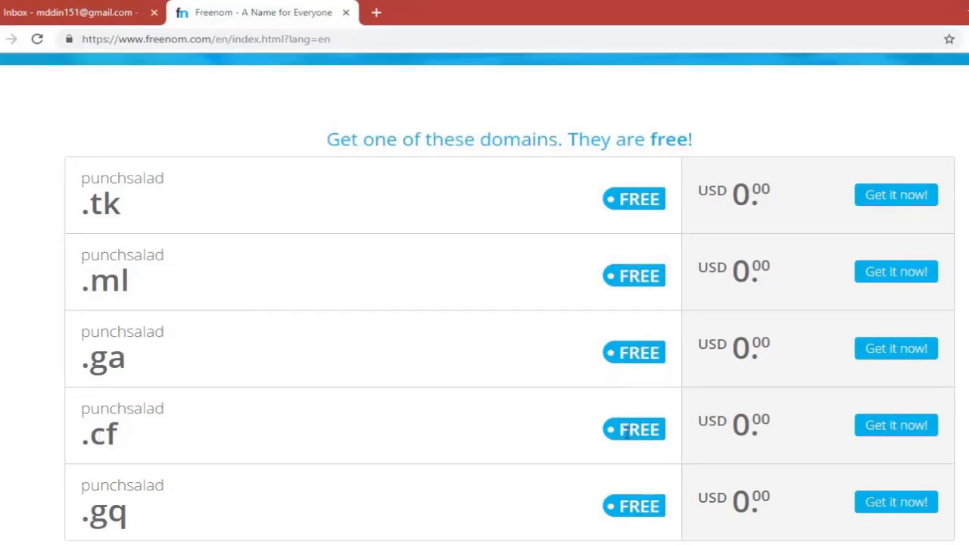
mouse_move(896, 431)
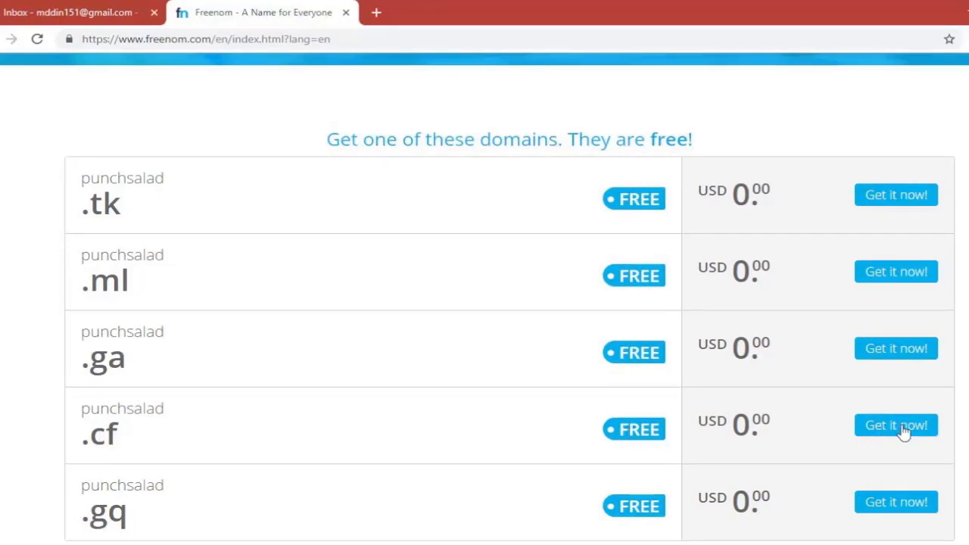
left_click(895, 425)
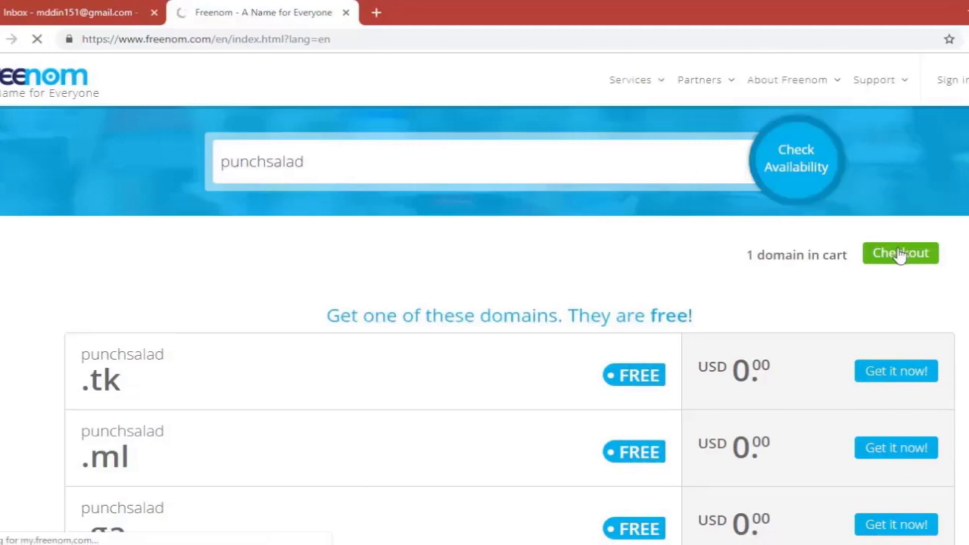
Check out punchsalad.cf with a '12 Months @ FREE' period and submit email verification
left_click(900, 253)
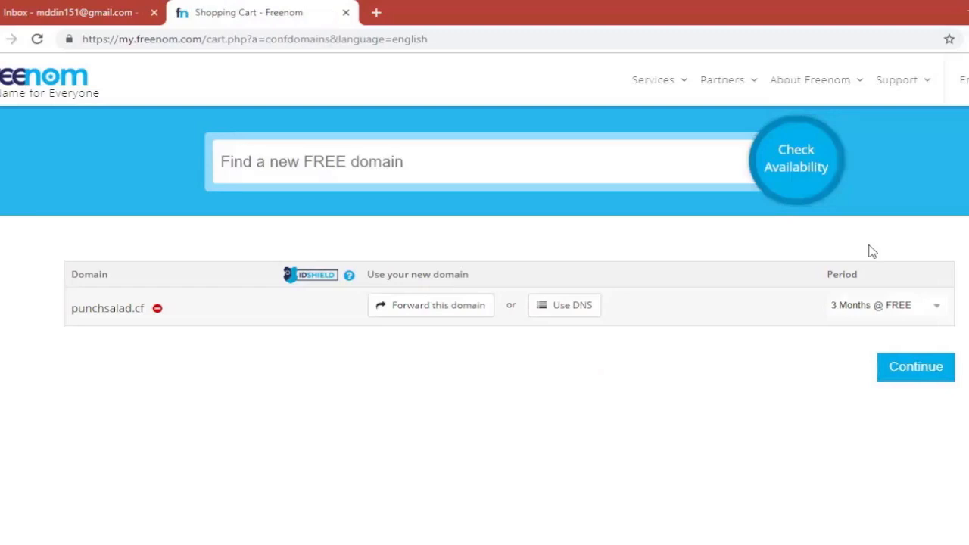
left_click(885, 305)
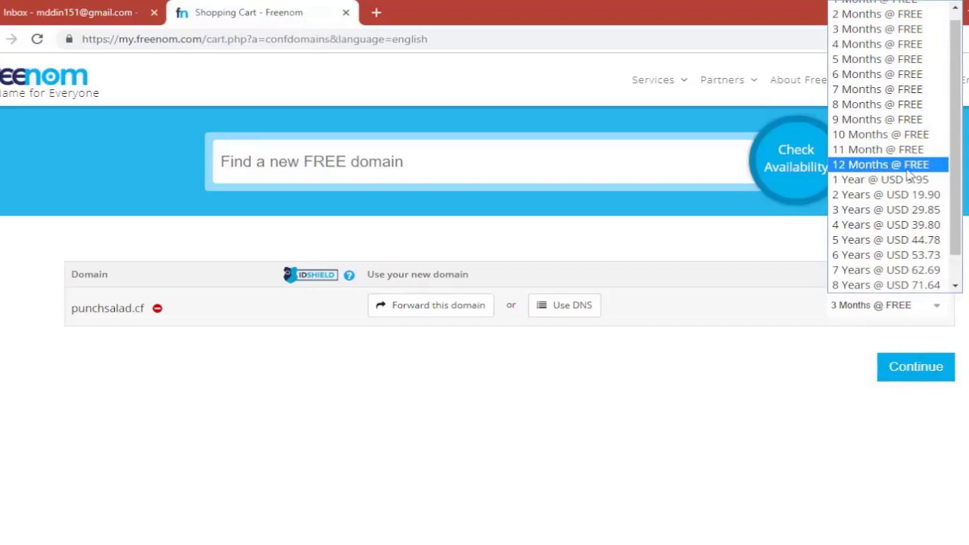
left_click(914, 366)
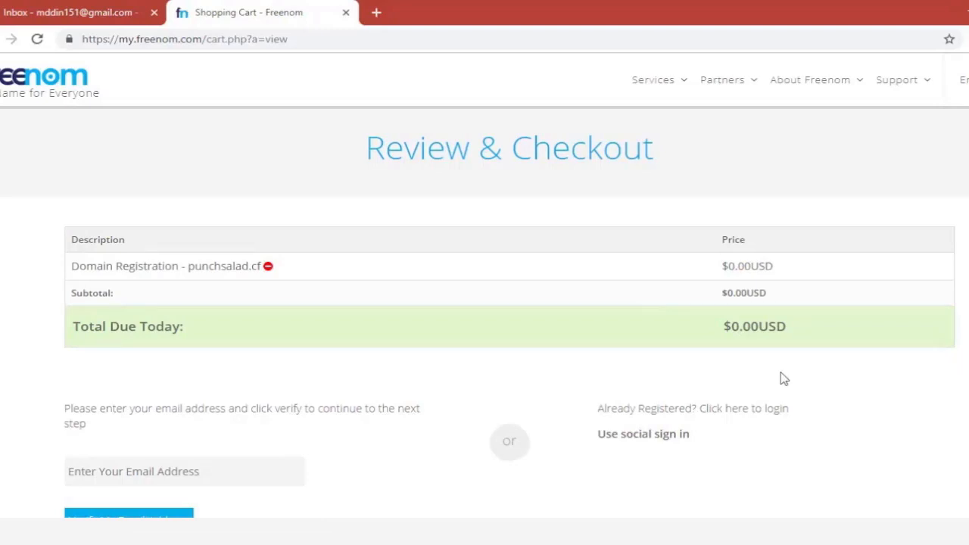
mouse_move(33, 451)
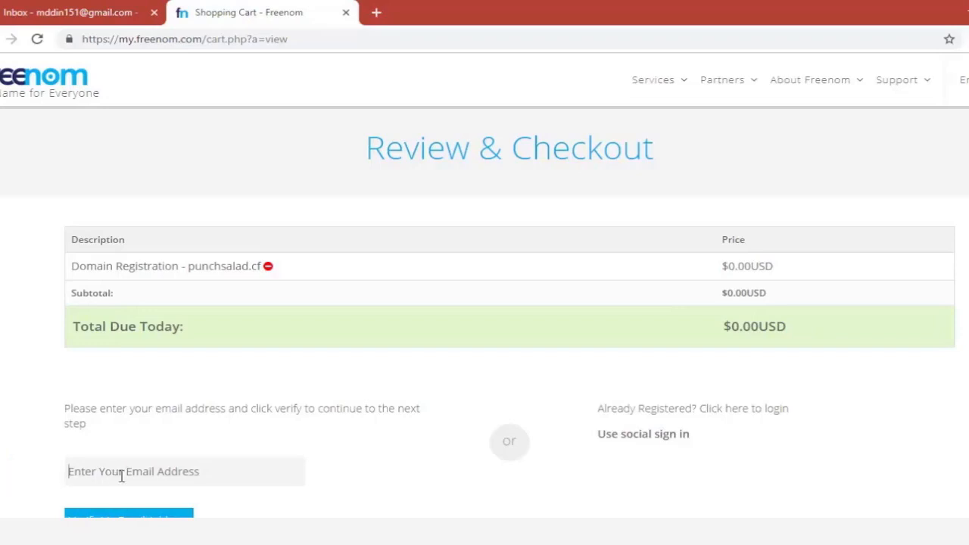
left_click(128, 439)
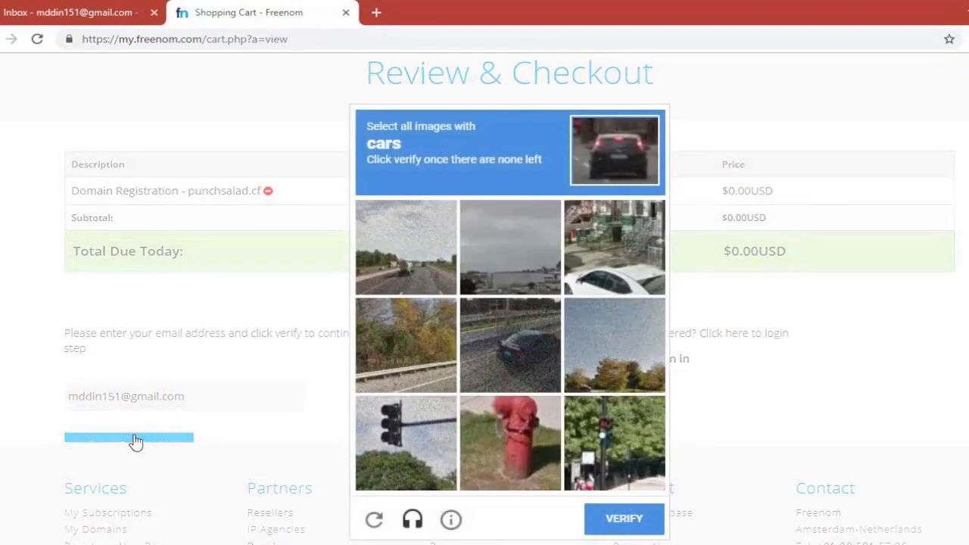
mouse_move(422, 296)
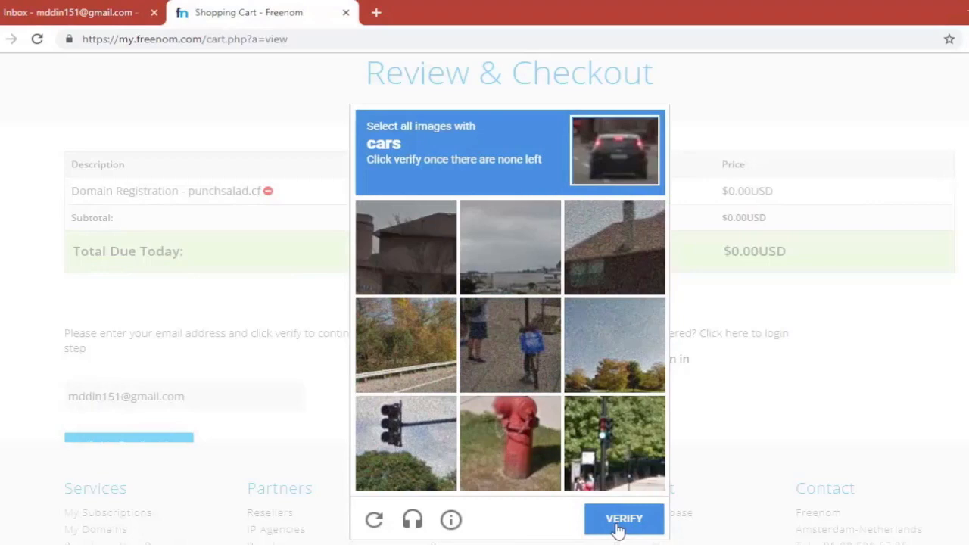
left_click(623, 518)
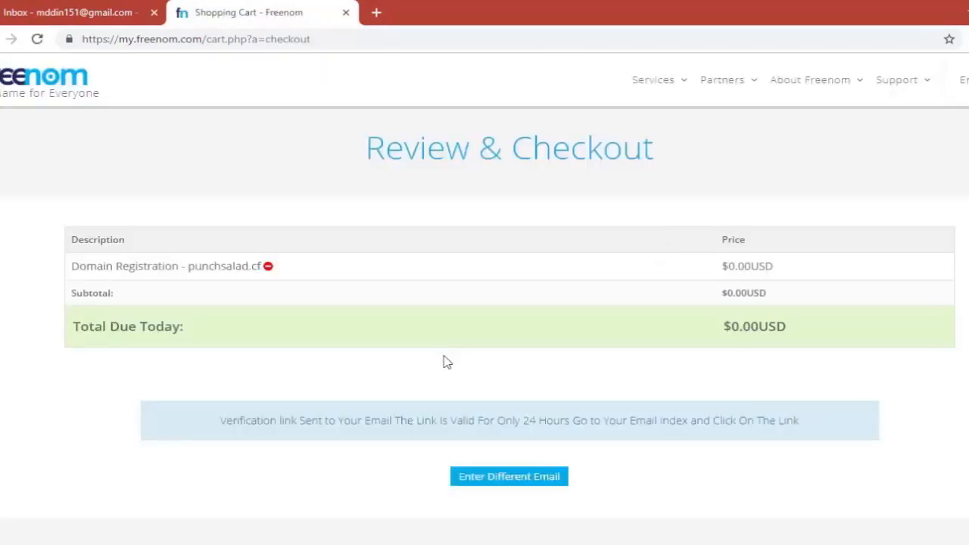
Fill in the contact details, accept the terms and complete the punchsalad.cf order
left_click(79, 13)
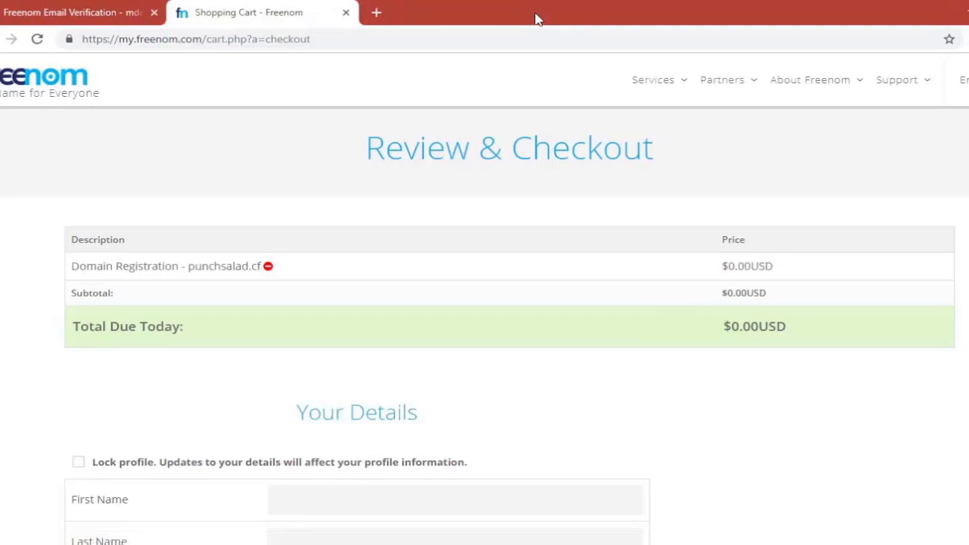
mouse_move(72, 206)
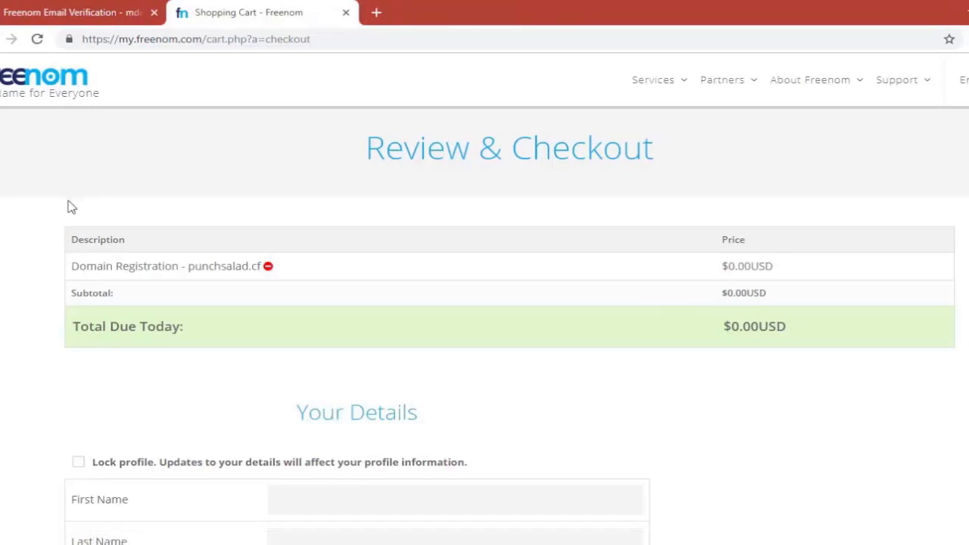
mouse_move(54, 214)
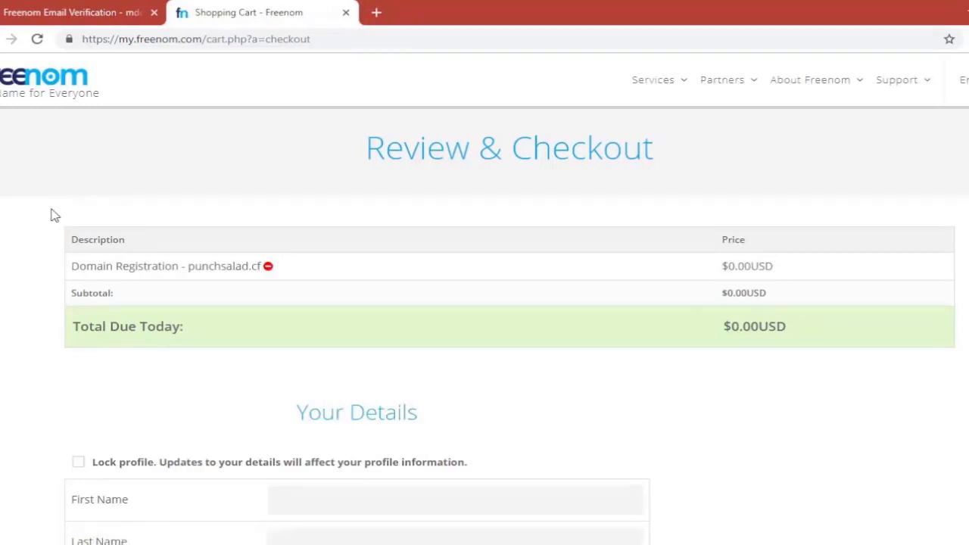
mouse_move(276, 364)
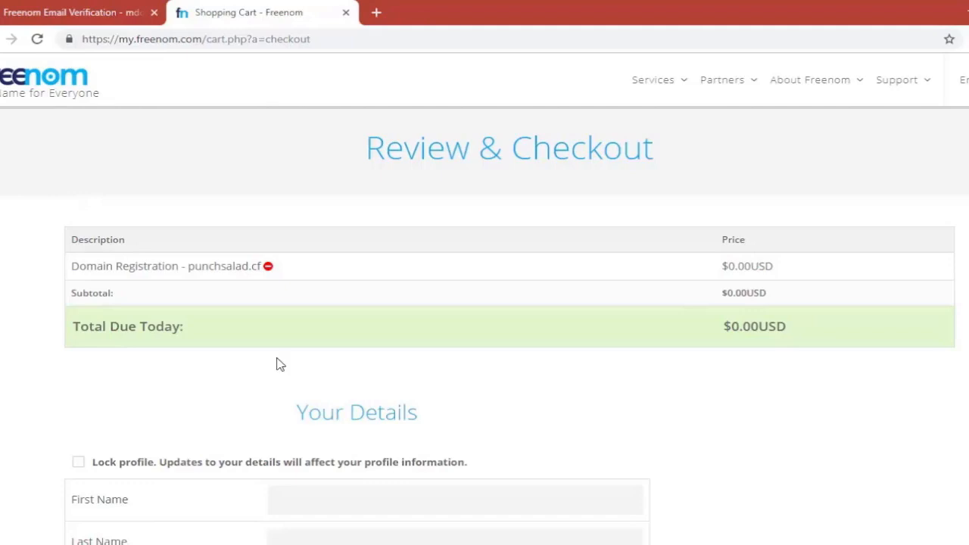
scroll("down", 3)
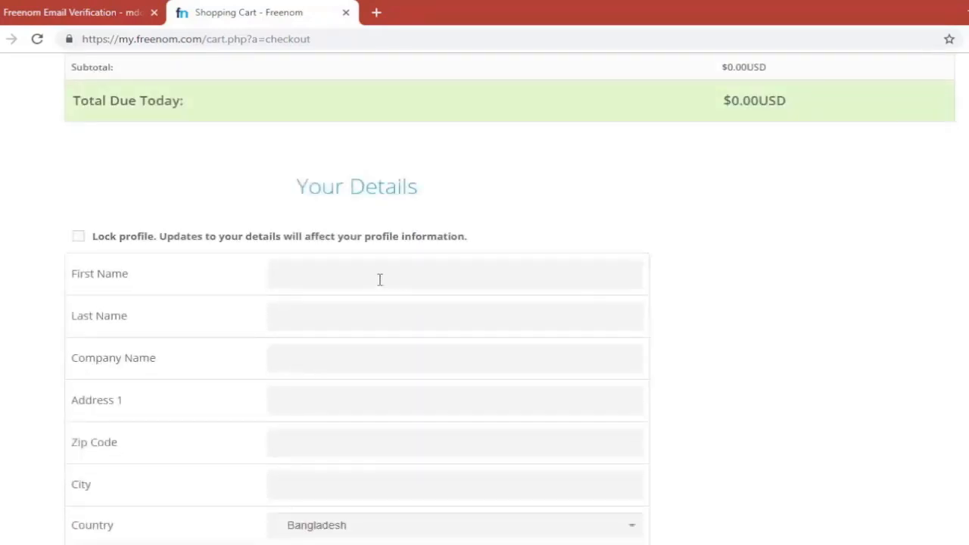
scroll("down", 3)
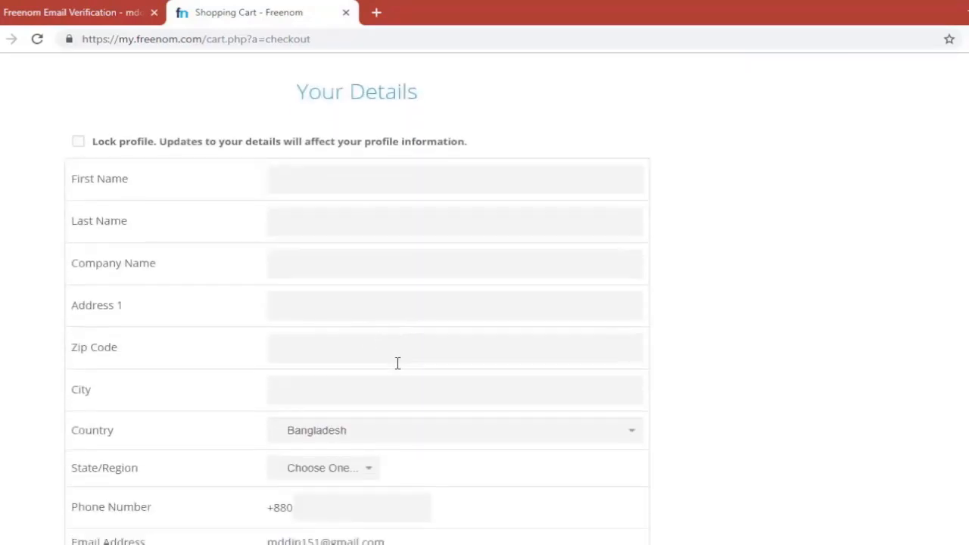
scroll("down", 3)
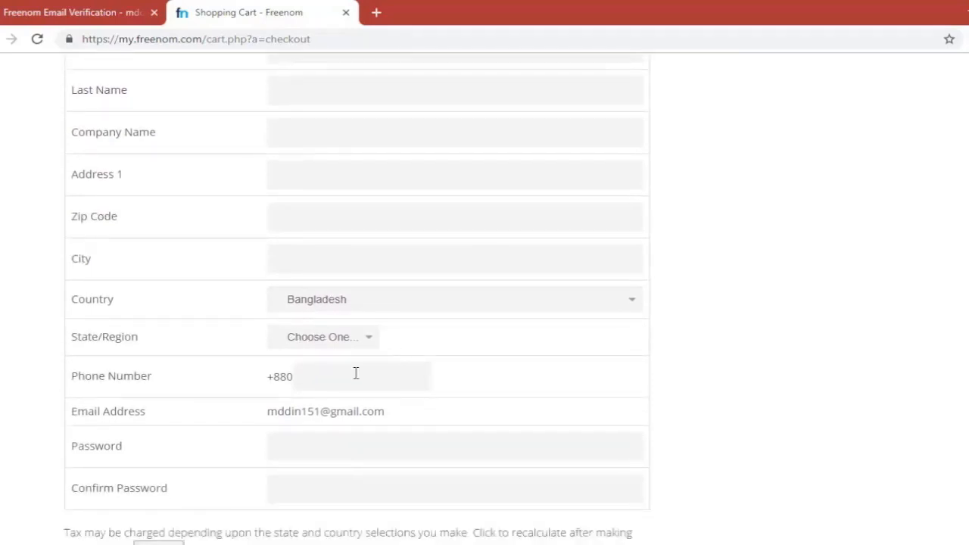
left_click(392, 438)
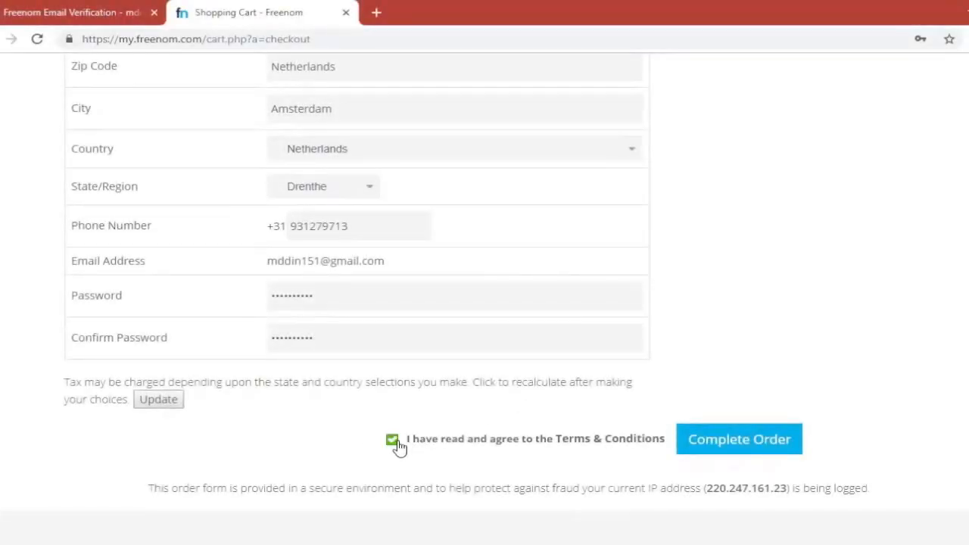
left_click(738, 439)
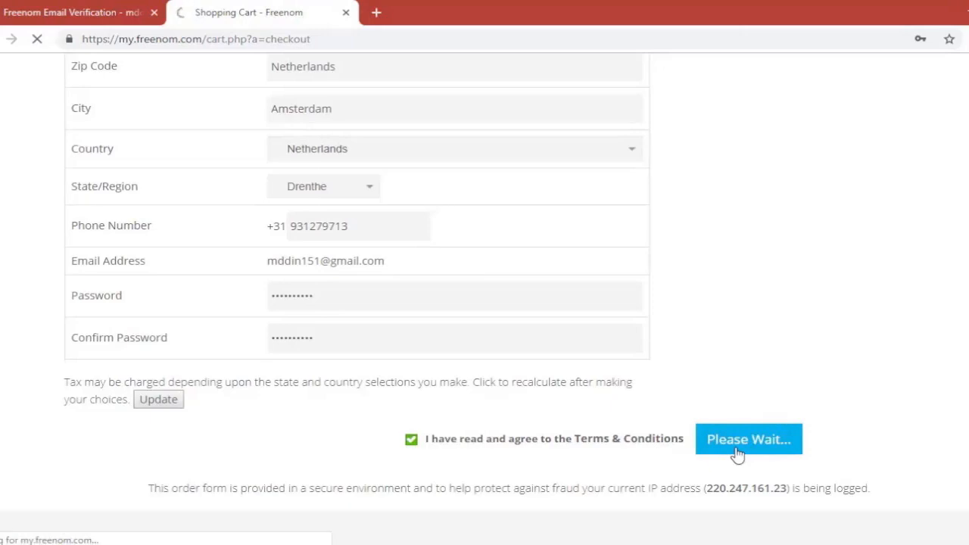
left_click(747, 439)
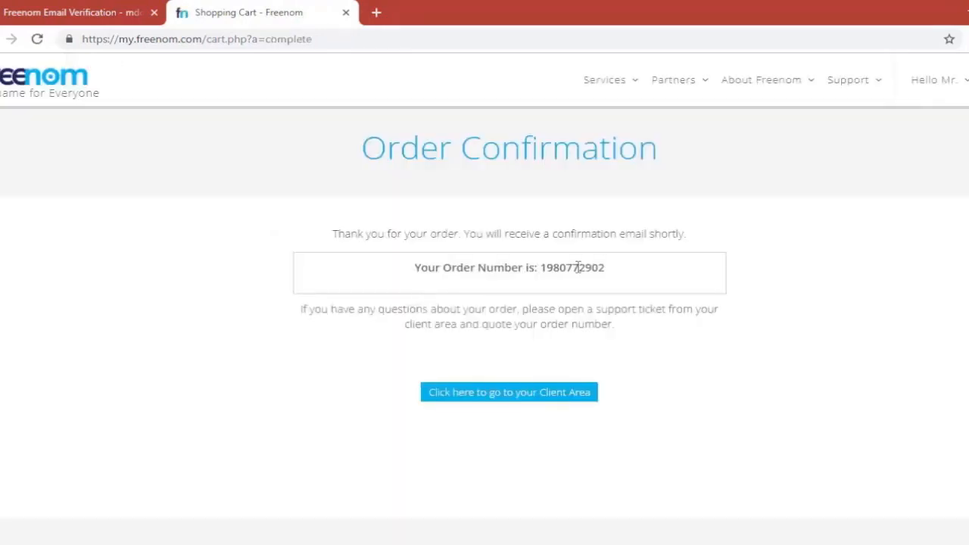
mouse_move(424, 286)
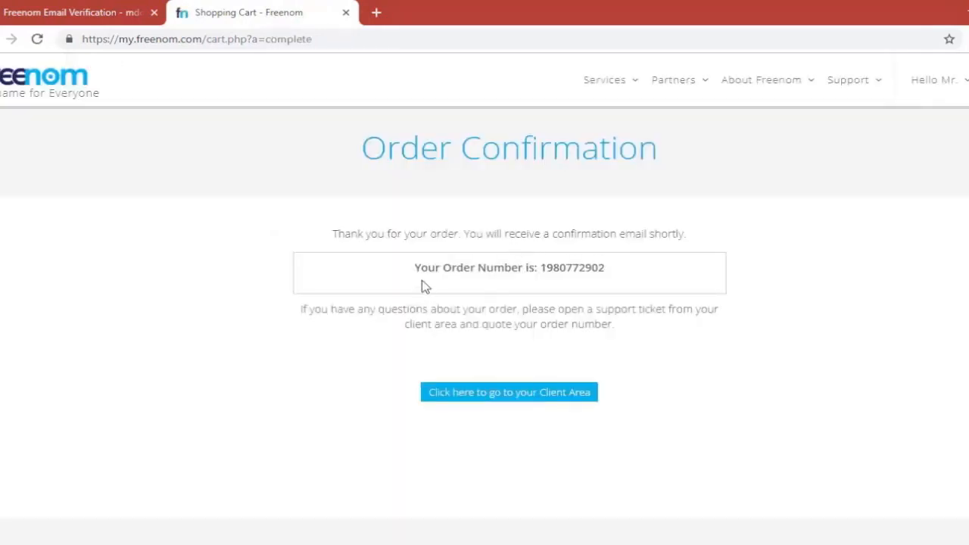
mouse_move(601, 262)
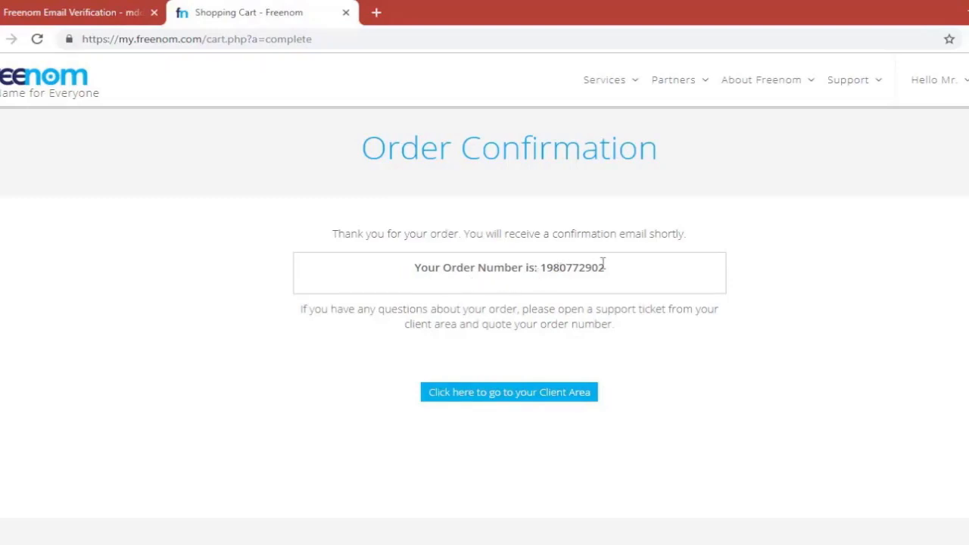
mouse_move(469, 283)
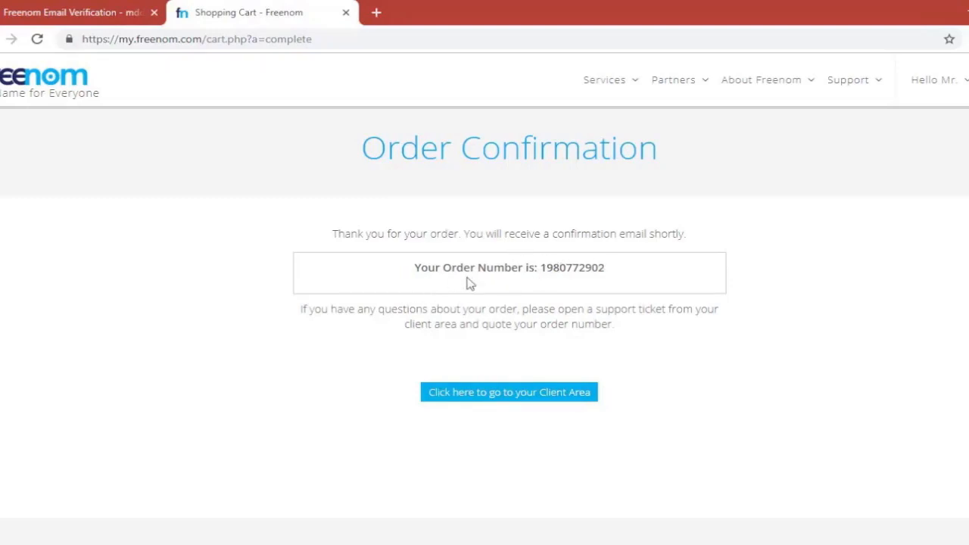
mouse_move(528, 250)
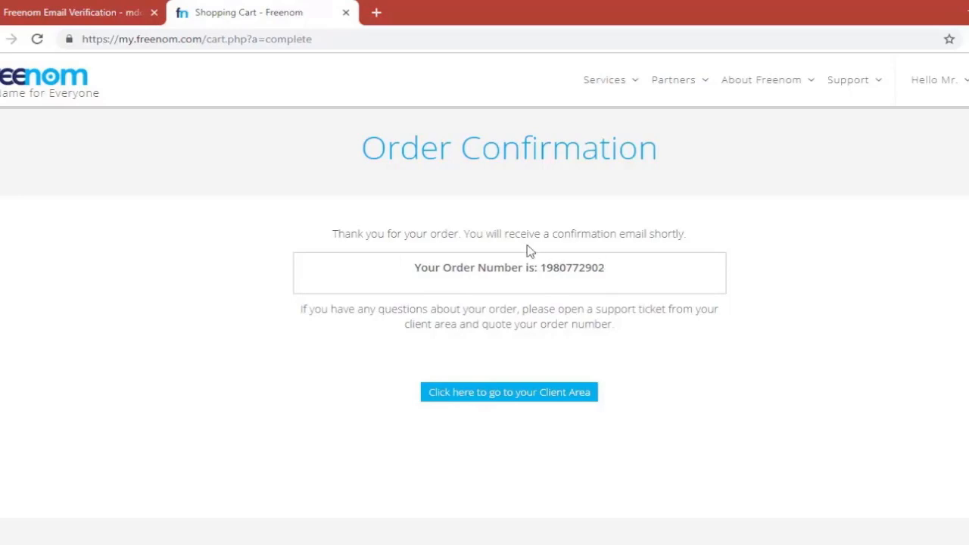
Open Services > My Domains to list punchsalad.cf as active and free
left_click(605, 80)
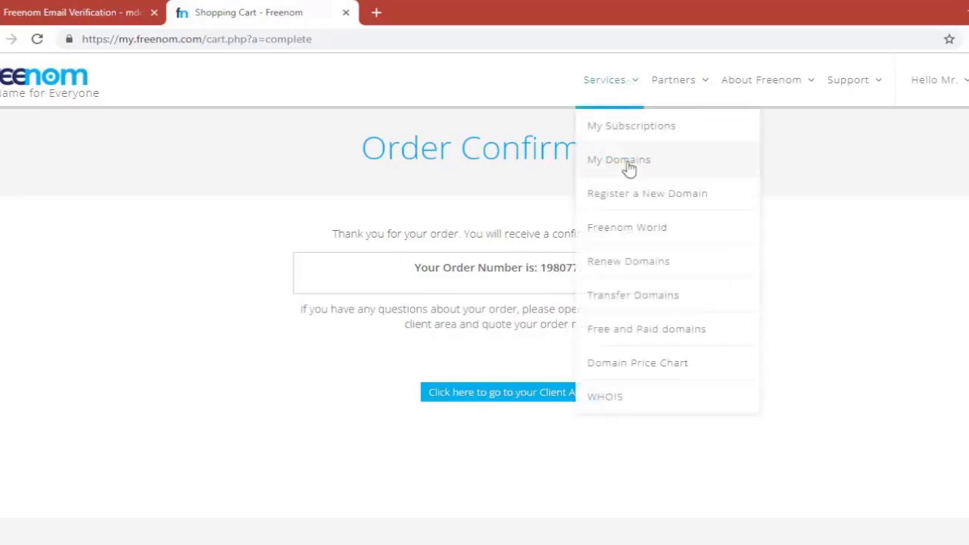
left_click(619, 159)
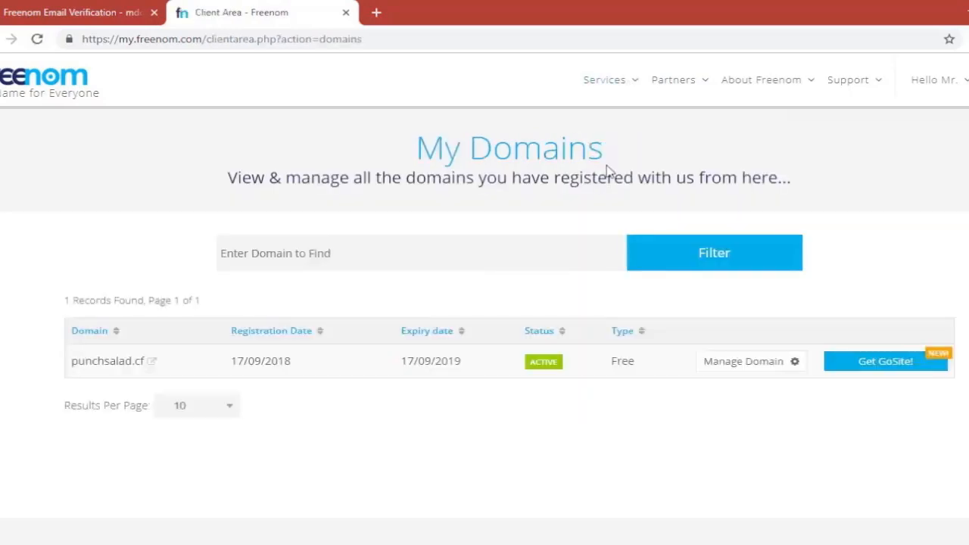
mouse_move(171, 215)
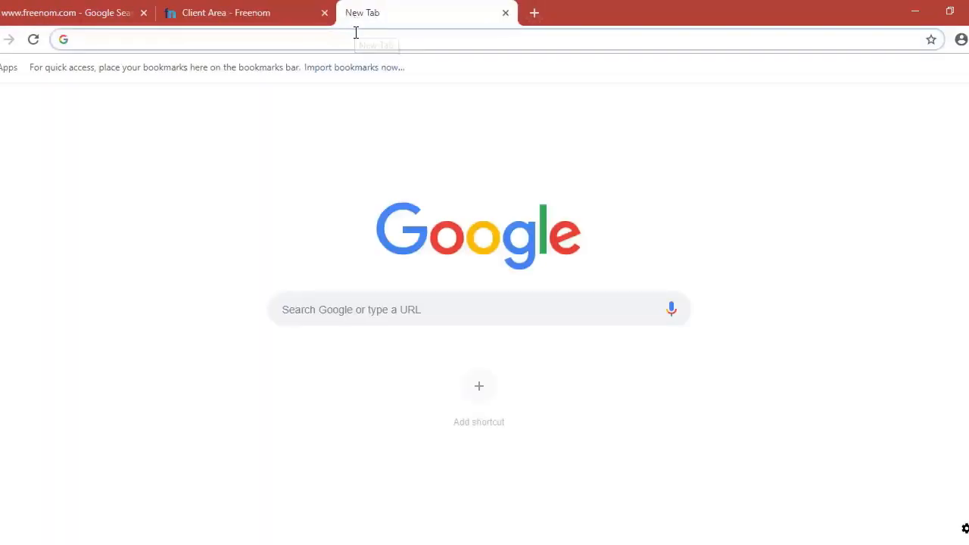
Search infinityfree in a new tab, open infinityfree.net and head to its registration page
type("infinityfree")
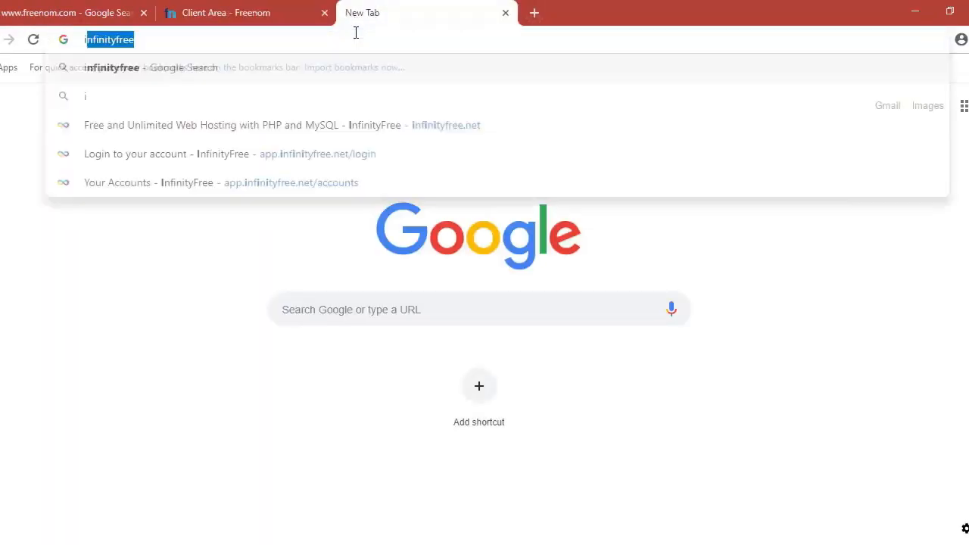
type("infinityfree&aqs=chrome.0.69i59j69i60l3j0l2.4399j0j7&sourceid=chrome&ie=UTF-8")
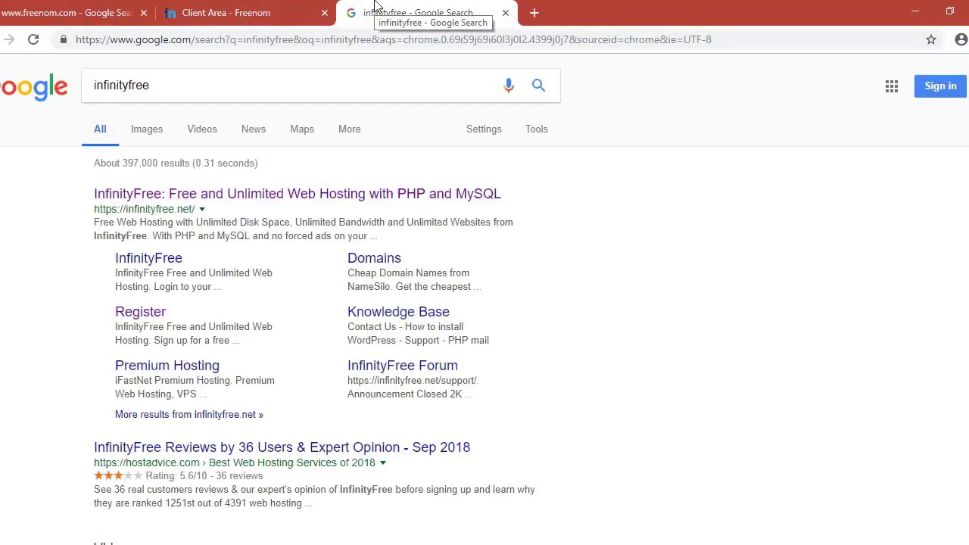
mouse_move(201, 203)
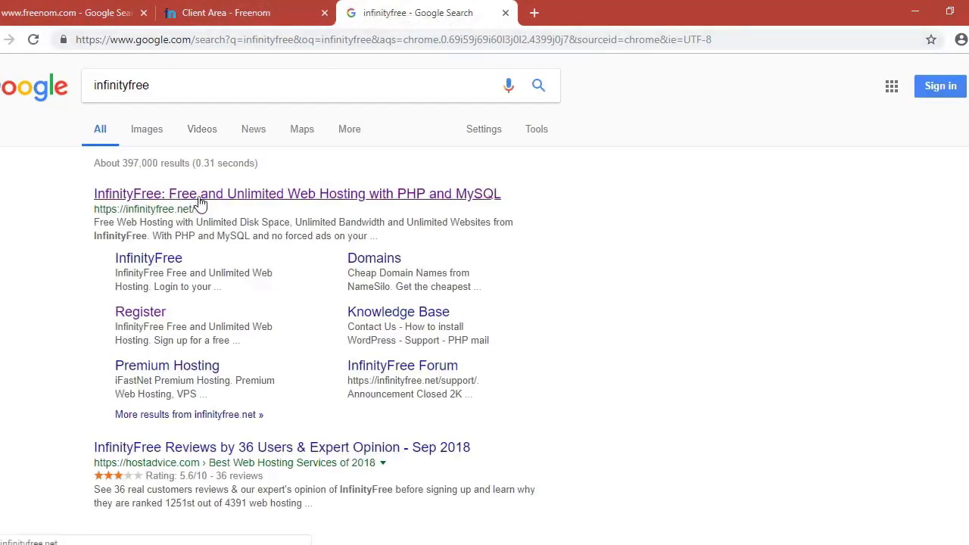
left_click(296, 194)
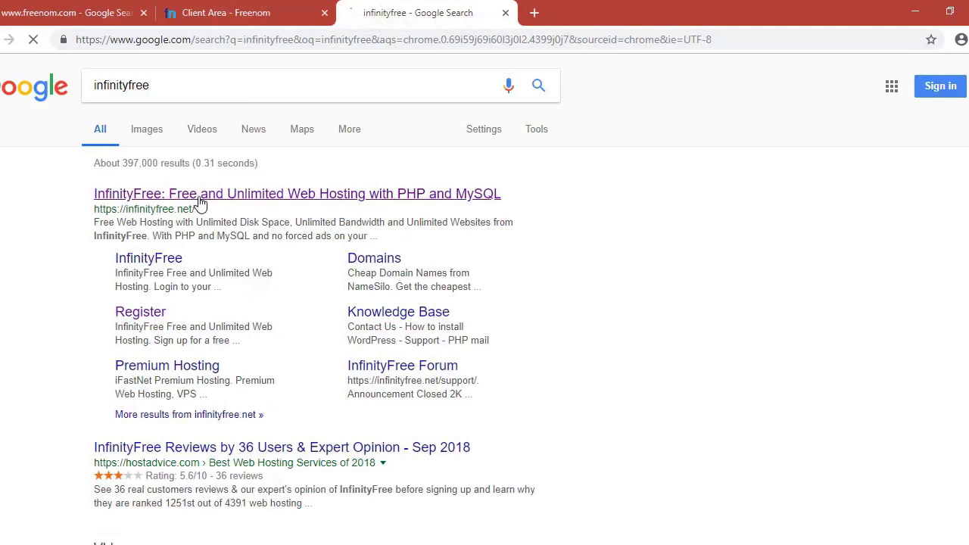
left_click(297, 193)
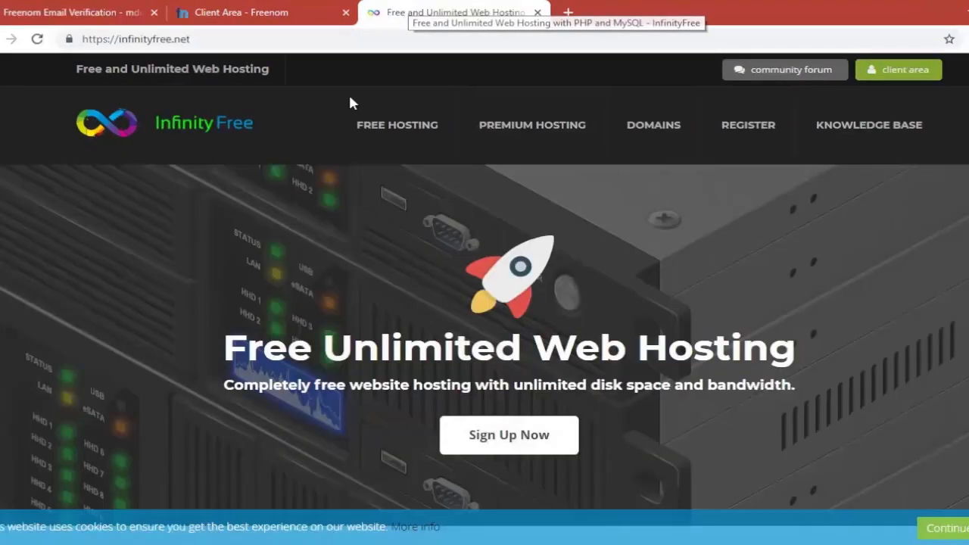
mouse_move(279, 210)
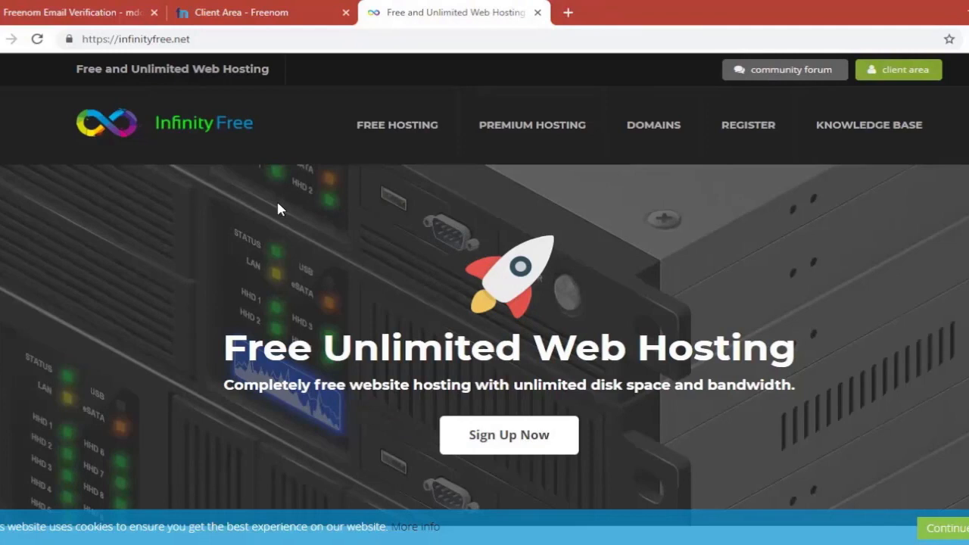
left_click(748, 125)
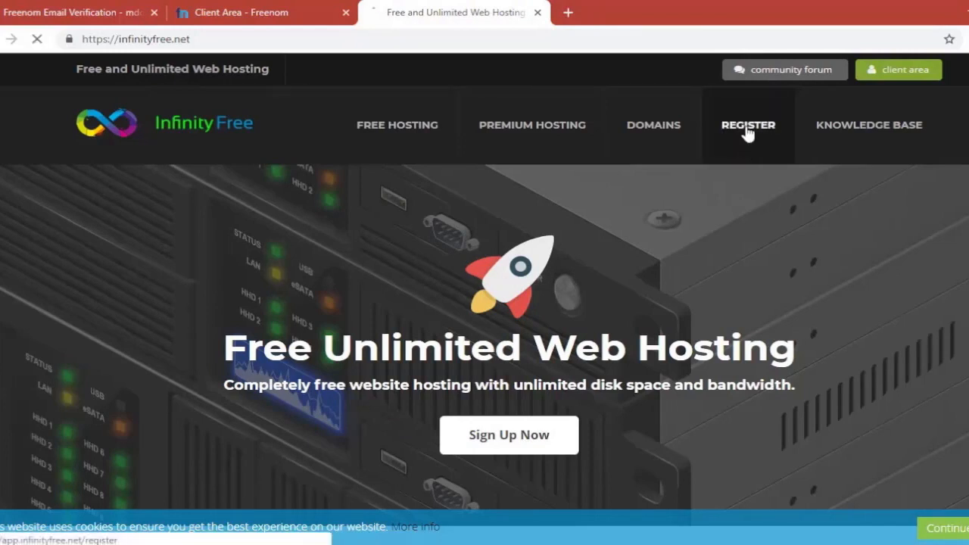
Submit the InfinityFree registration form and switch to the Gmail inbox
left_click(747, 125)
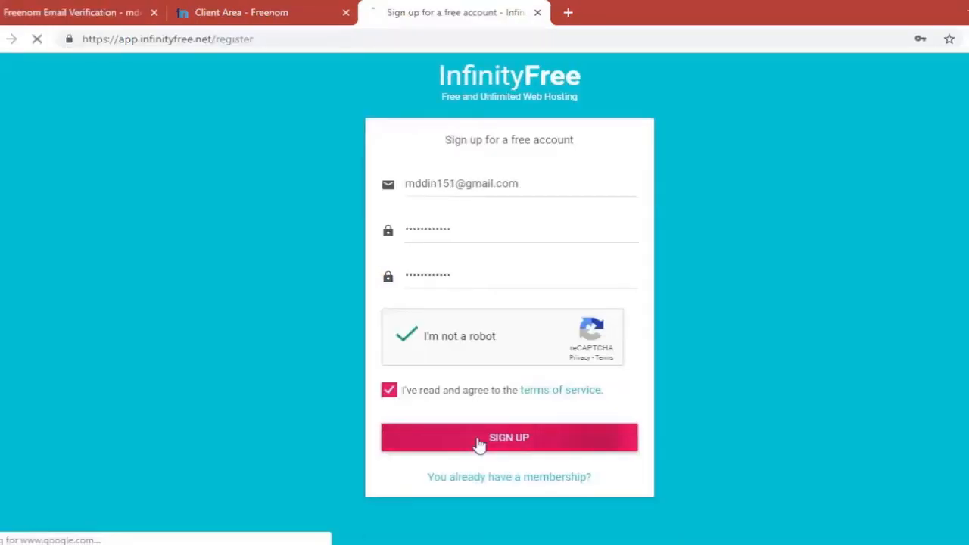
left_click(508, 437)
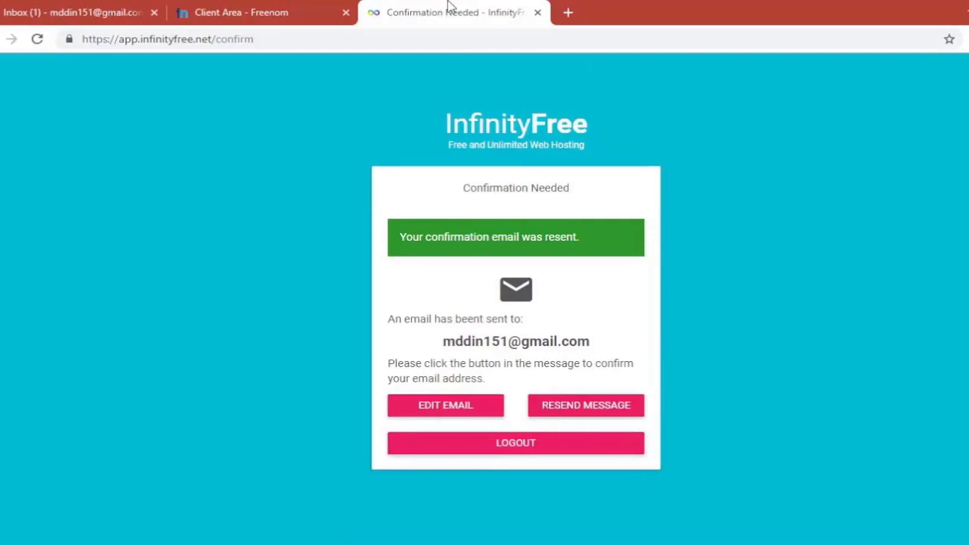
left_click(76, 13)
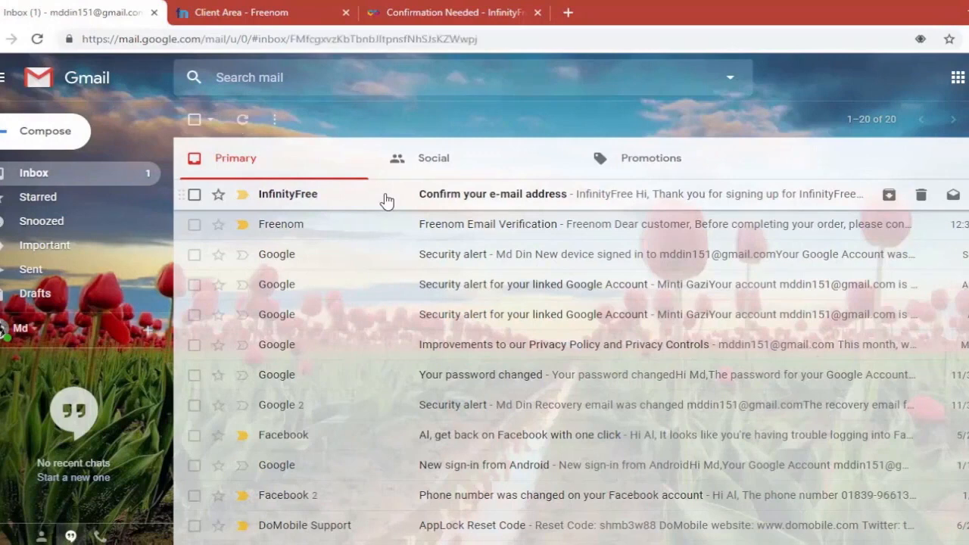
Open InfinityFree's email in Gmail and use its Confirm your e-mail address button
left_click(492, 194)
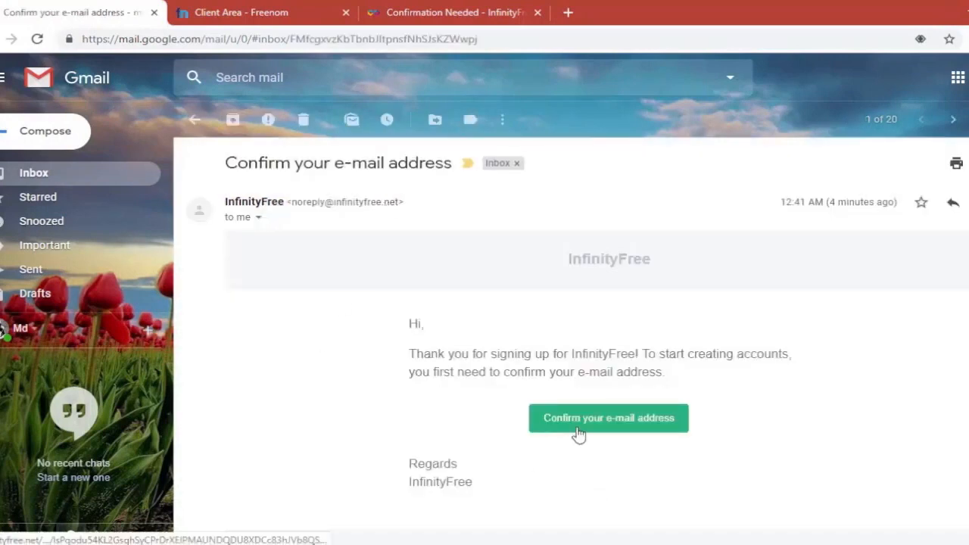
mouse_move(604, 430)
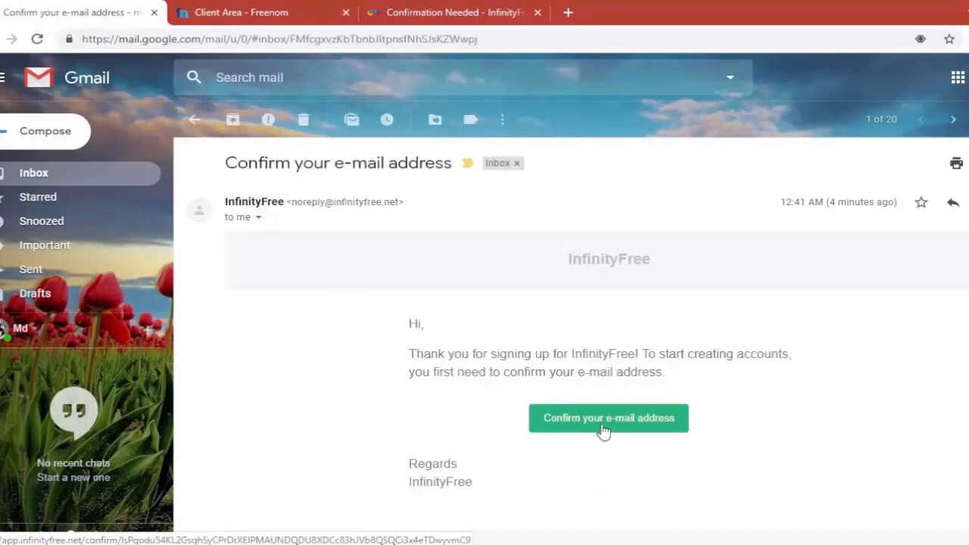
mouse_move(370, 423)
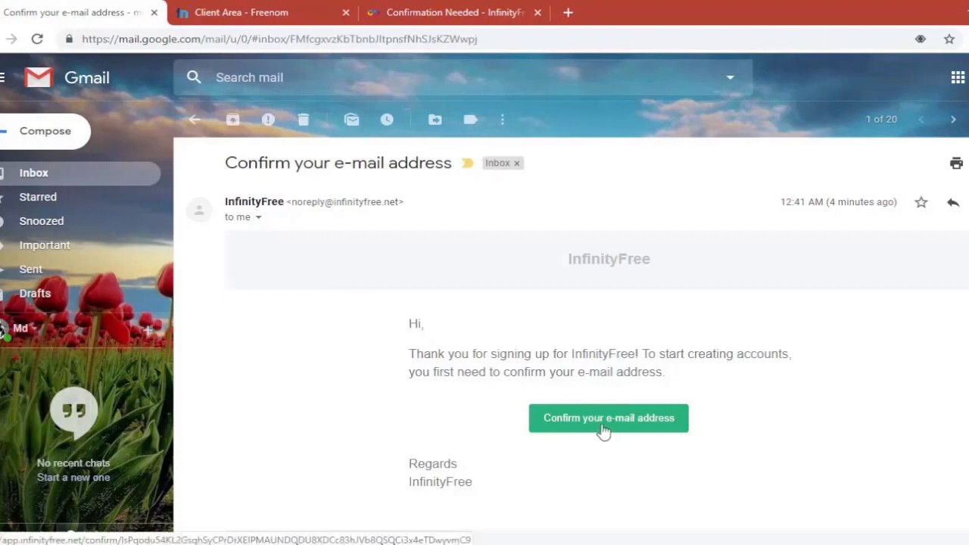
left_click(608, 417)
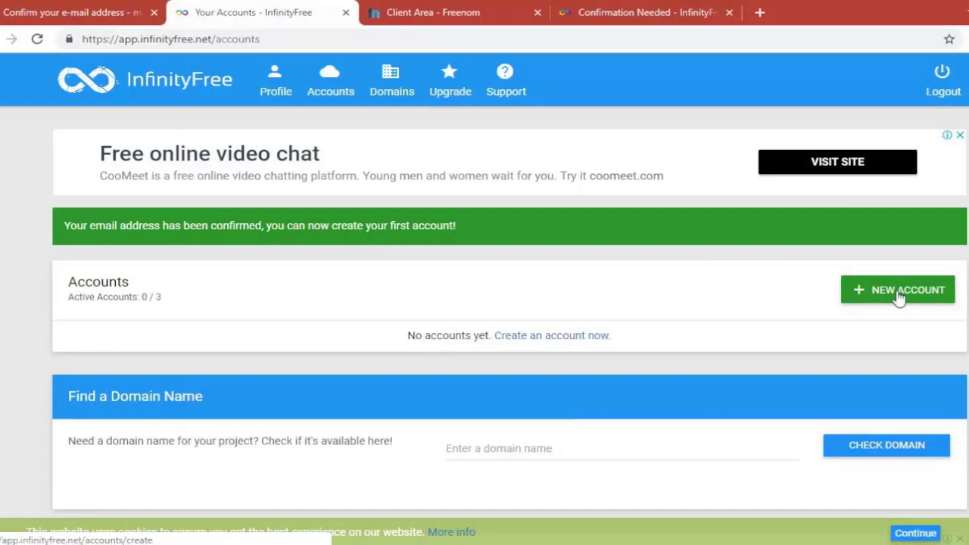
Start a new hosting account and enter punchsalad.cf, taken from Freenom, as its domain
left_click(897, 289)
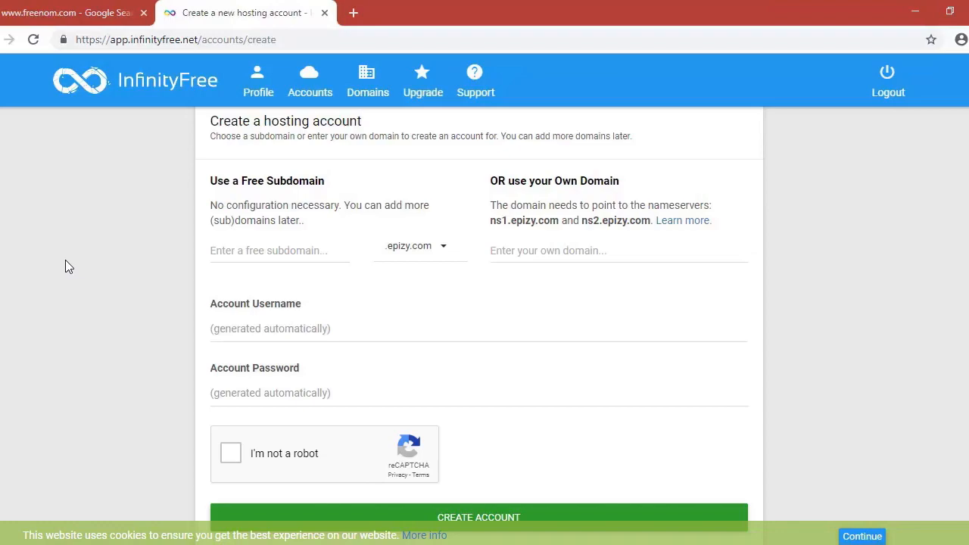
left_click(435, 13)
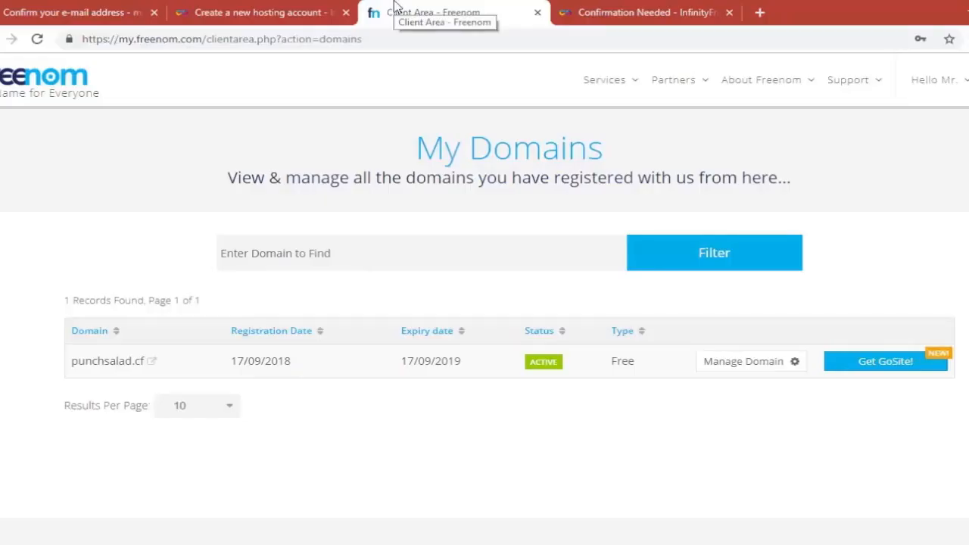
mouse_move(424, 14)
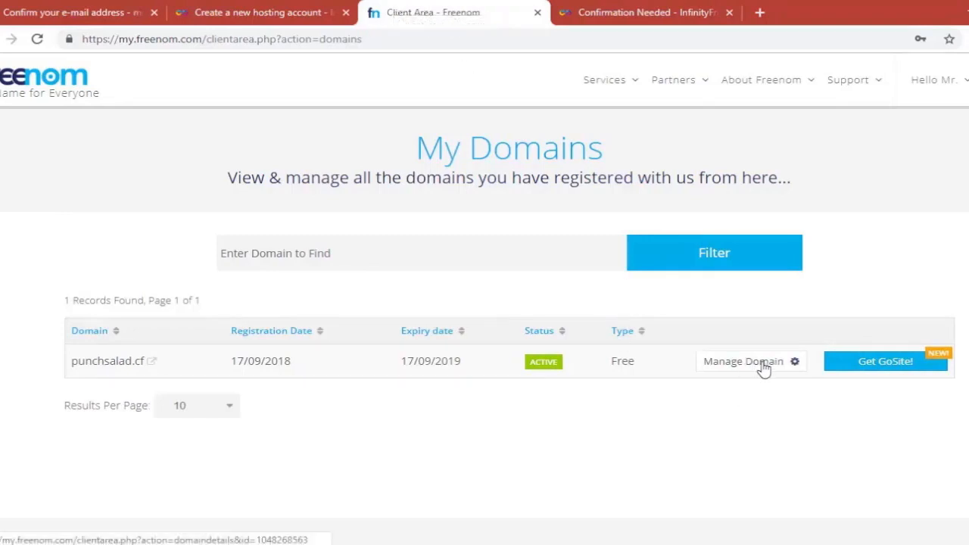
left_click(742, 361)
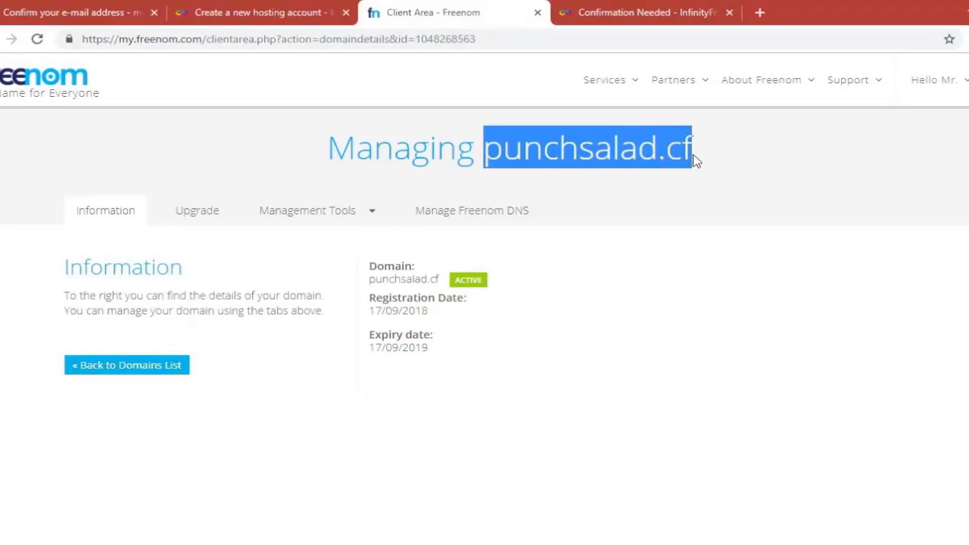
left_click(424, 12)
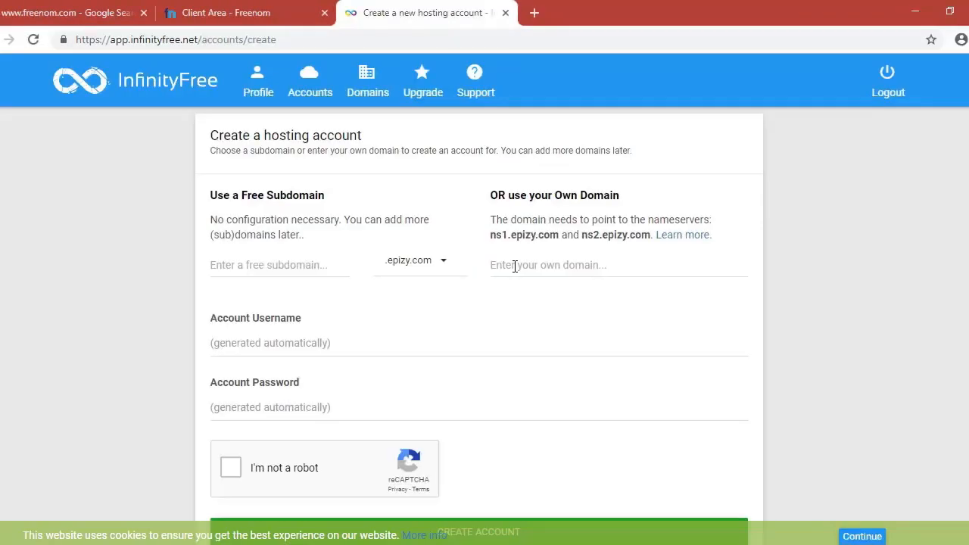
type("punchsalad.cf")
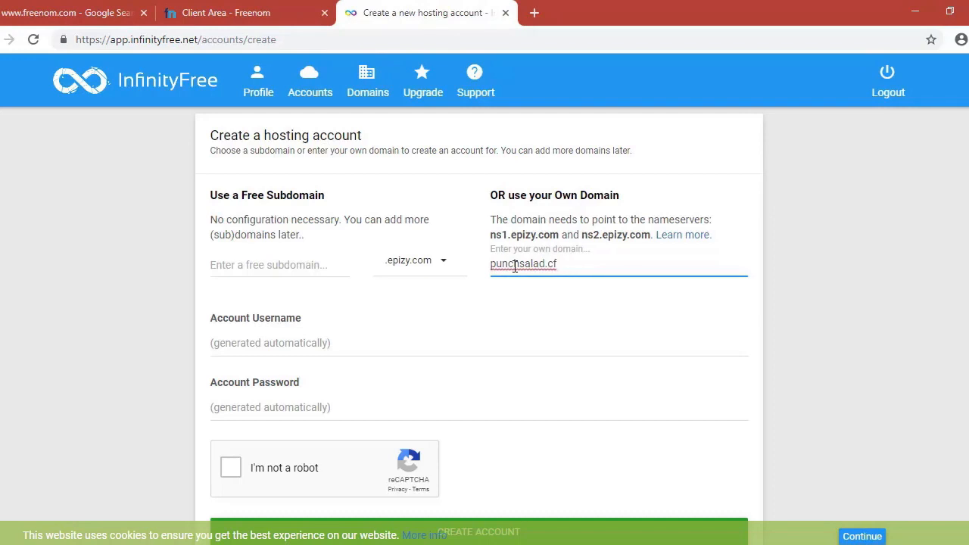
mouse_move(560, 234)
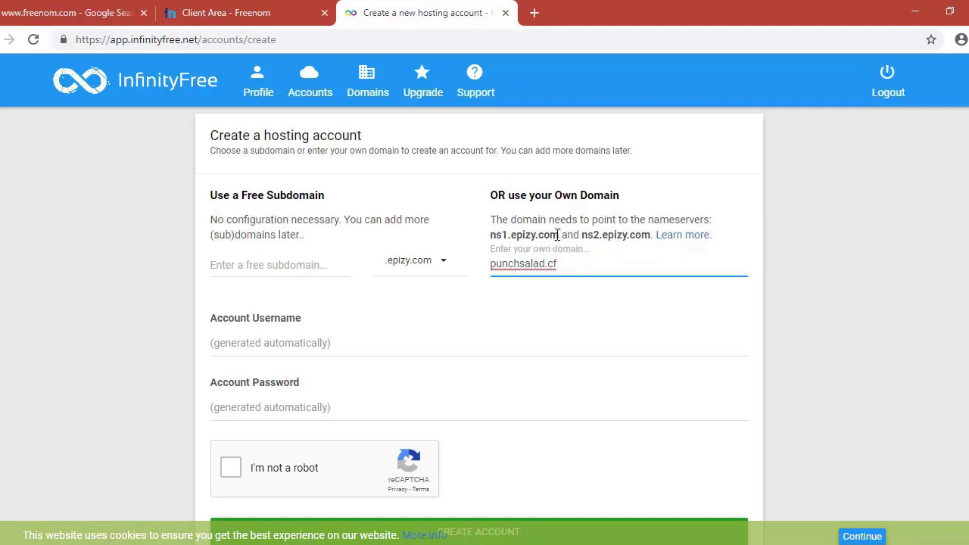
Open punchsalad.cf's nameserver settings in Freenom and choose custom nameservers
left_click(242, 13)
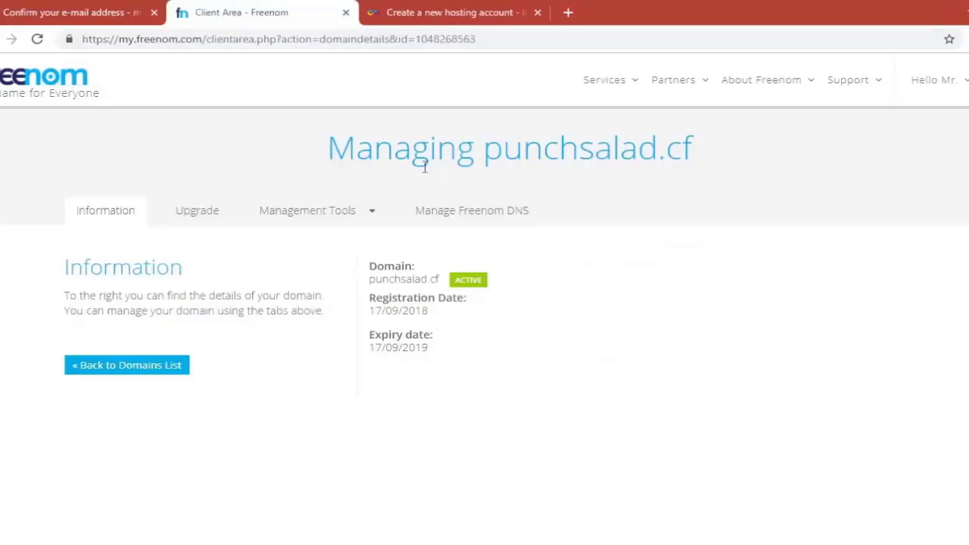
left_click(307, 210)
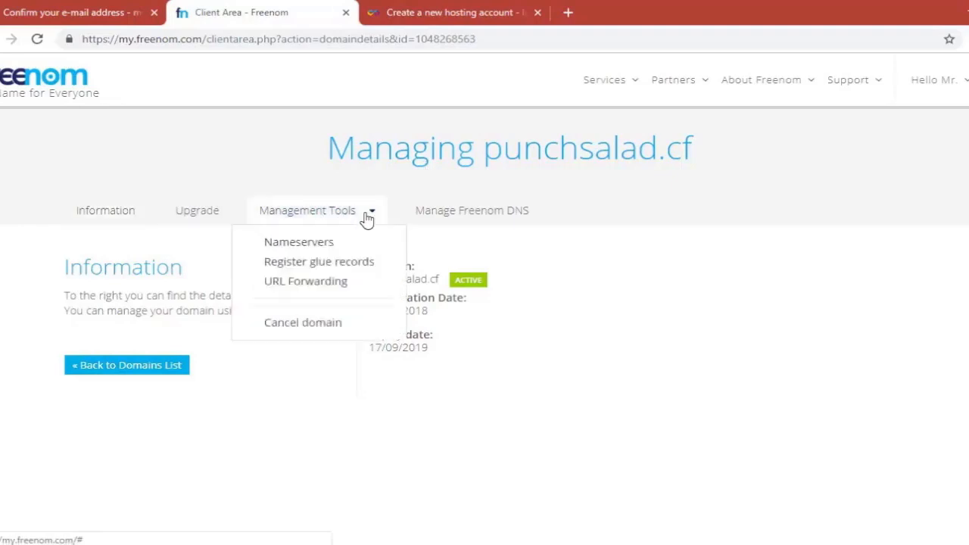
left_click(298, 242)
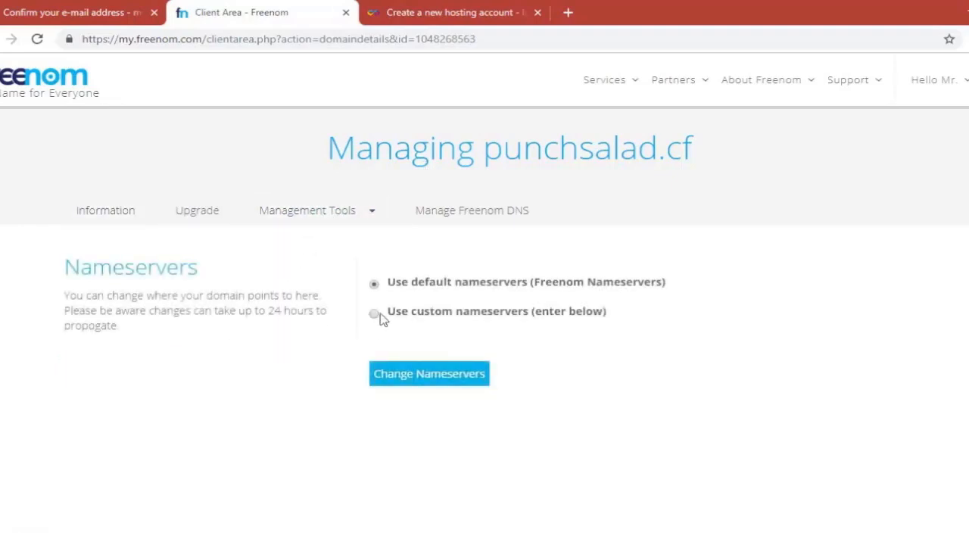
mouse_move(504, 325)
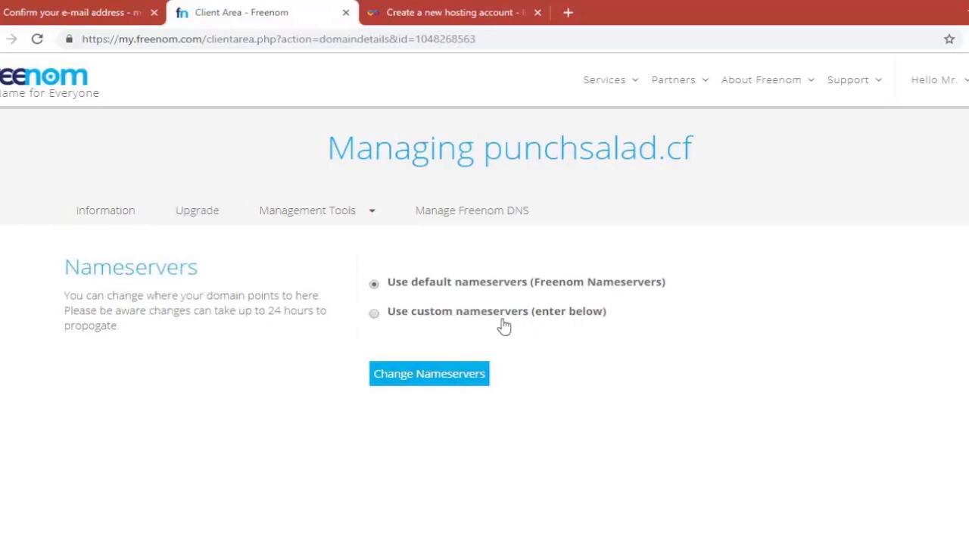
left_click(373, 312)
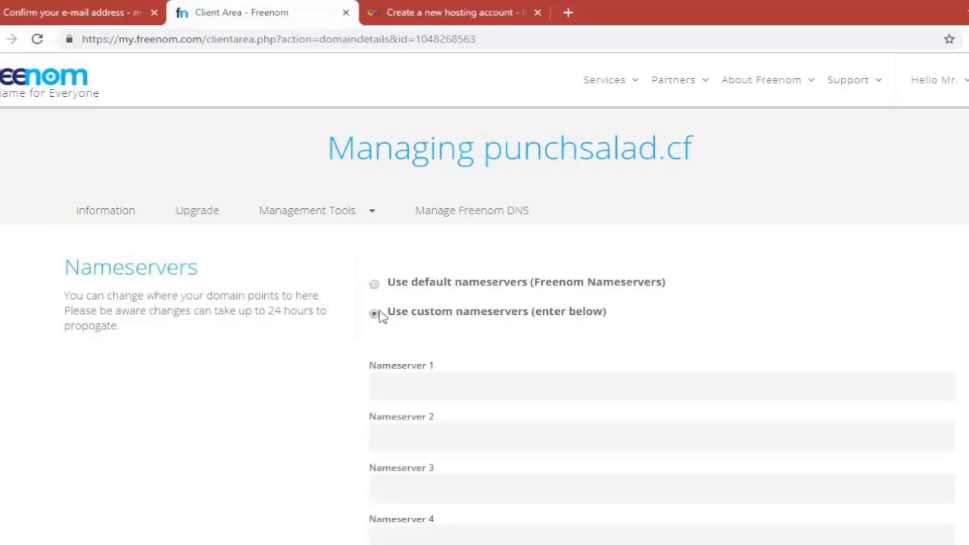
scroll("down", 3)
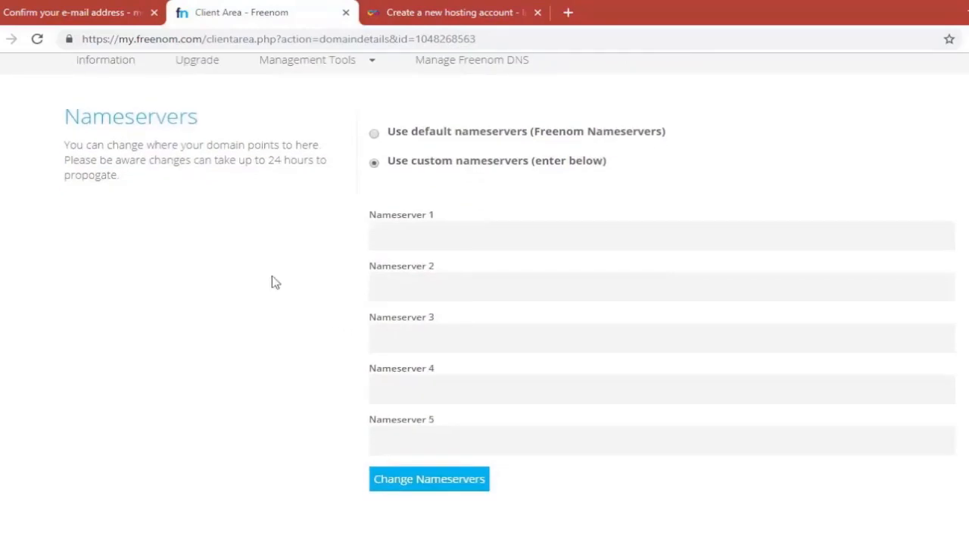
mouse_move(295, 311)
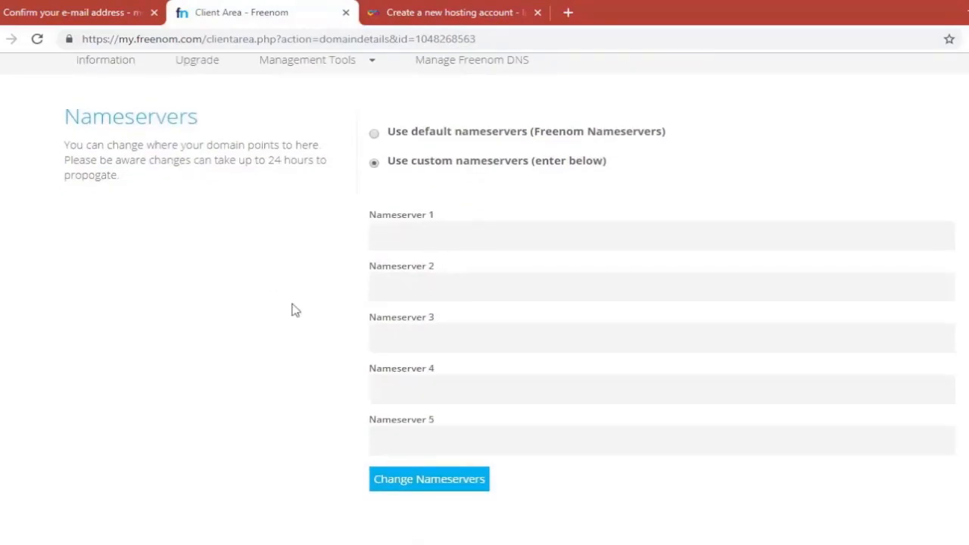
Enter the hosting's required nameservers ns1.epizy.com and ns2.epizy.com
left_click(450, 12)
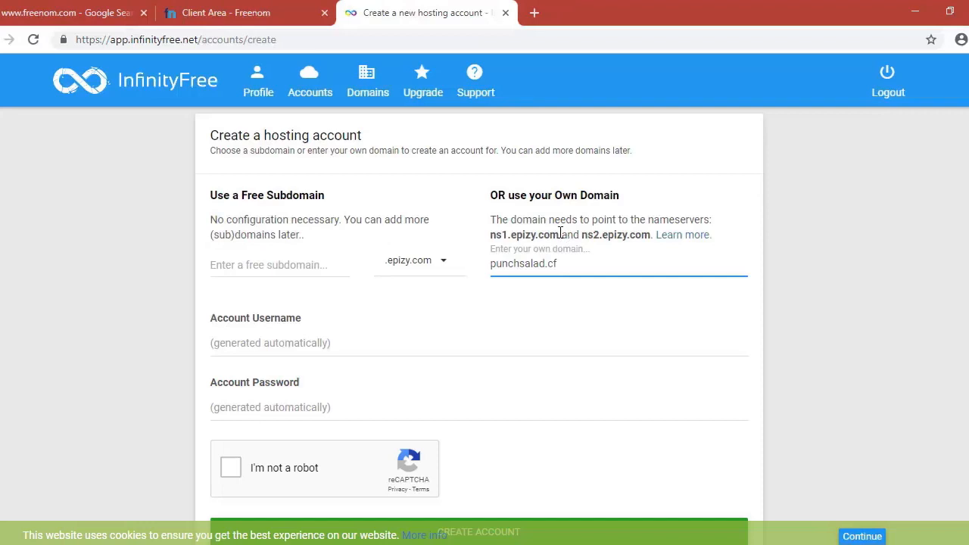
double_click(522, 235)
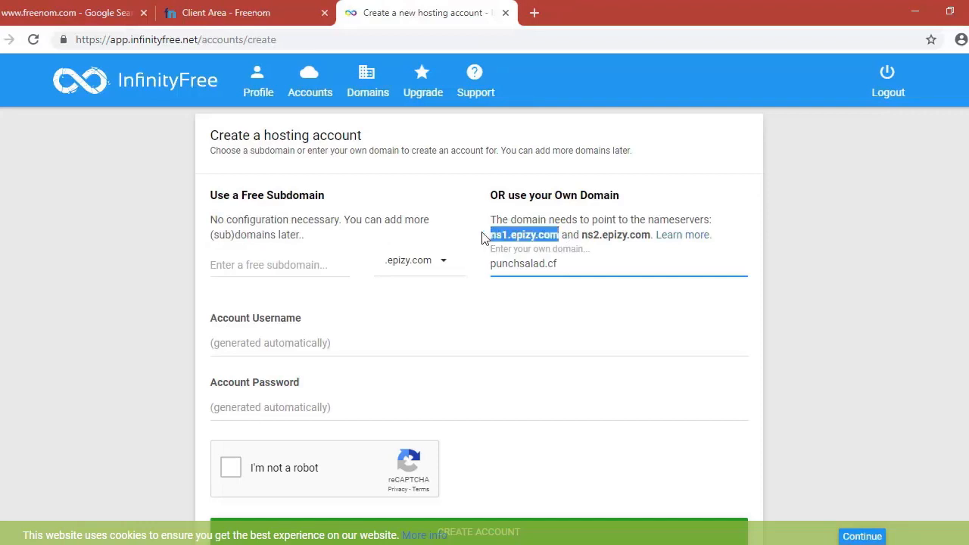
left_click(243, 13)
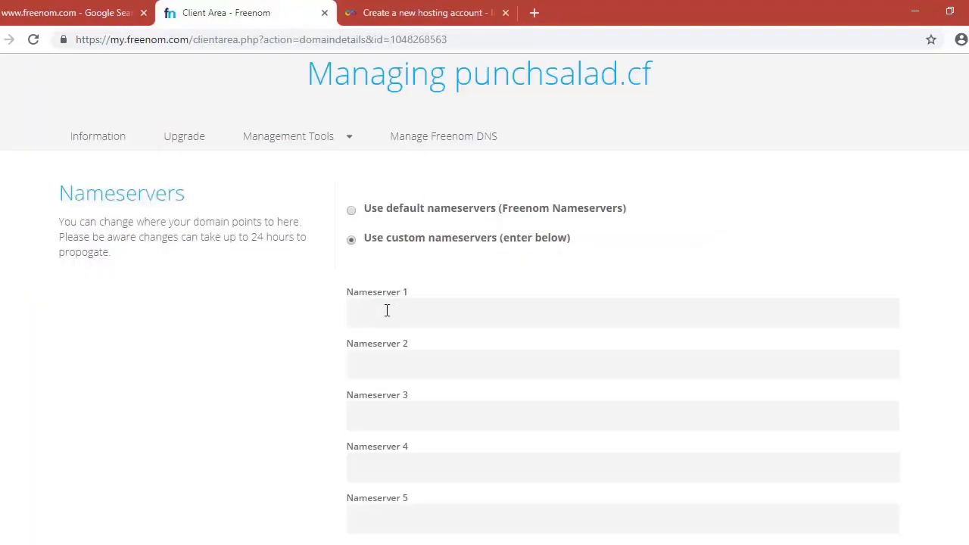
type("ns1.epizy.com")
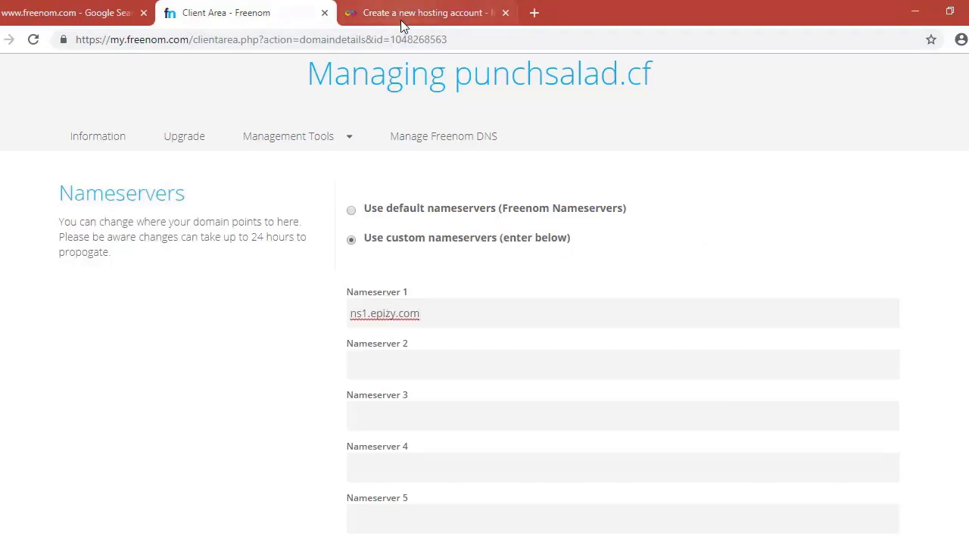
left_click(424, 13)
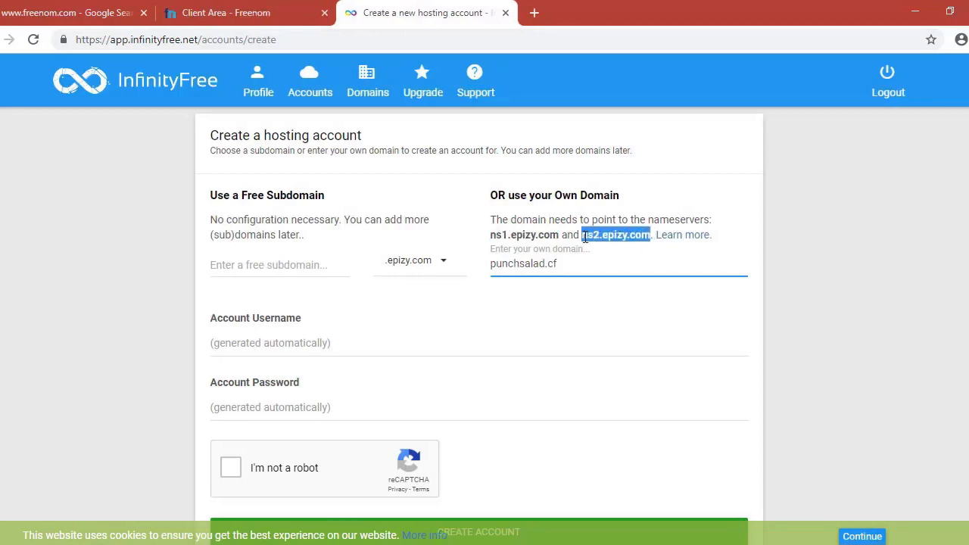
left_click(242, 13)
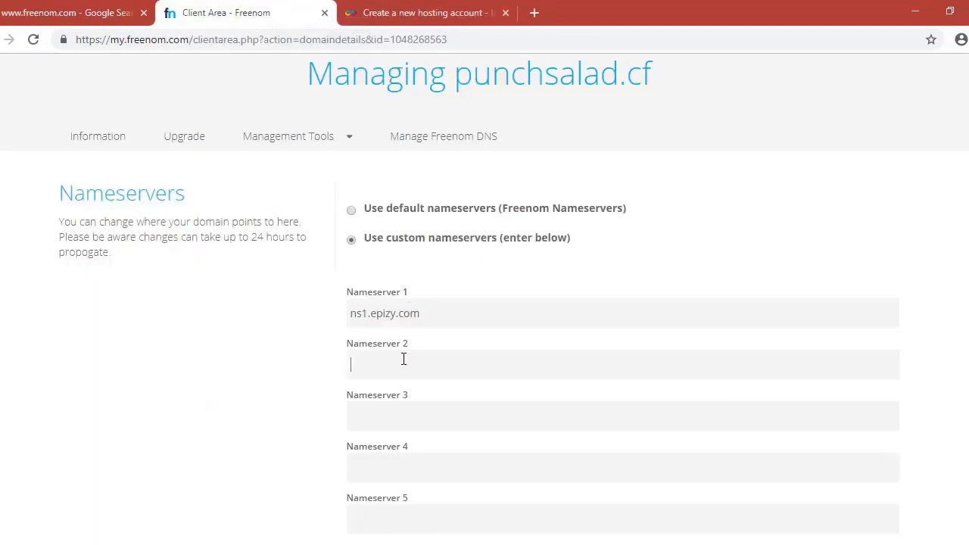
type("ns2.epizy.com")
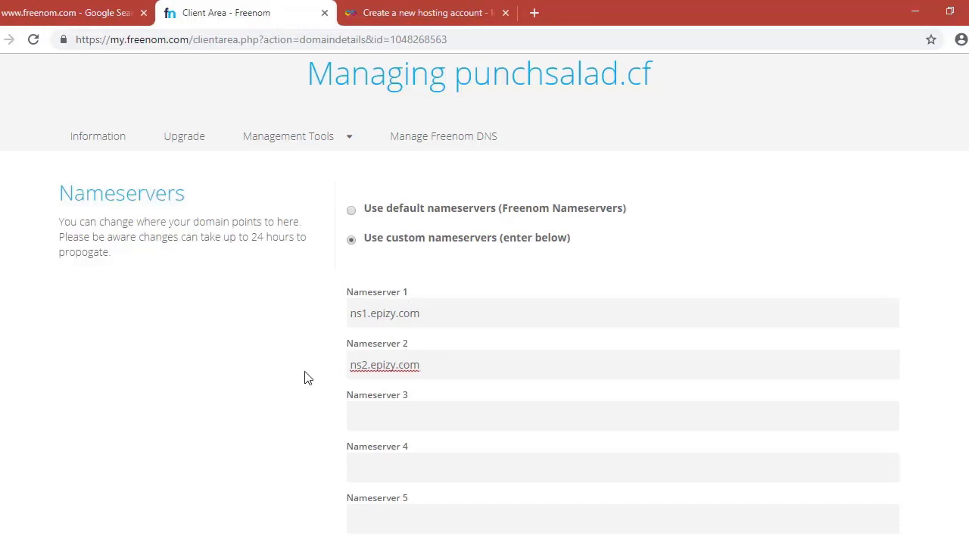
Save the custom nameservers and return to the InfinityFree account form
scroll("down", 3)
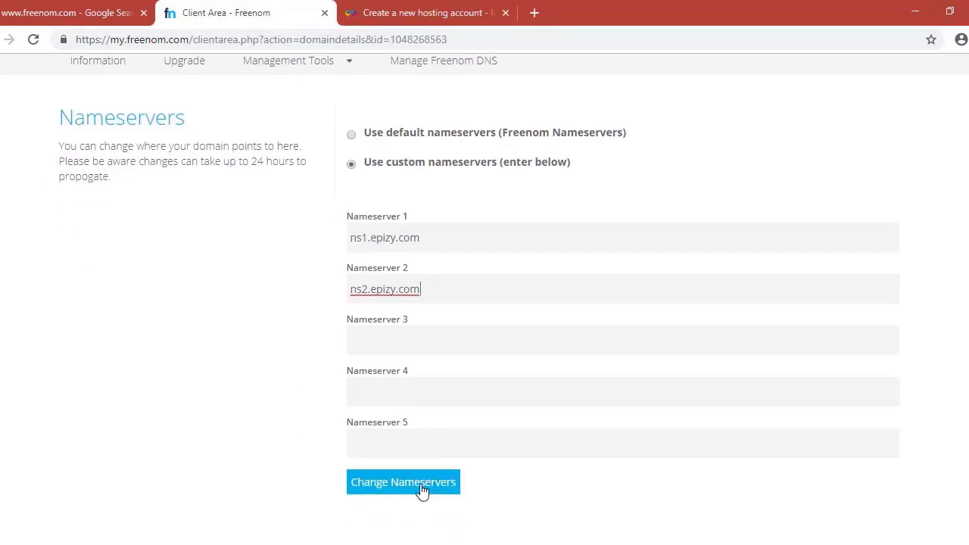
left_click(403, 482)
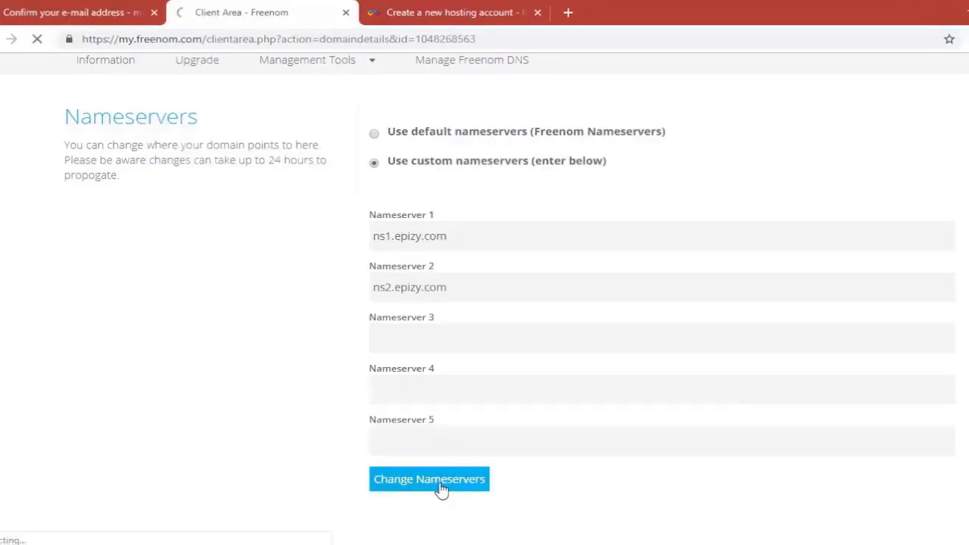
left_click(429, 478)
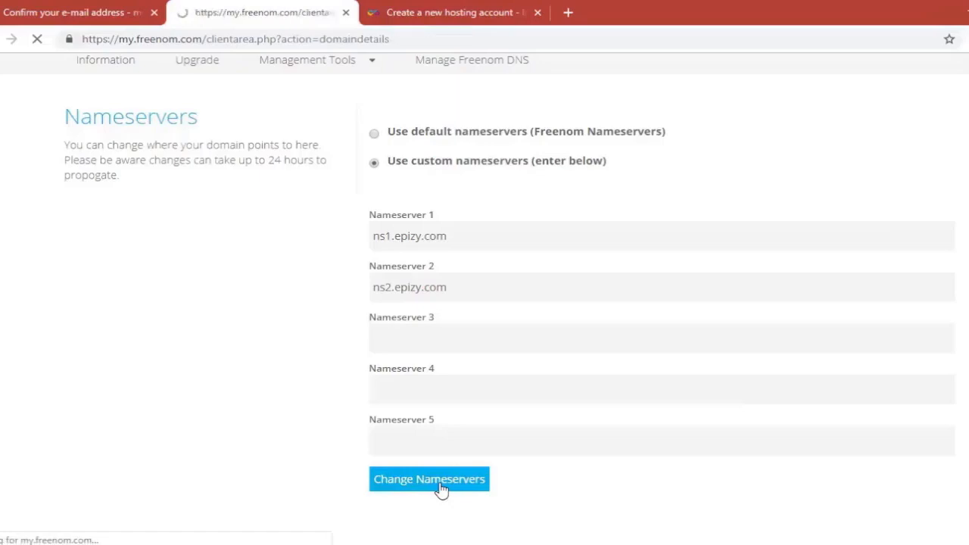
left_click(429, 478)
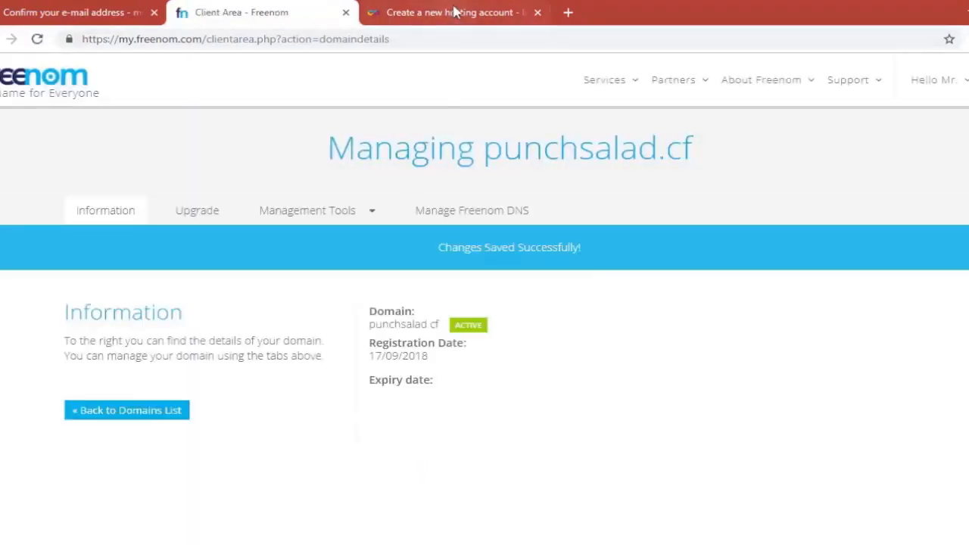
left_click(450, 12)
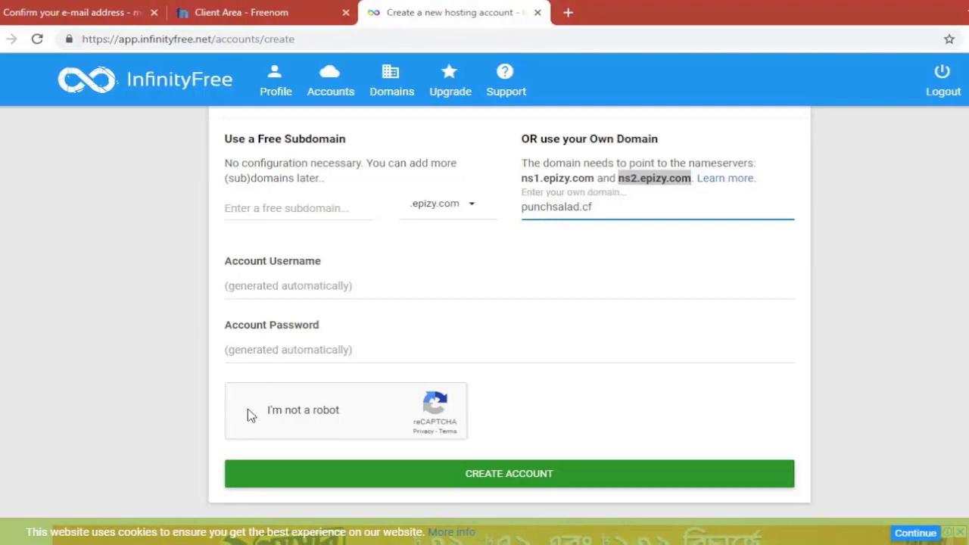
Pass the reCAPTCHA check and create the punchsalad.cf hosting account
left_click(235, 409)
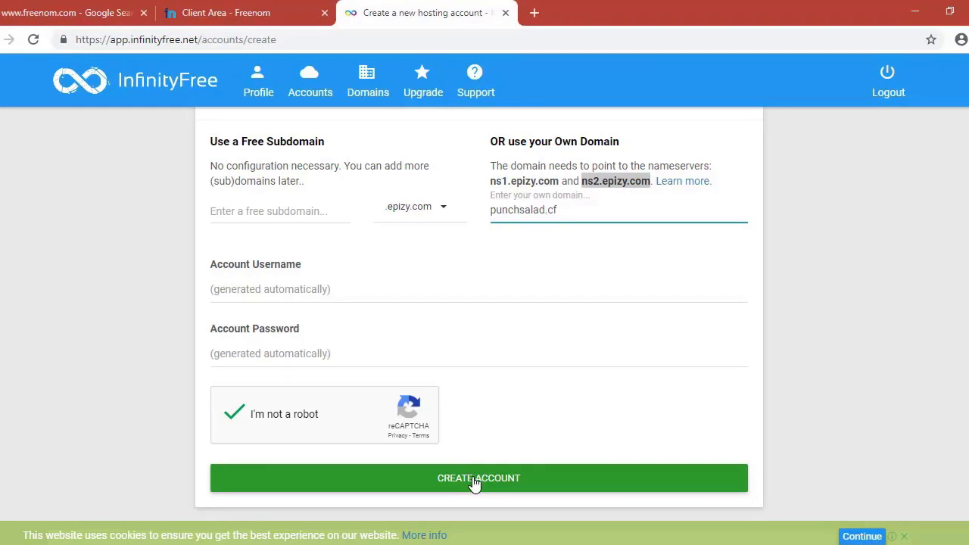
left_click(477, 477)
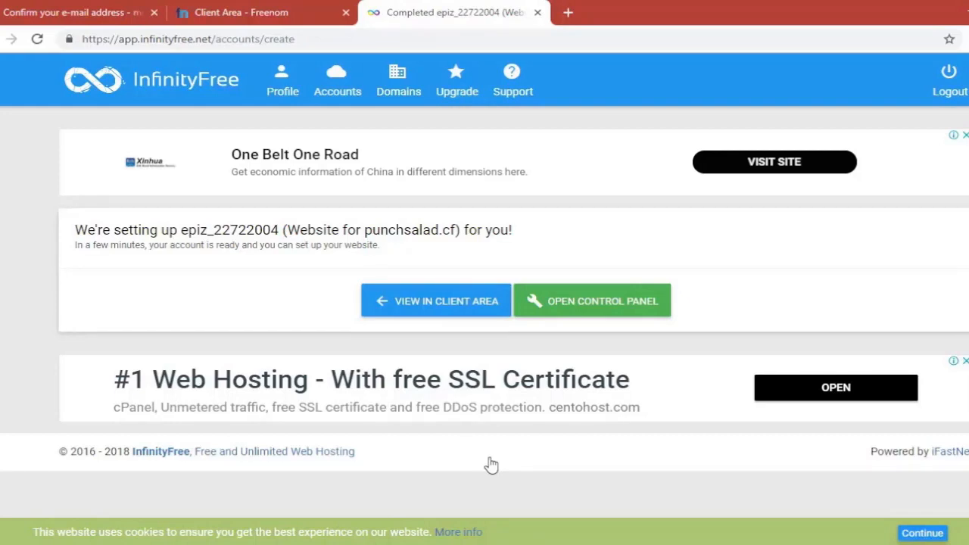
mouse_move(592, 311)
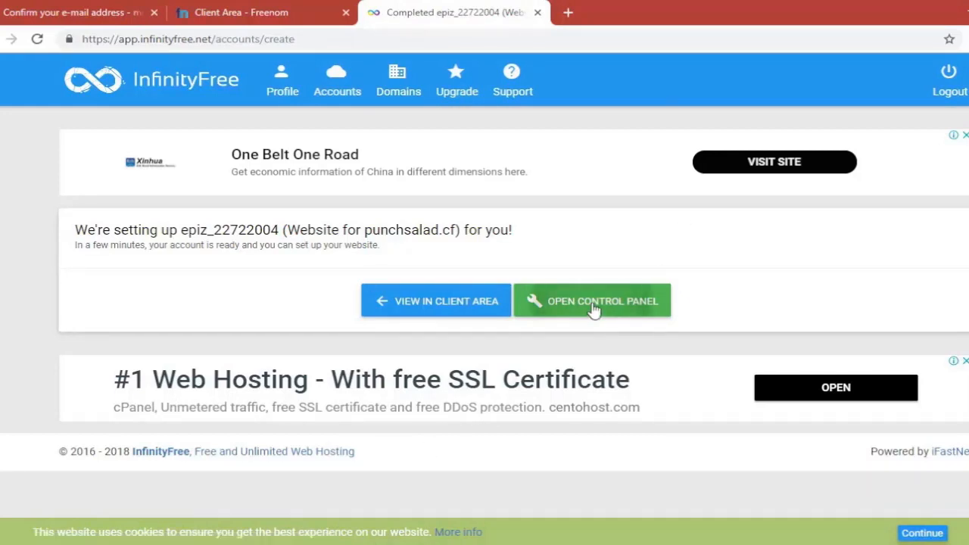
Open the epiz_22722004 control panel, skipping the wait, and approve the e-mail notice
left_click(592, 300)
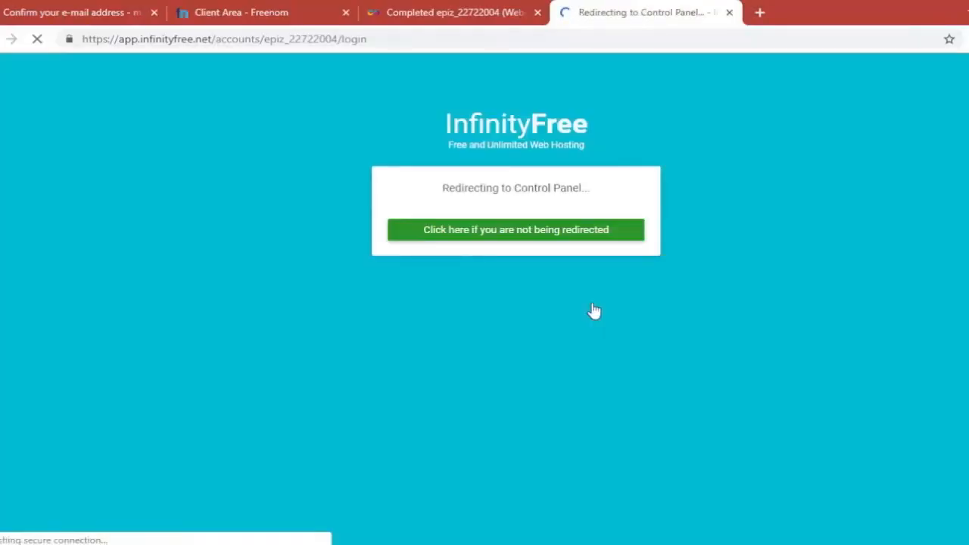
left_click(515, 229)
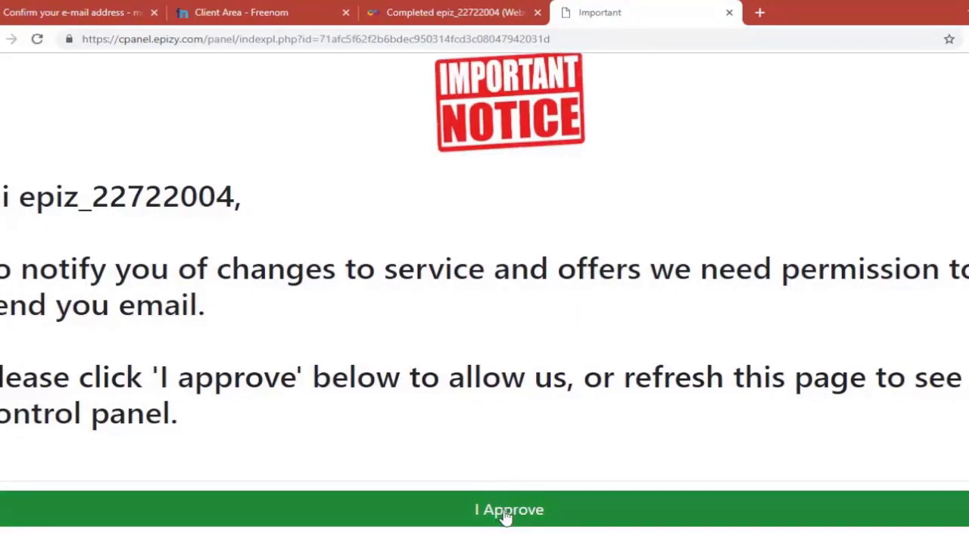
left_click(507, 508)
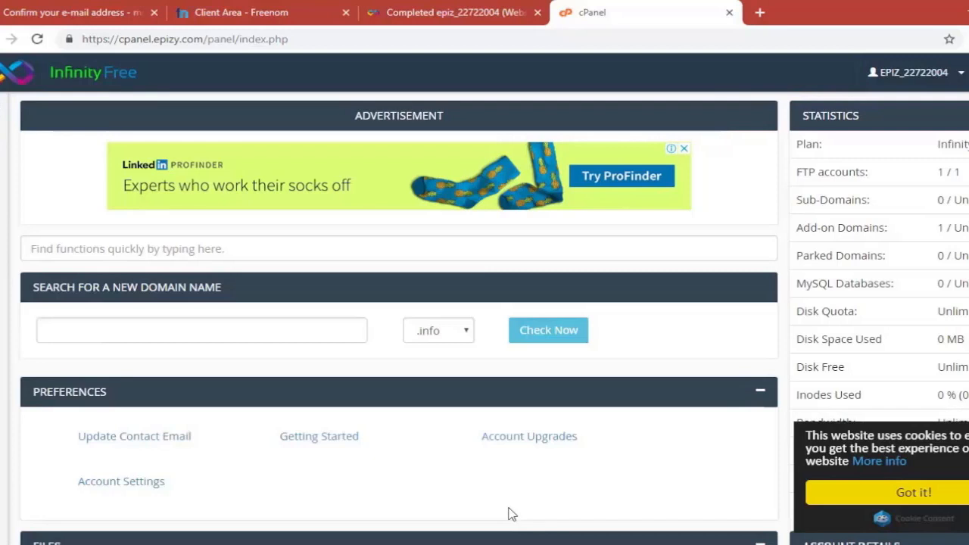
mouse_move(470, 420)
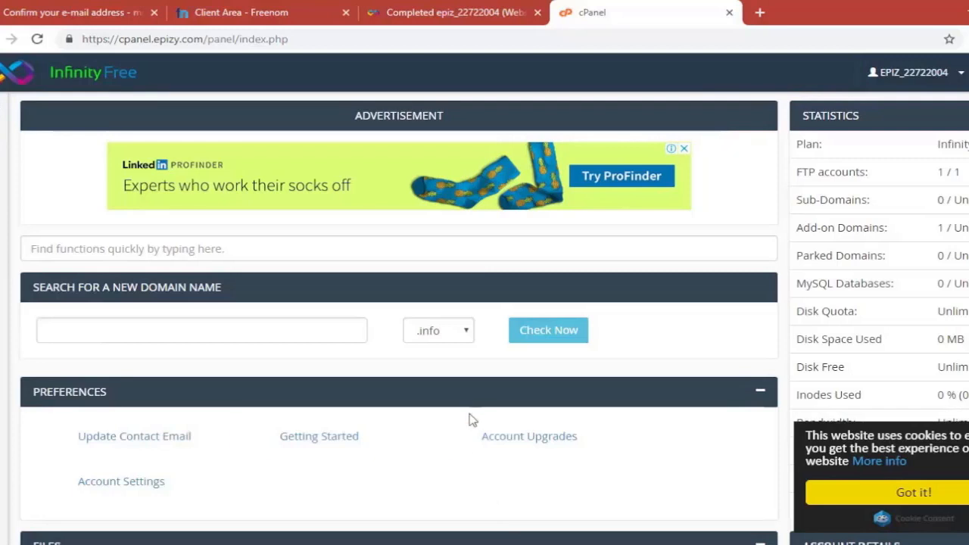
Launch Softaculous Apps Installer from cPanel's Software section
scroll("down", 3)
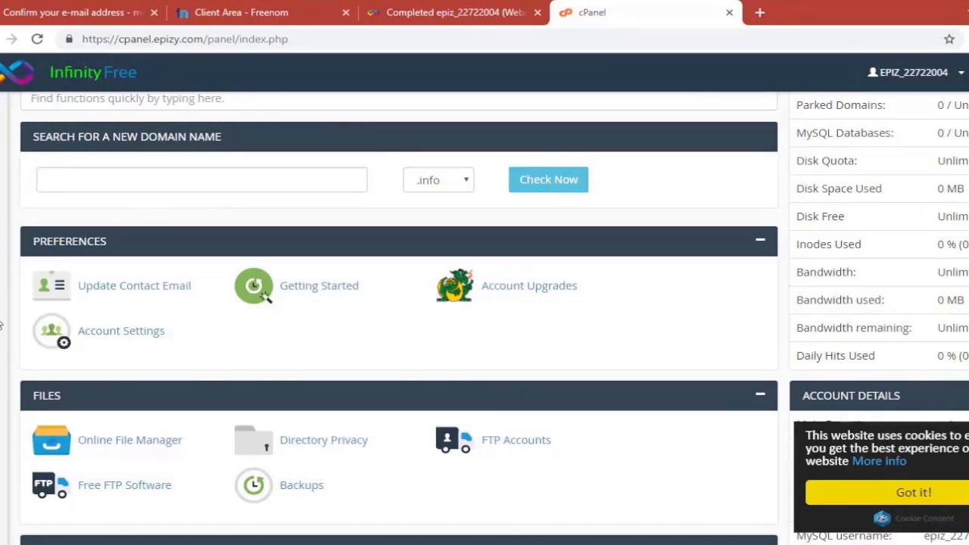
scroll("down", 3)
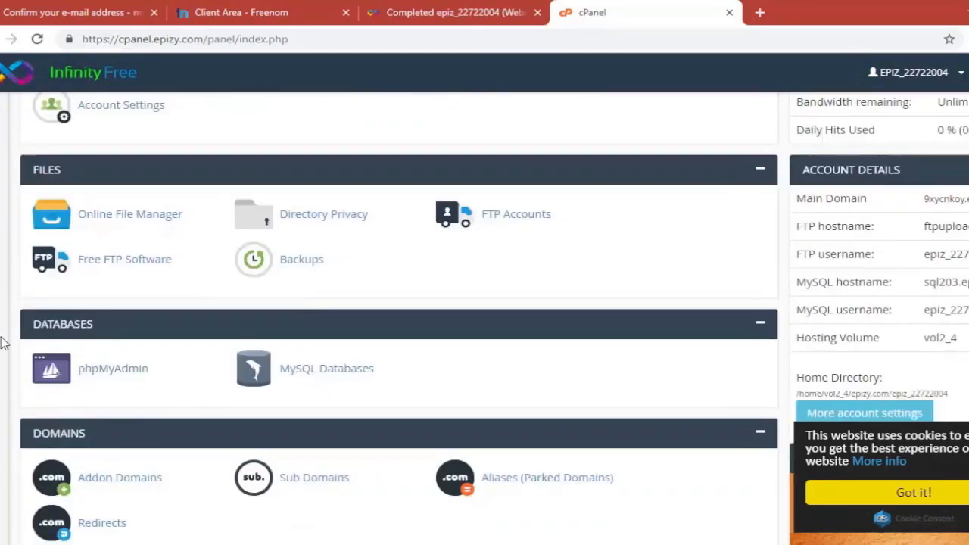
scroll("down", 3)
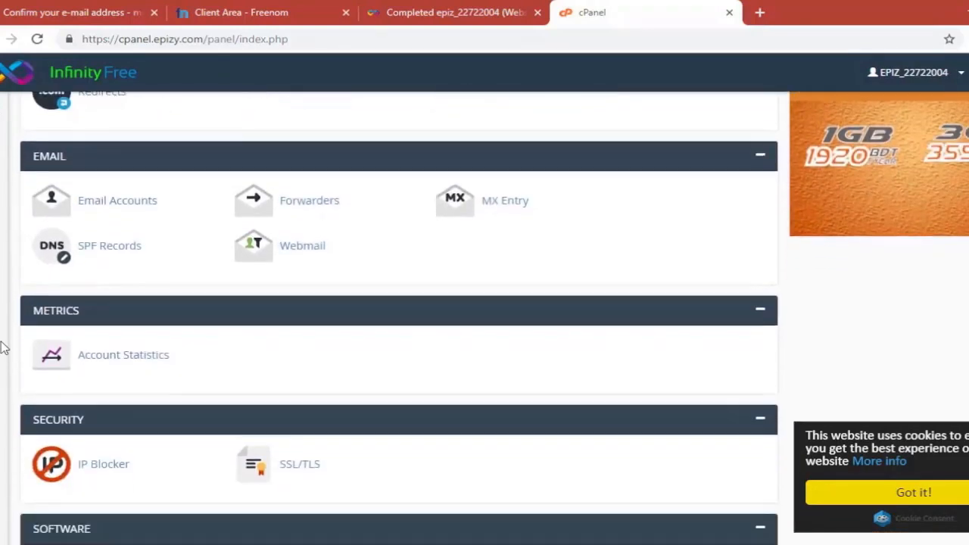
scroll("down", 3)
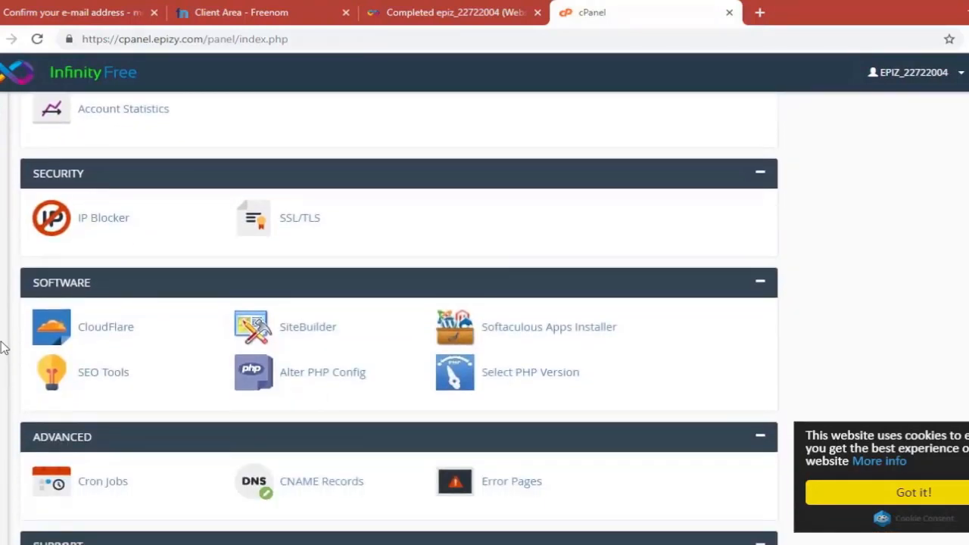
mouse_move(79, 288)
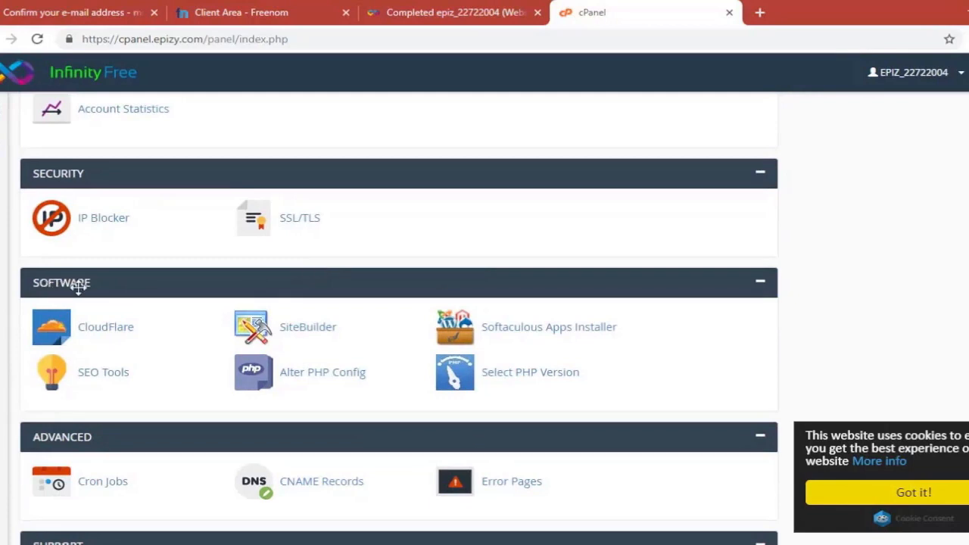
mouse_move(549, 327)
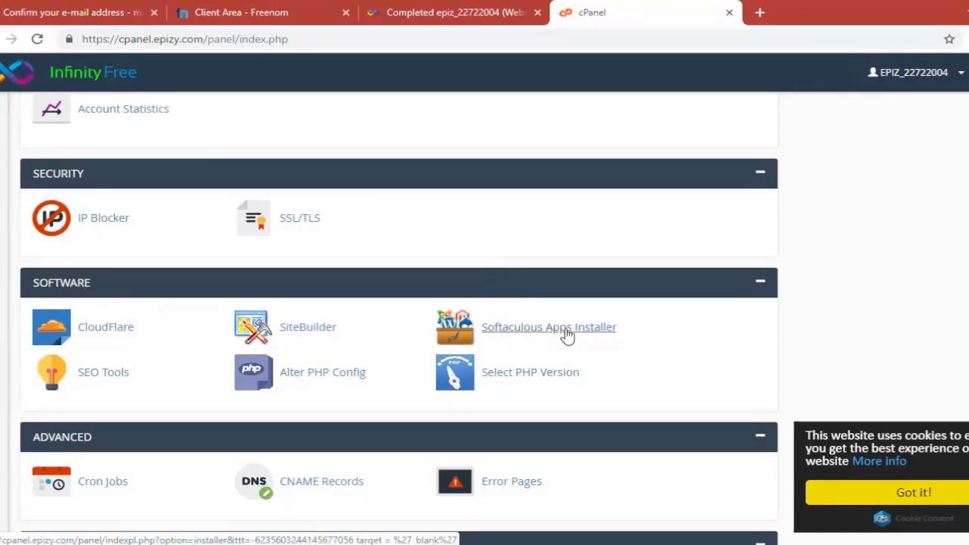
left_click(548, 327)
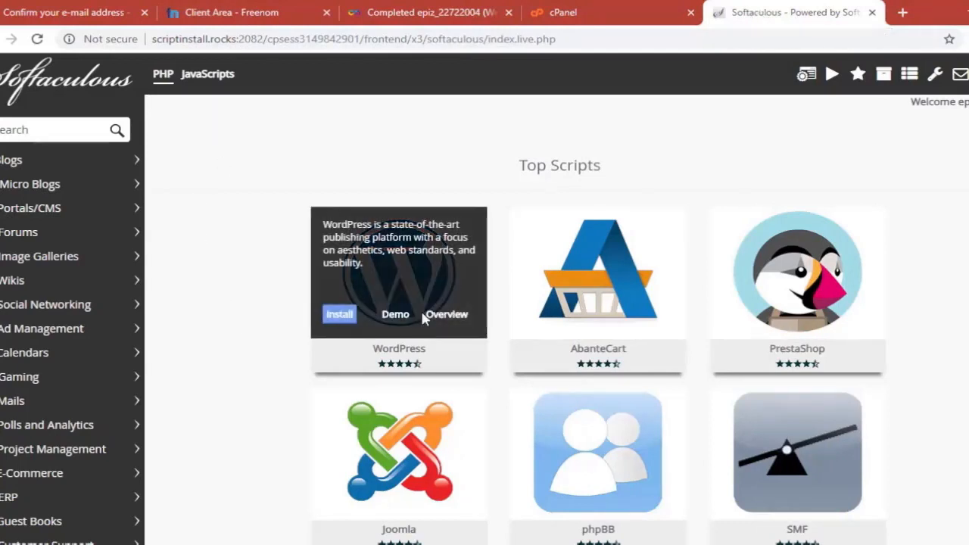
mouse_move(408, 277)
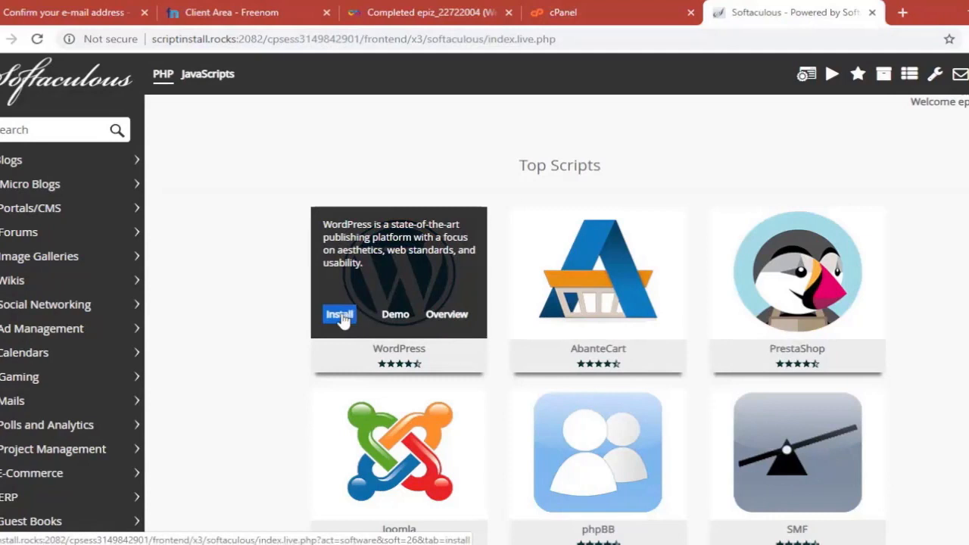
Start the WordPress install from Softaculous's Top Scripts list
left_click(338, 314)
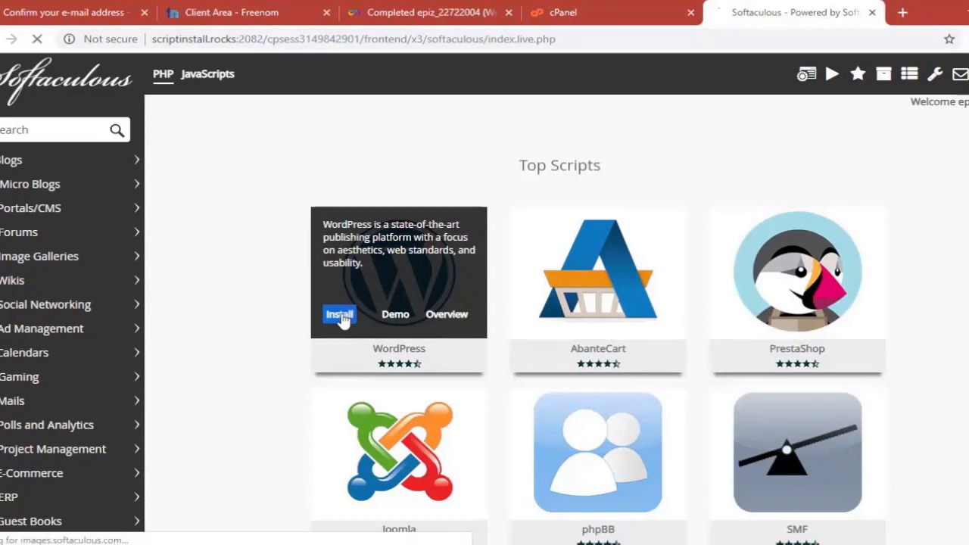
left_click(339, 314)
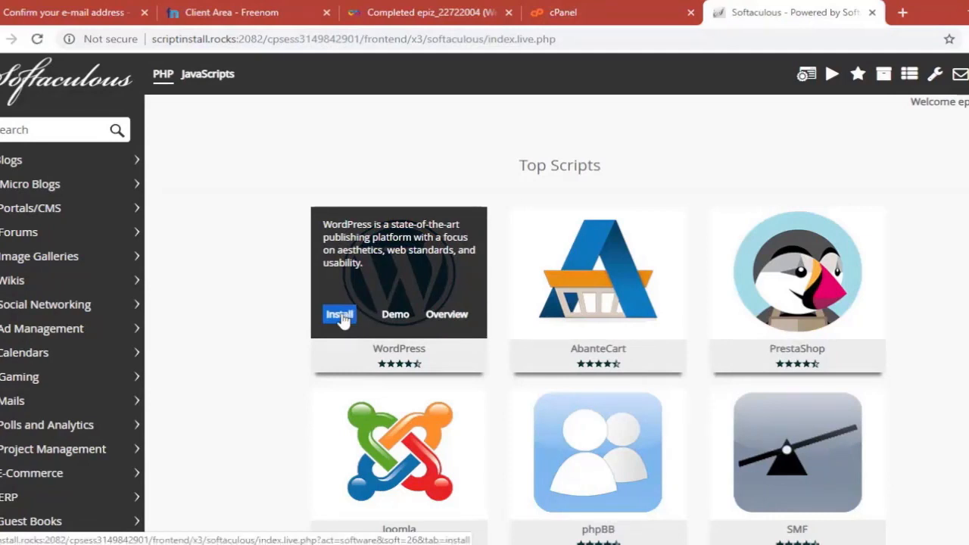
left_click(339, 314)
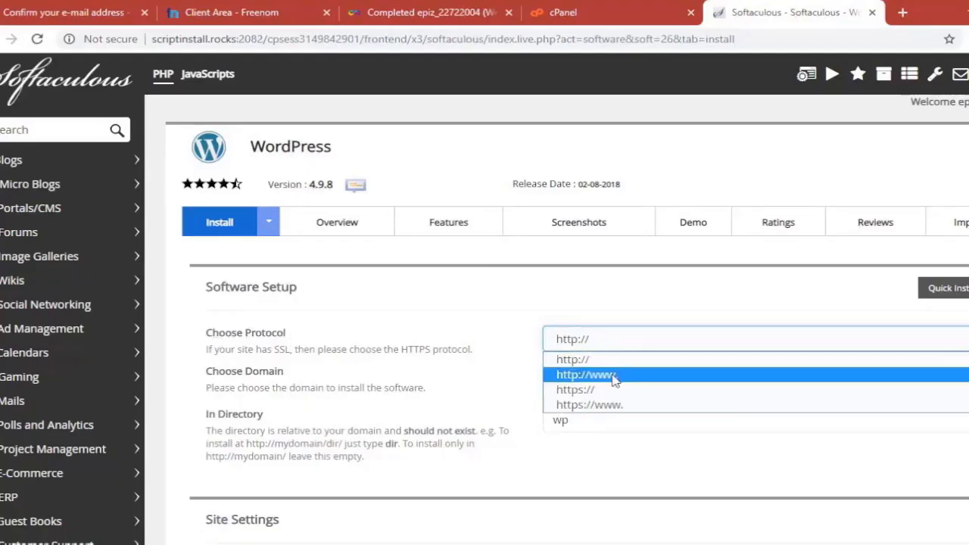
mouse_move(606, 386)
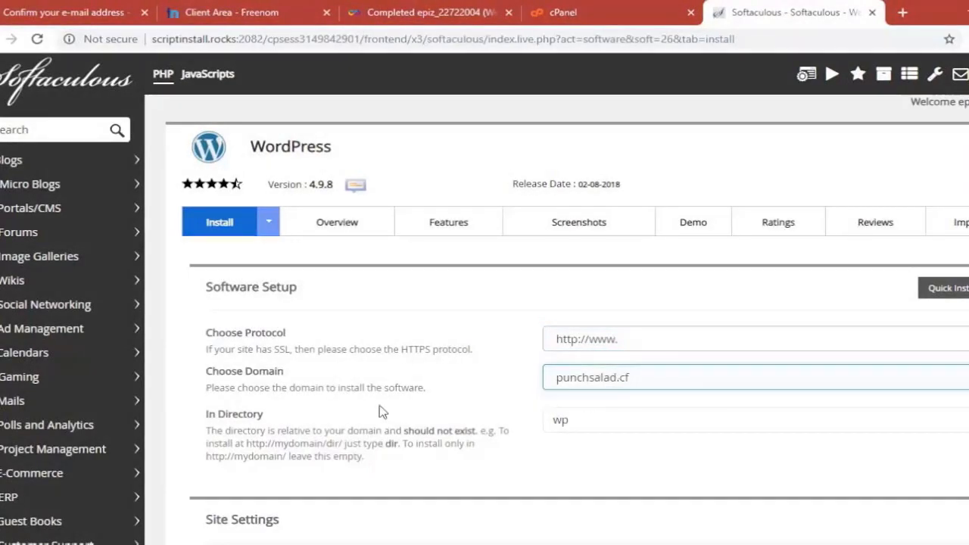
scroll("down", 3)
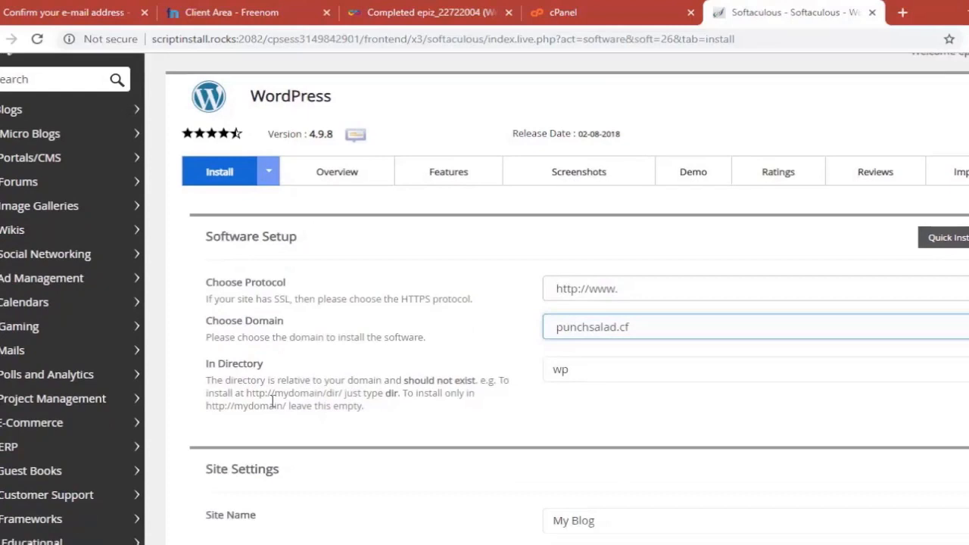
scroll("down", 3)
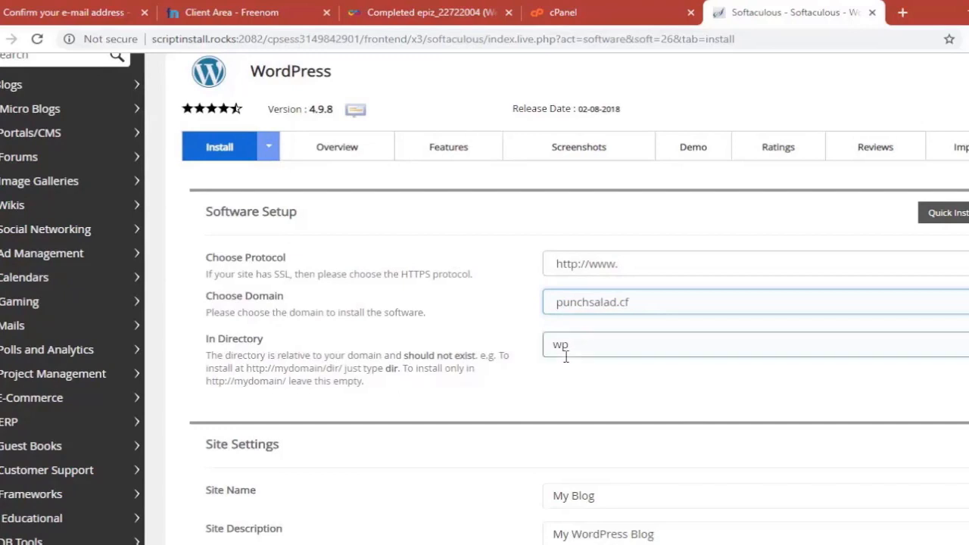
scroll("down", 3)
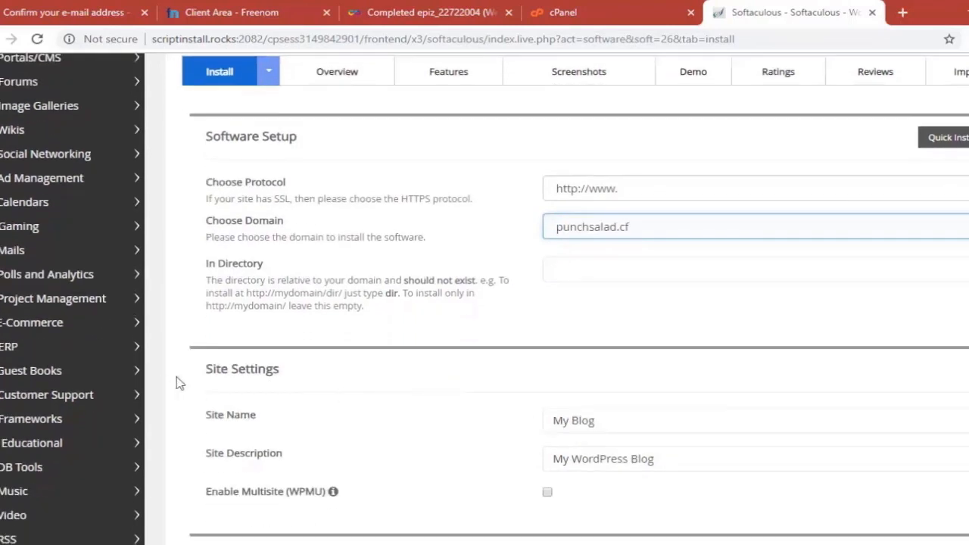
mouse_move(532, 407)
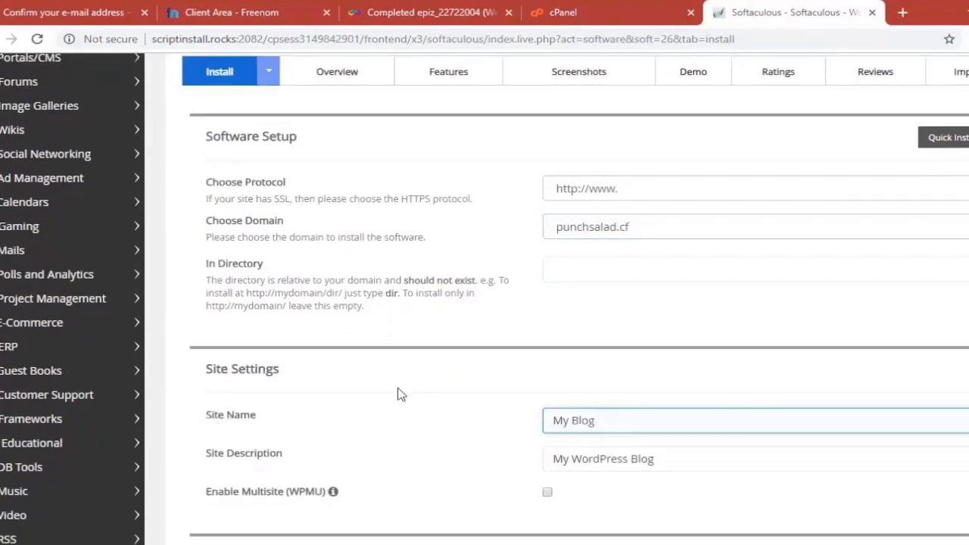
Keep site name My Blog and user admin, with a generated strong admin password
scroll("down", 3)
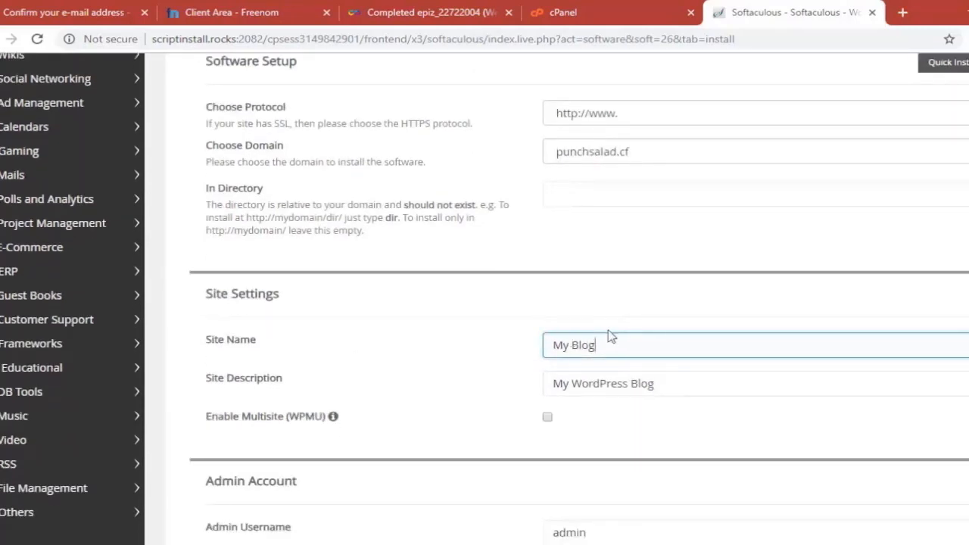
mouse_move(230, 389)
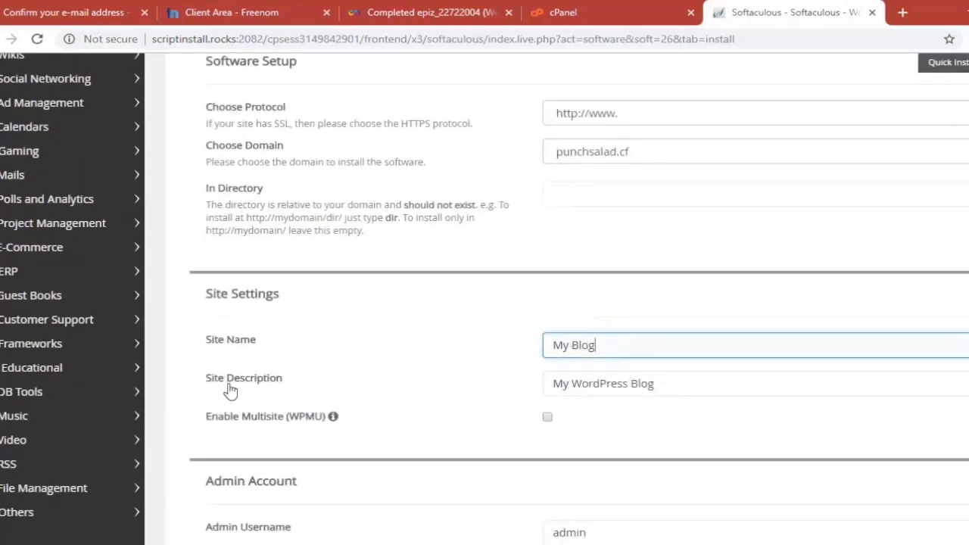
left_click(755, 383)
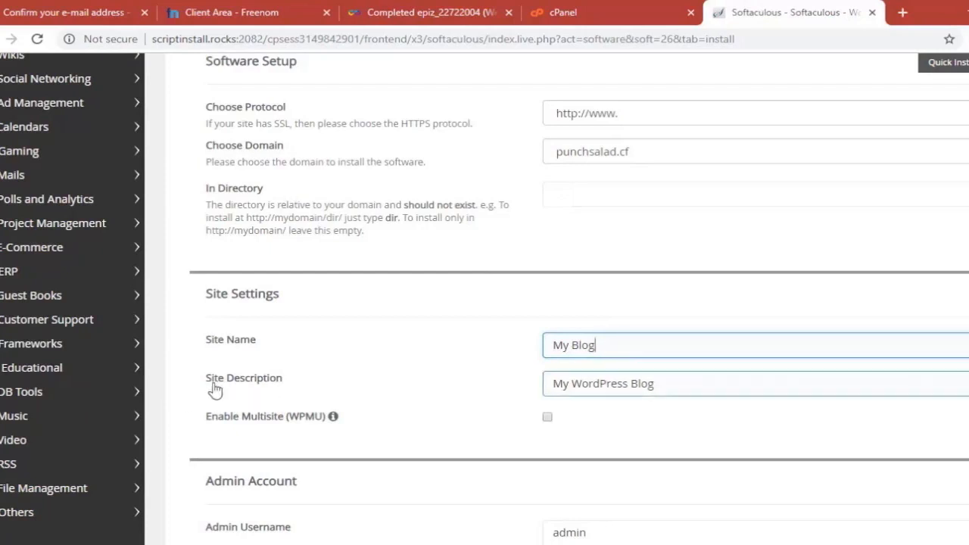
scroll("down", 3)
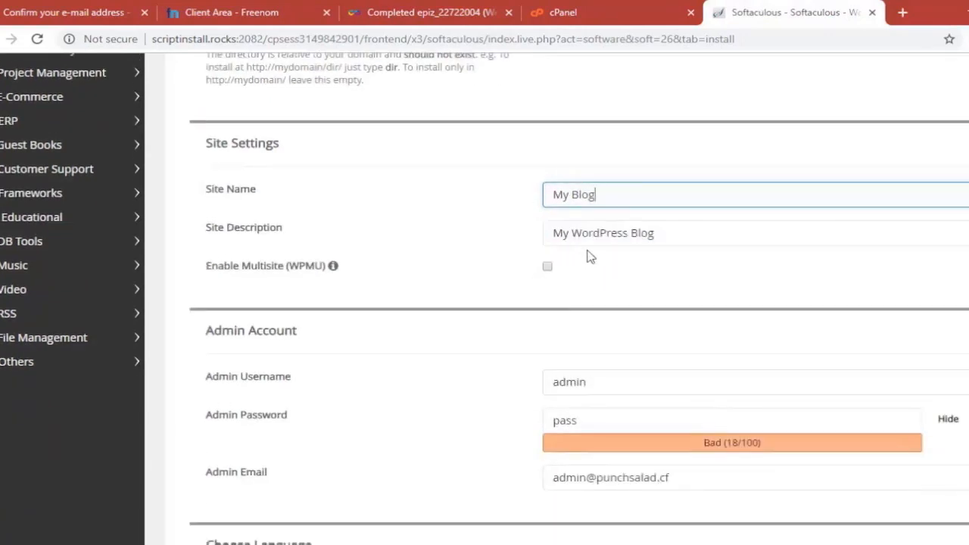
mouse_move(191, 413)
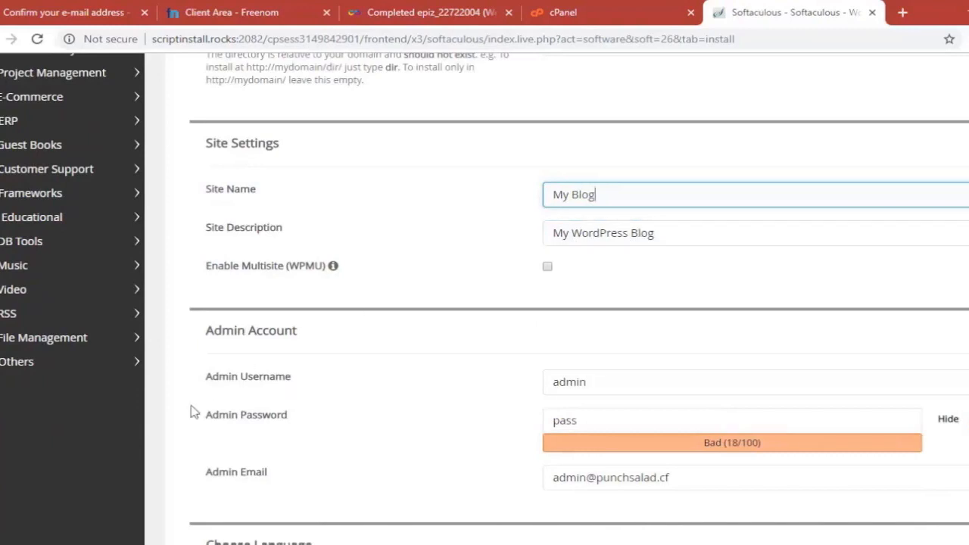
mouse_move(283, 331)
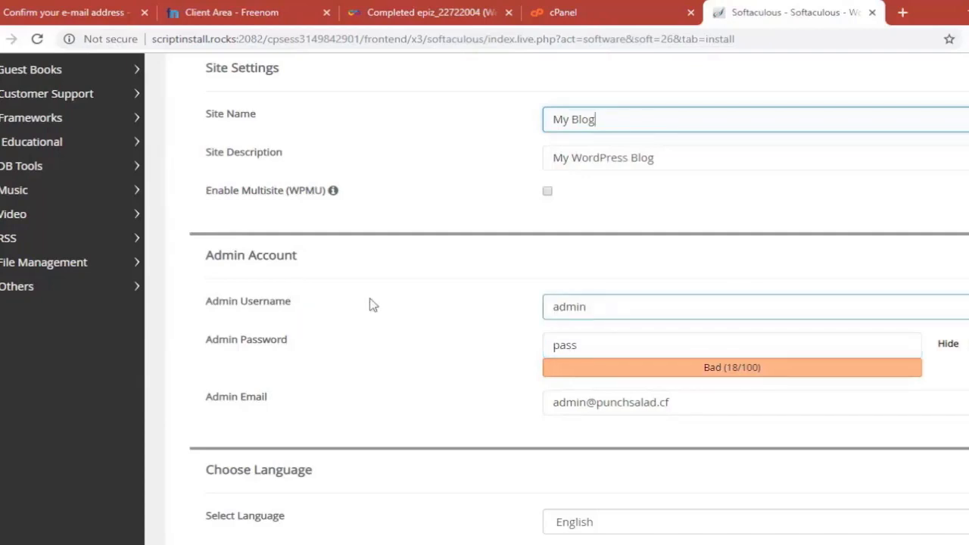
left_click(731, 345)
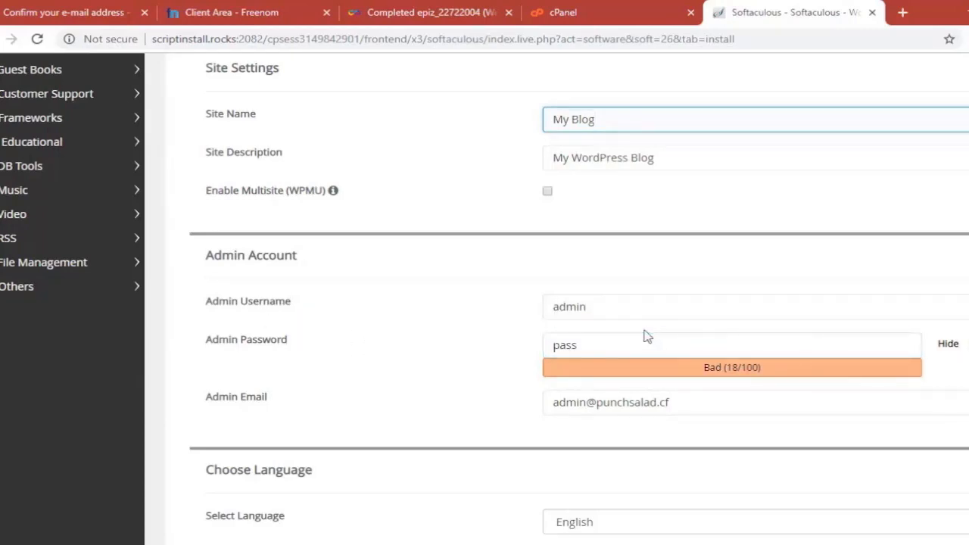
mouse_move(754, 366)
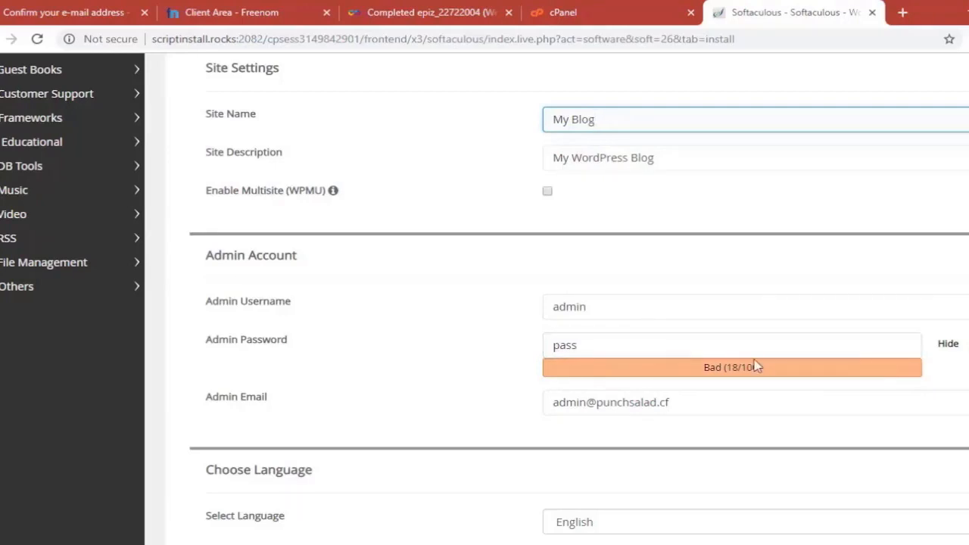
left_click(732, 345)
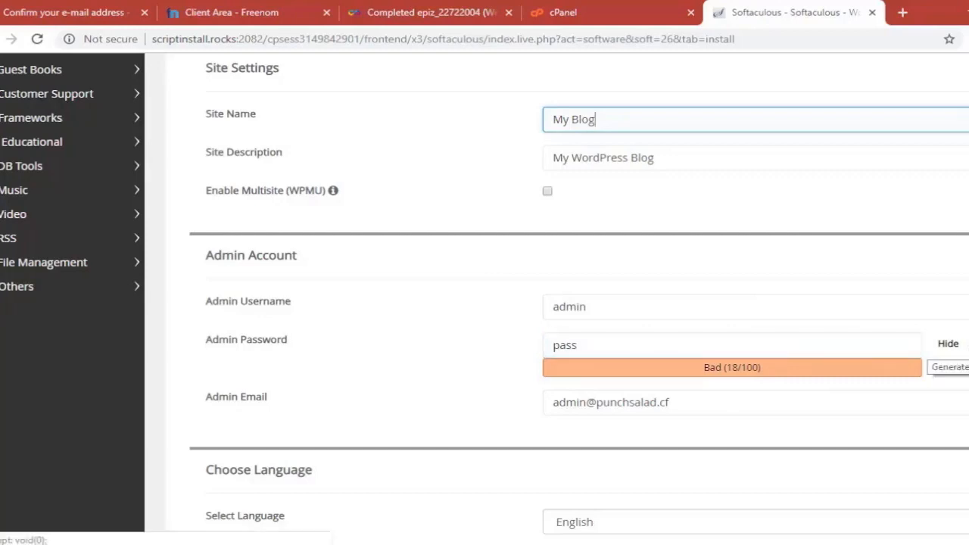
left_click(948, 367)
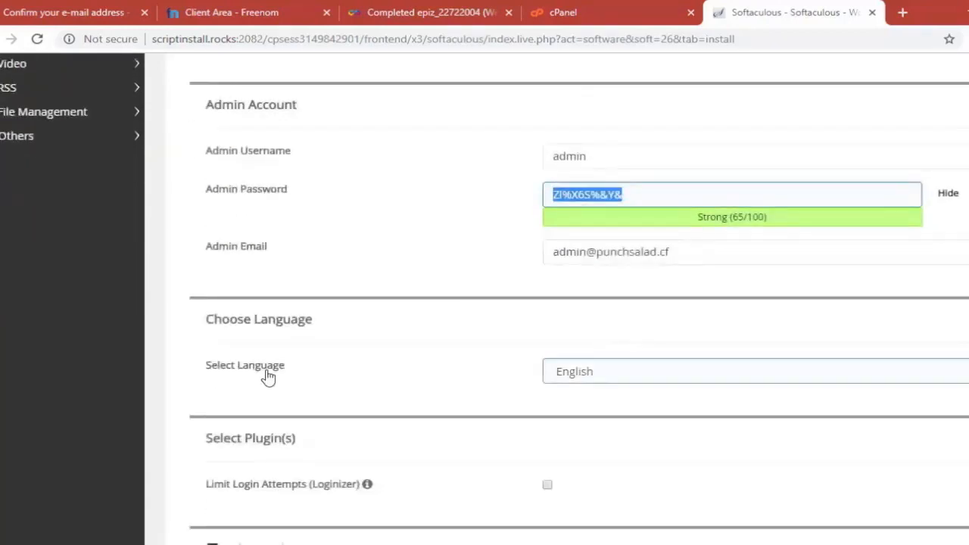
scroll("down", 3)
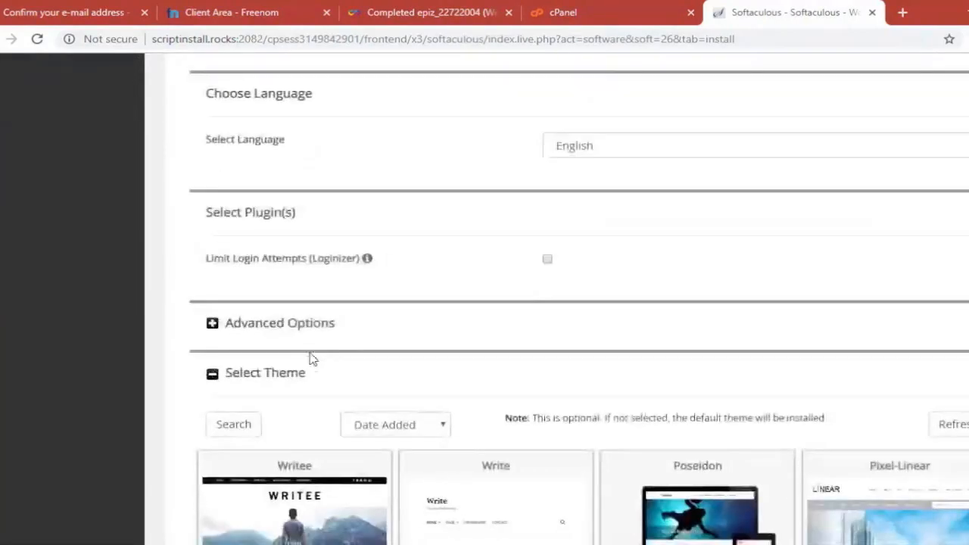
mouse_move(245, 279)
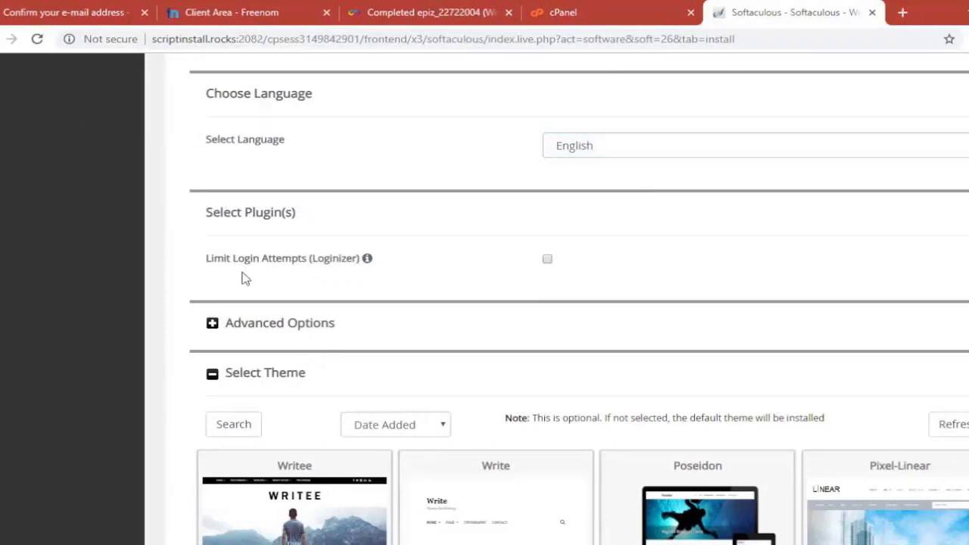
scroll("down", 3)
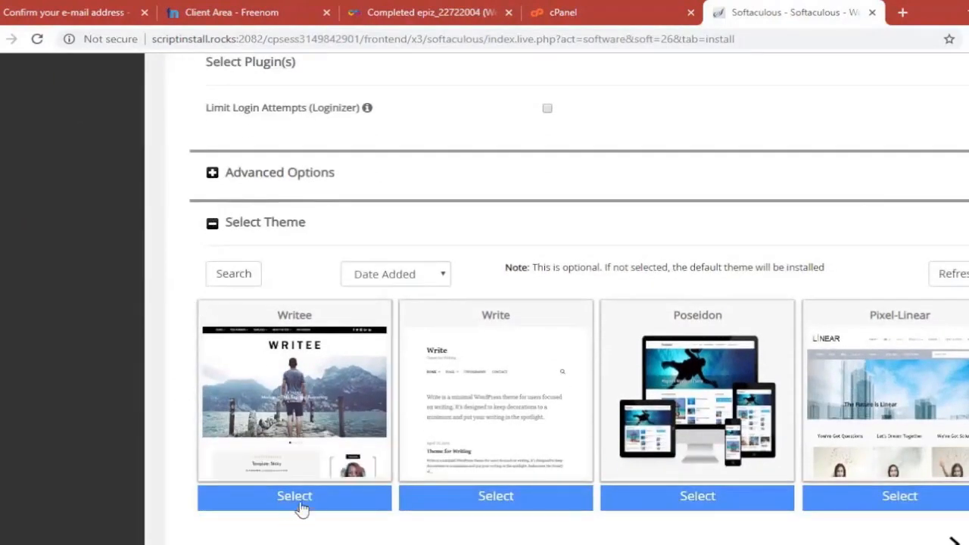
left_click(295, 495)
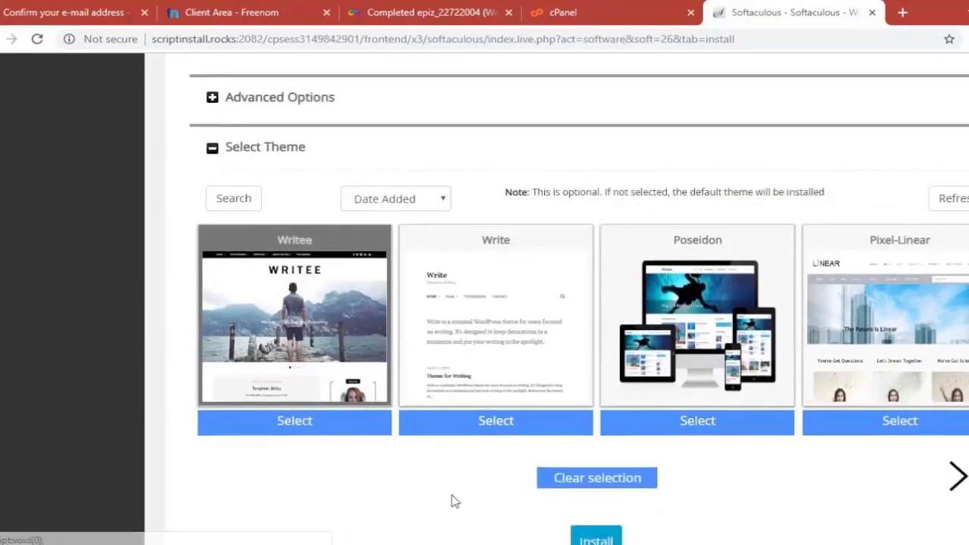
scroll("down", 3)
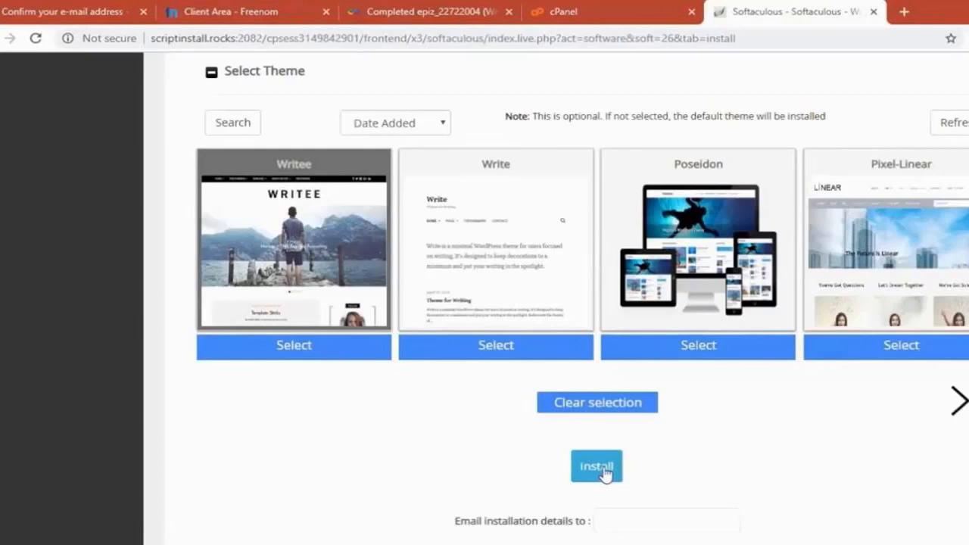
left_click(596, 465)
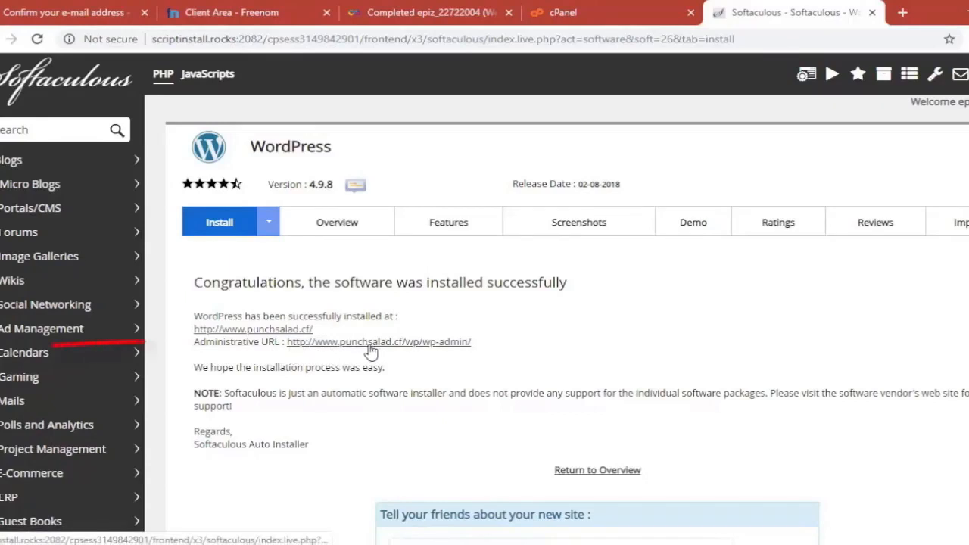
Follow the Administrative URL to the My Blog WordPress dashboard
left_click(378, 341)
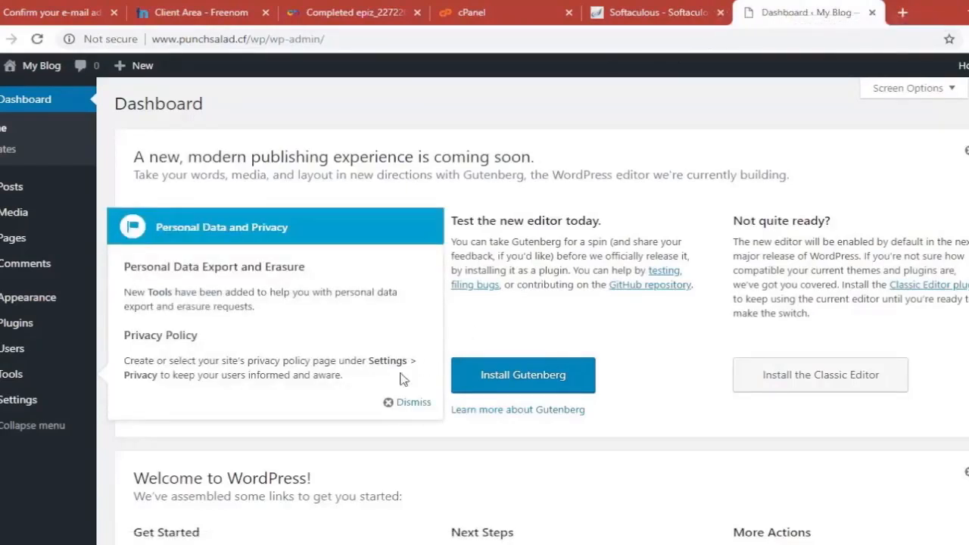
Dismiss the privacy pointer, then search, install and activate the OceanWP theme
left_click(414, 401)
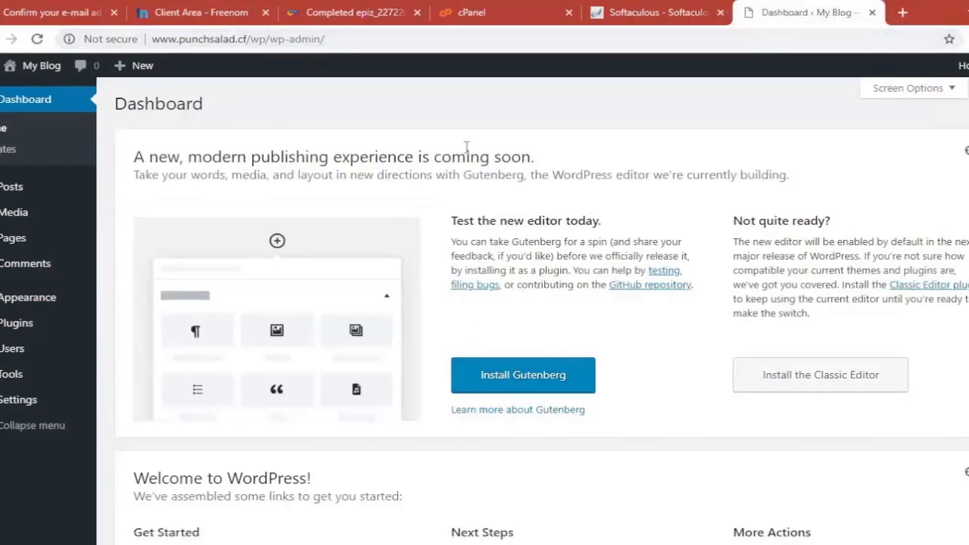
mouse_move(379, 122)
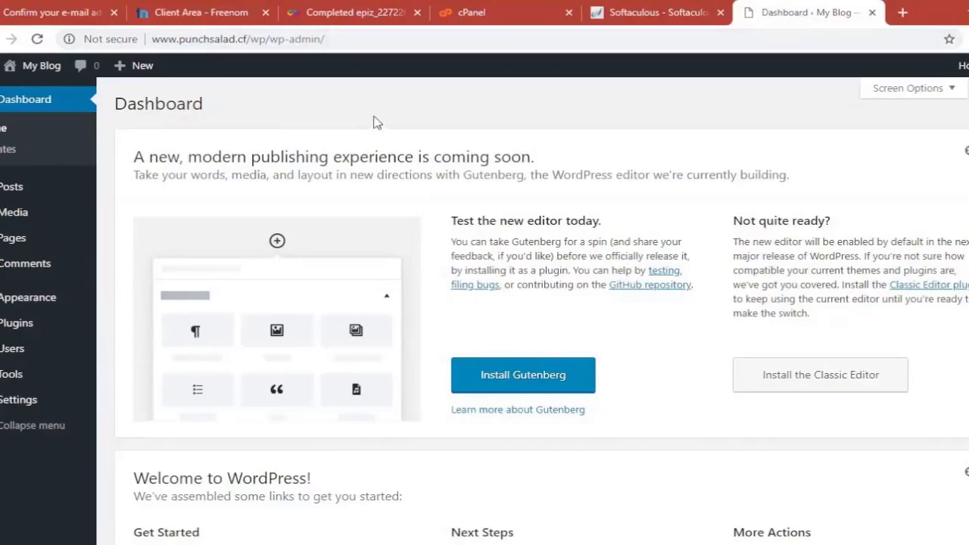
scroll("down", 3)
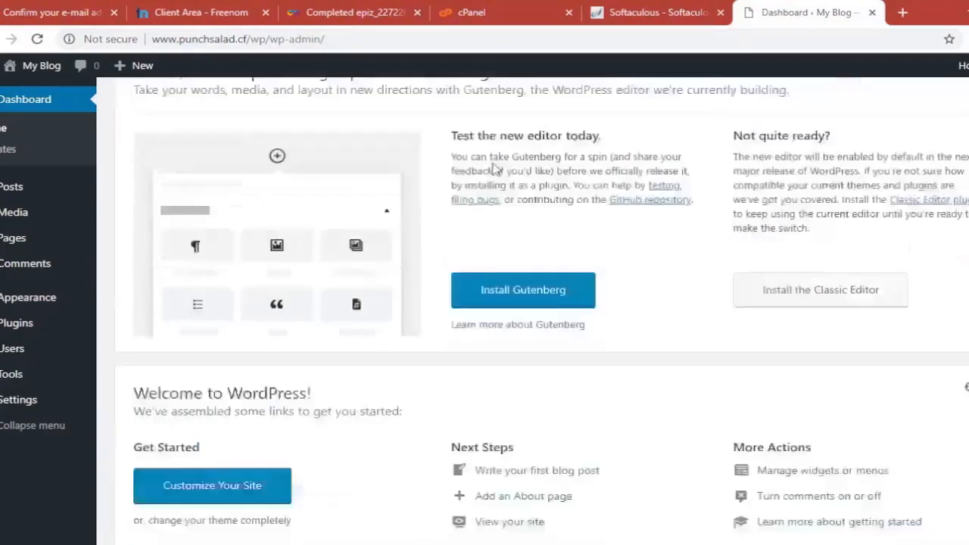
scroll("up", 3)
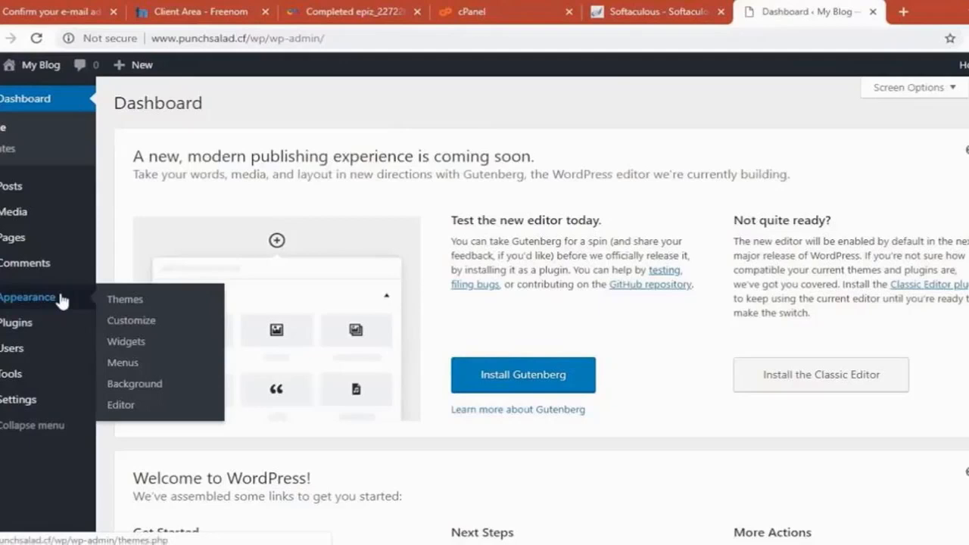
left_click(124, 299)
type("oceanWP")
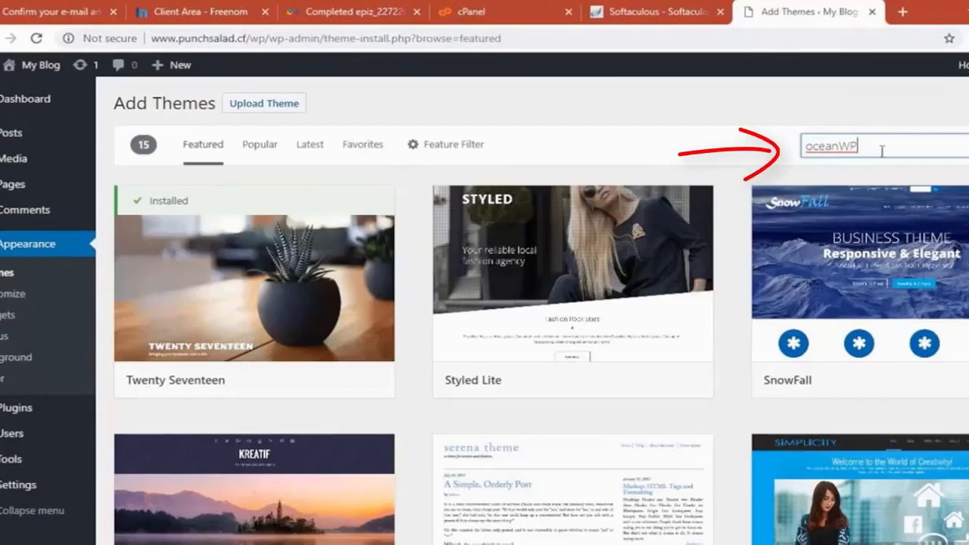
key("Return")
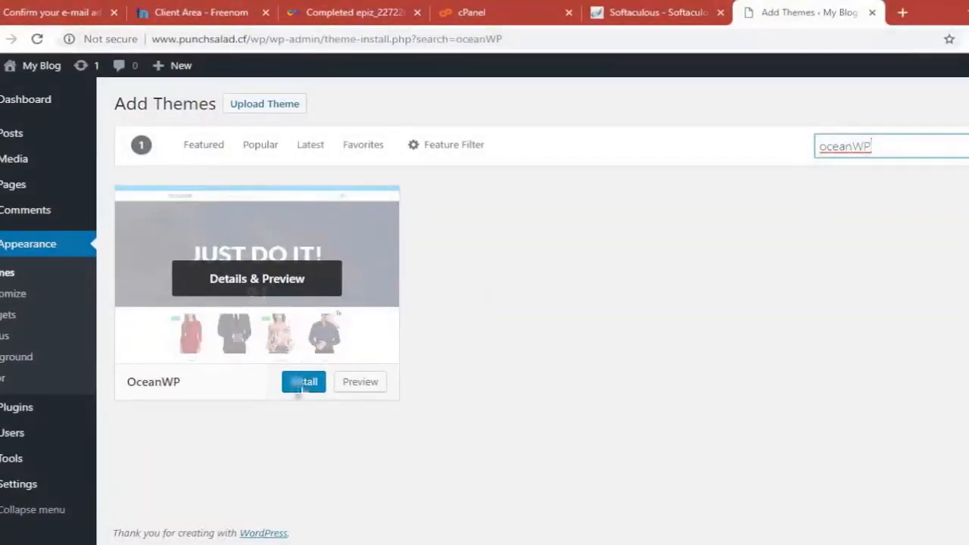
left_click(304, 380)
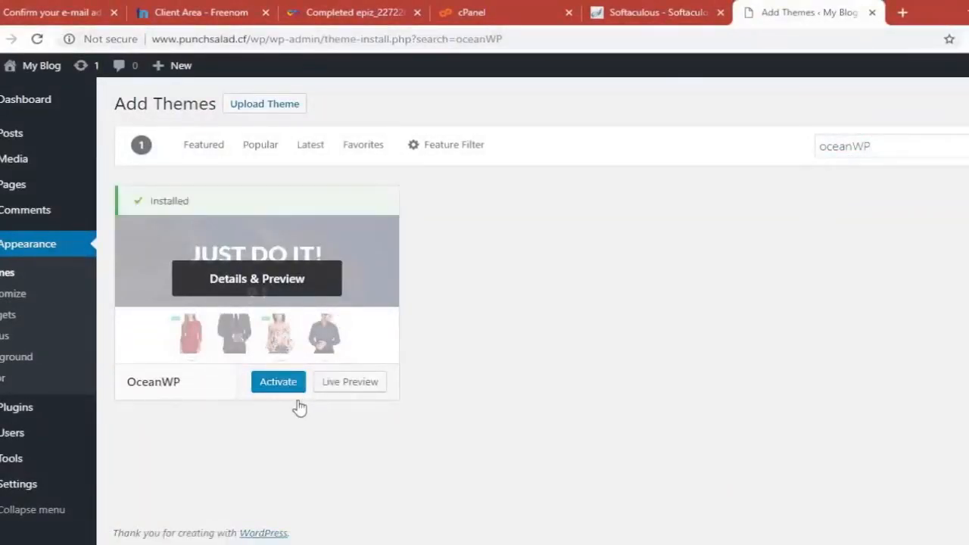
left_click(278, 382)
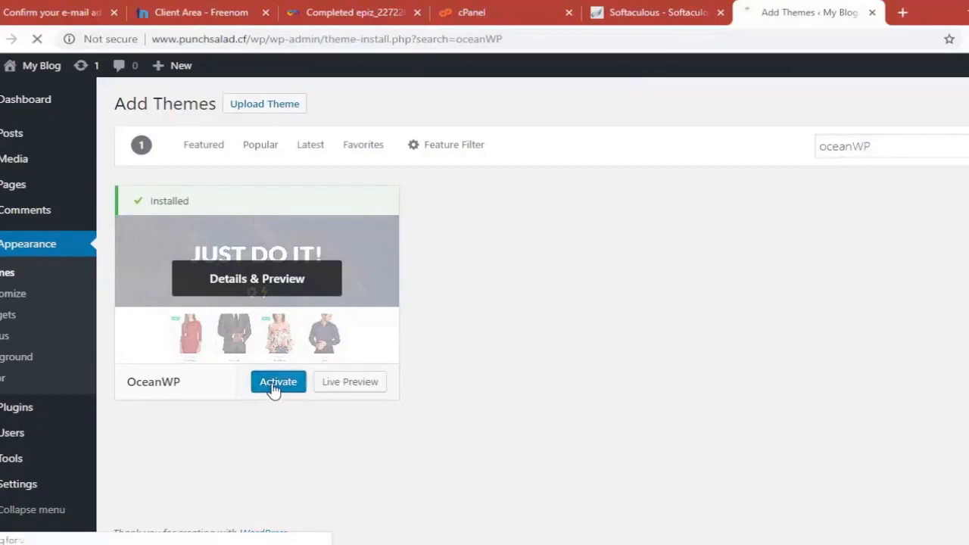
left_click(278, 382)
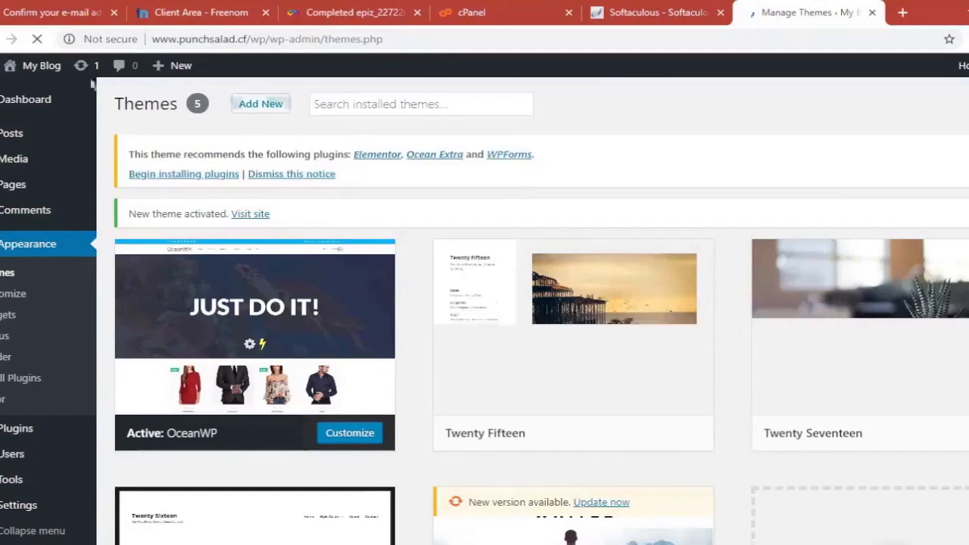
Open the live My Blog site in a new browser tab from the site link
right_click(41, 65)
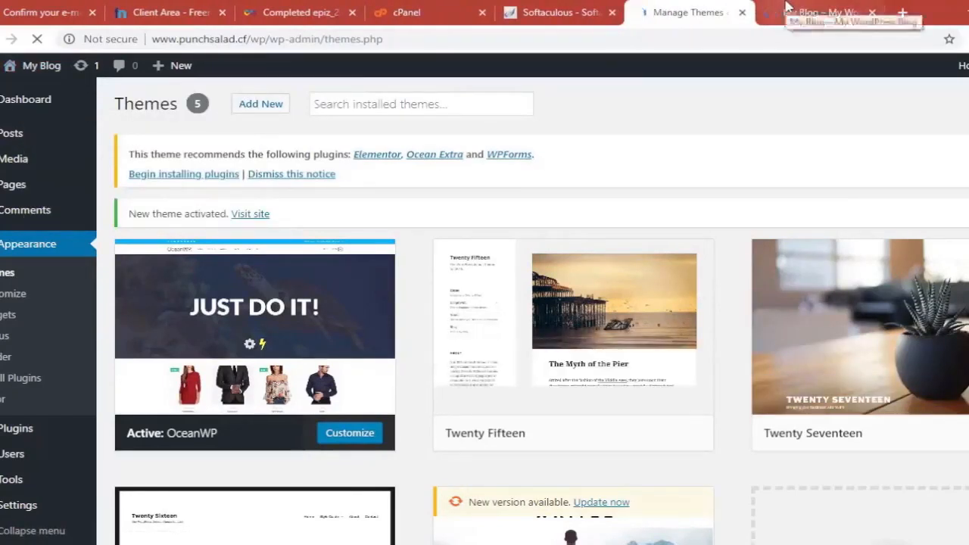
left_click(818, 12)
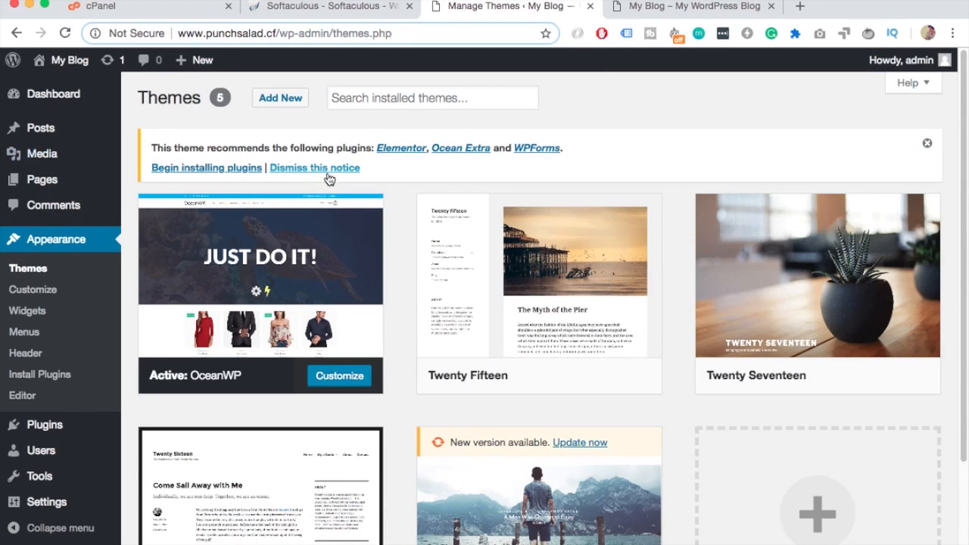
mouse_move(329, 172)
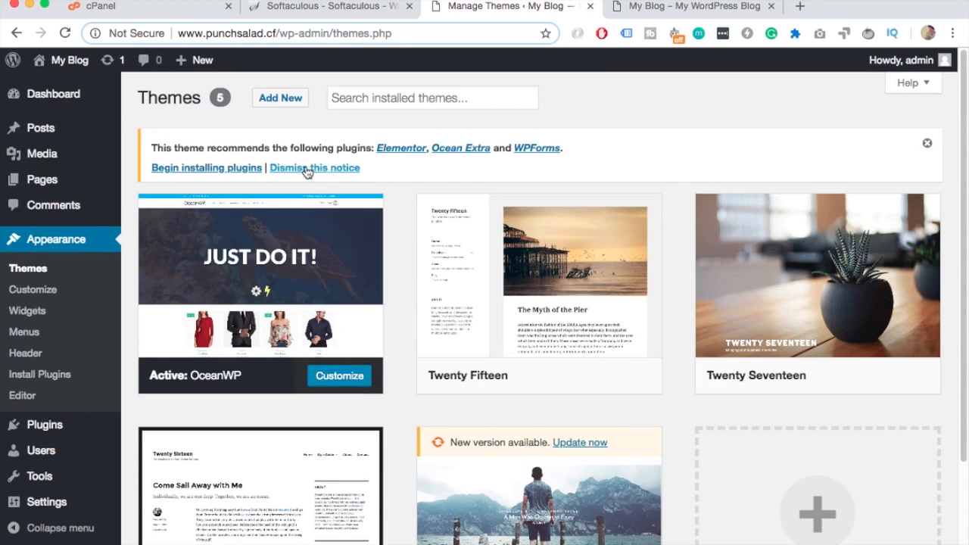
mouse_move(371, 185)
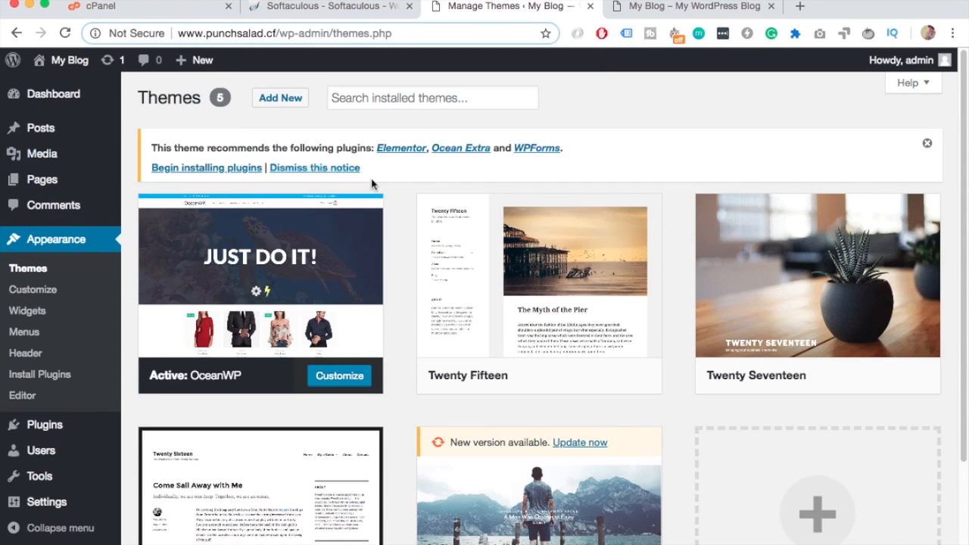
mouse_move(404, 199)
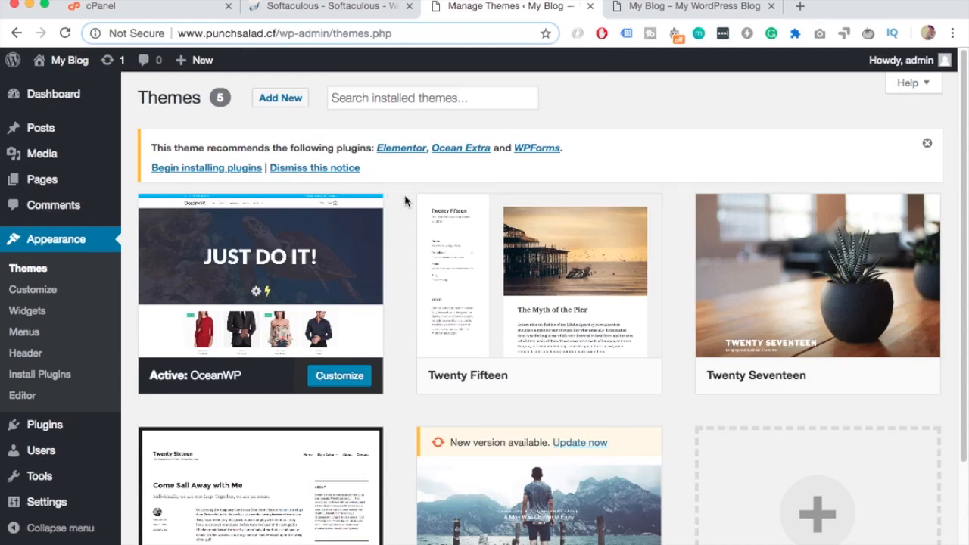
mouse_move(195, 234)
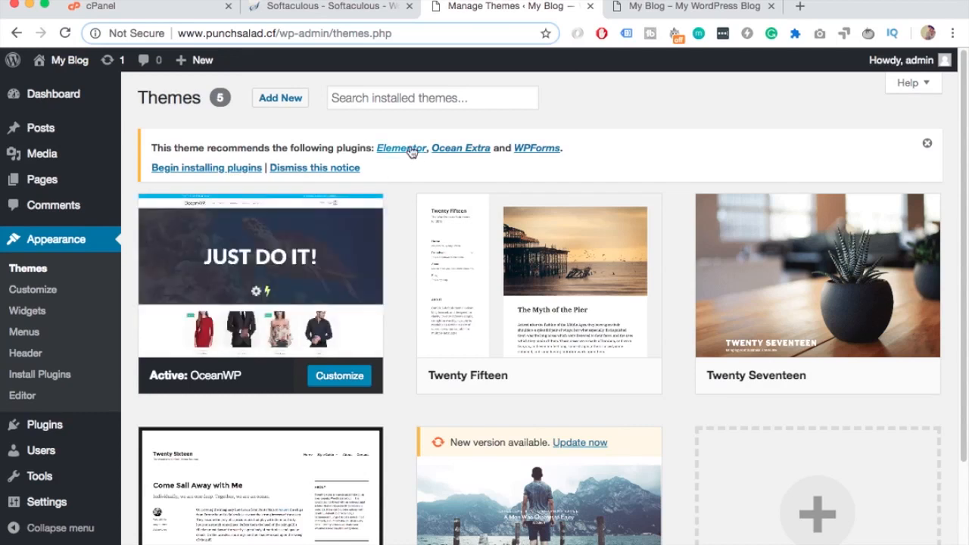
Bulk-install the three recommended plugins: Elementor, Ocean Extra and WPForms
left_click(205, 167)
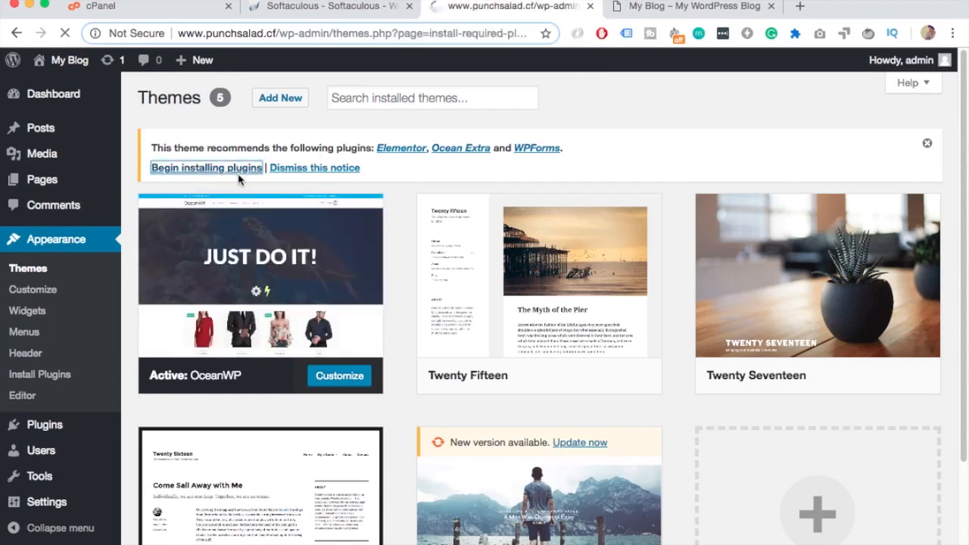
left_click(206, 167)
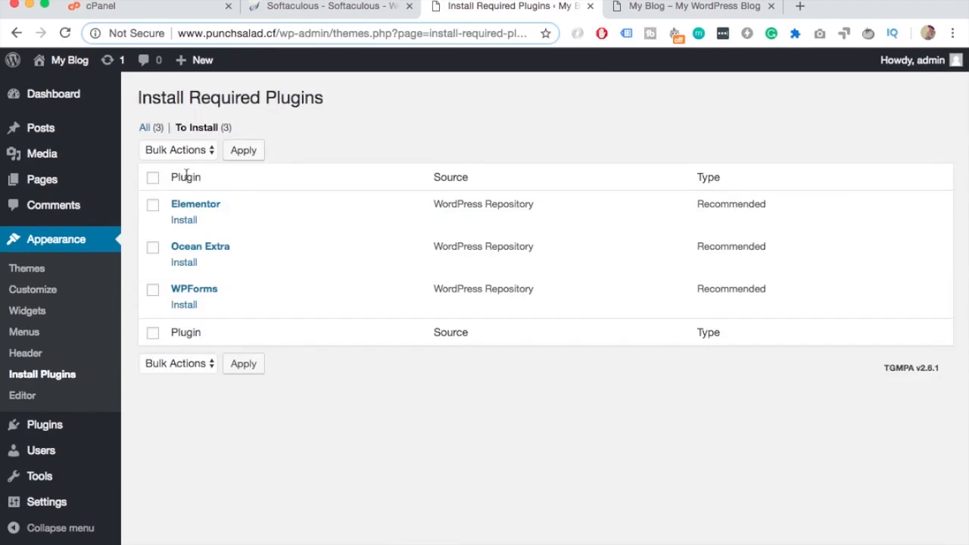
mouse_move(153, 180)
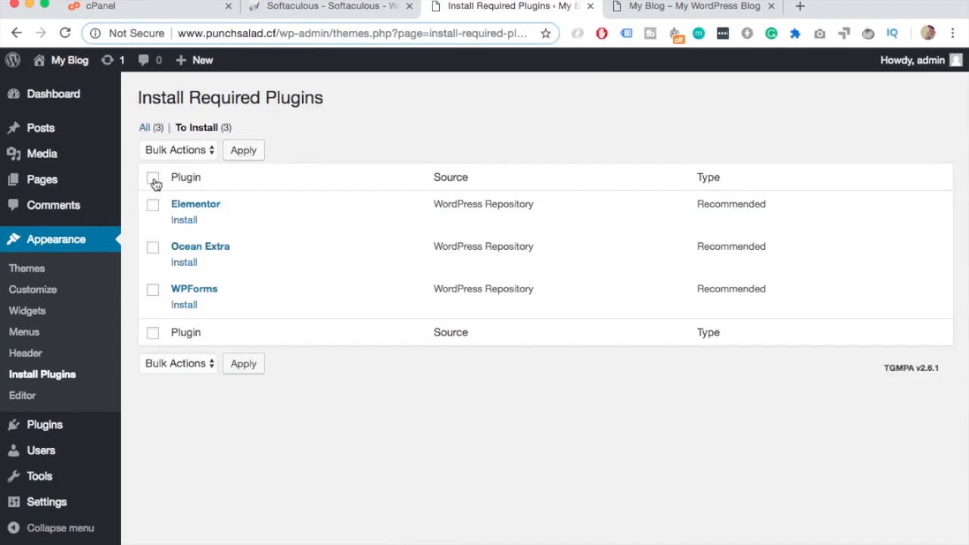
left_click(153, 177)
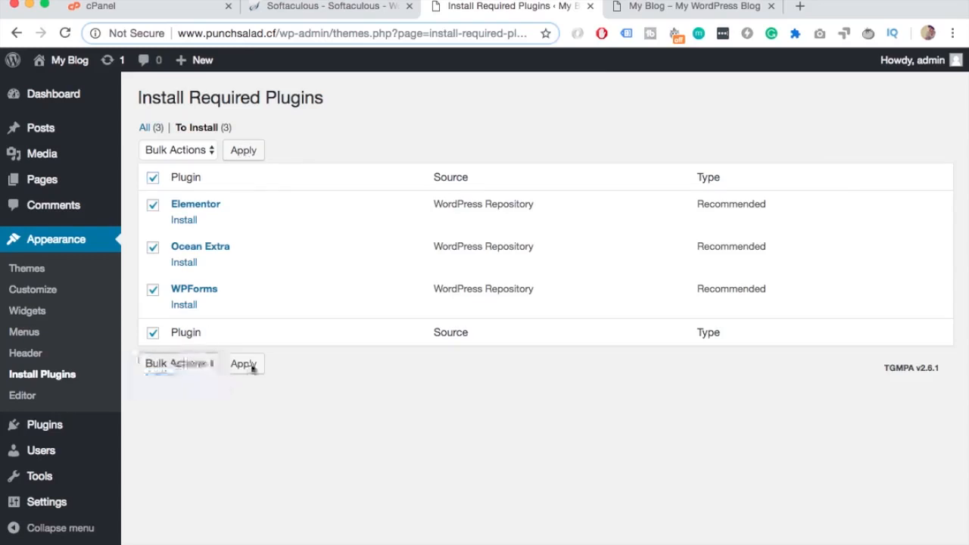
left_click(242, 363)
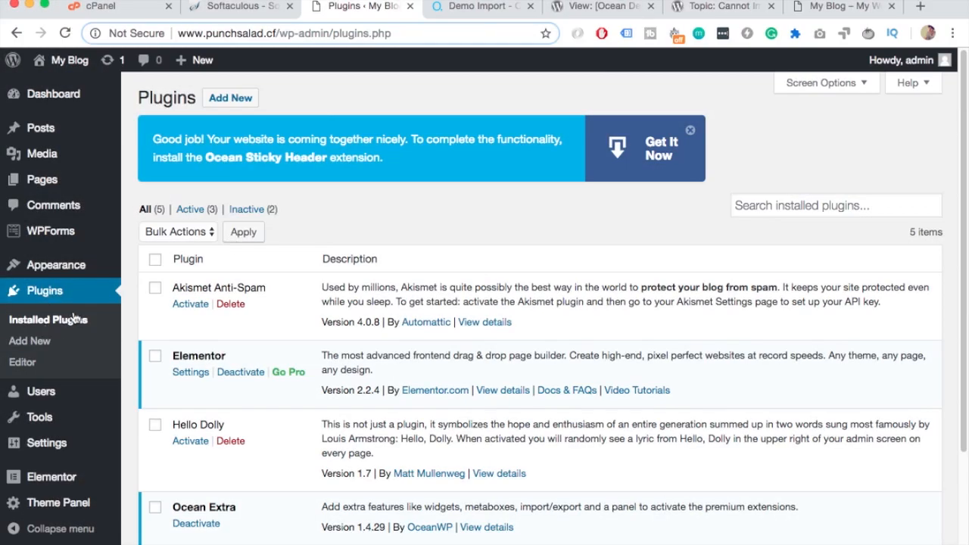
Search the plugin directory for 'ocean' to find Ocean Demo Import
left_click(230, 81)
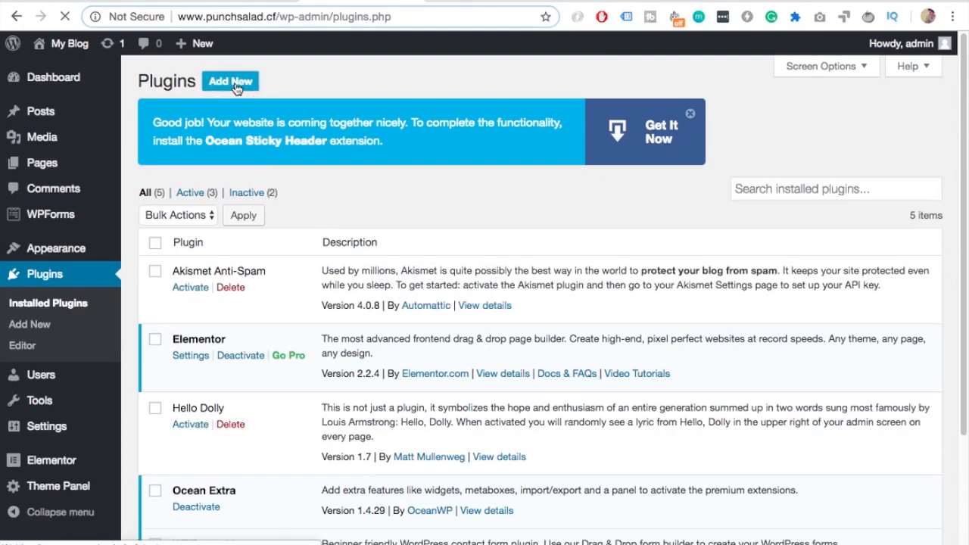
left_click(230, 81)
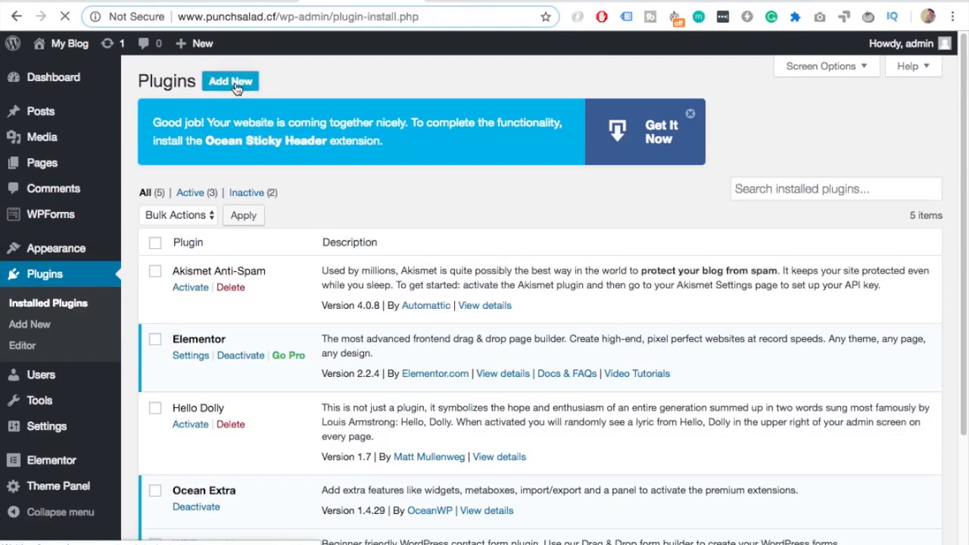
left_click(229, 81)
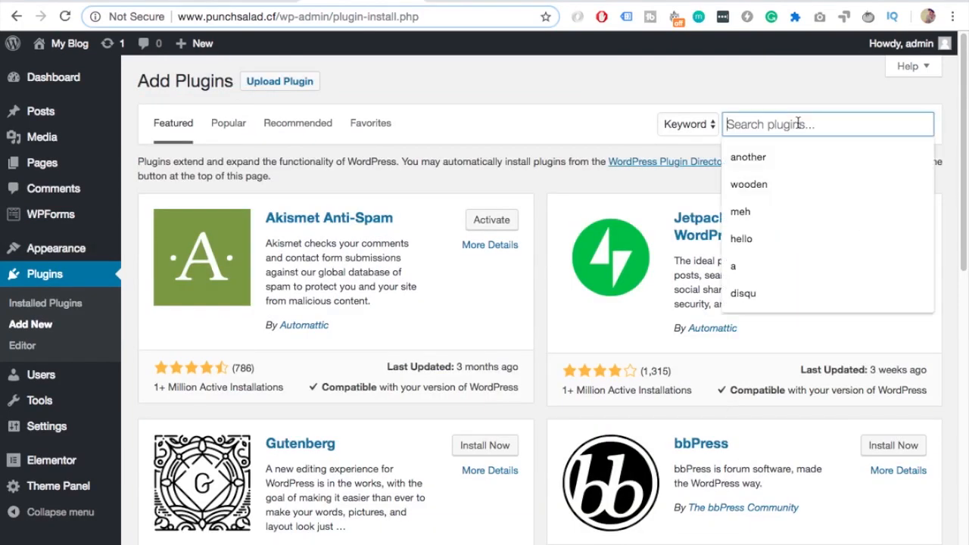
type("ocean")
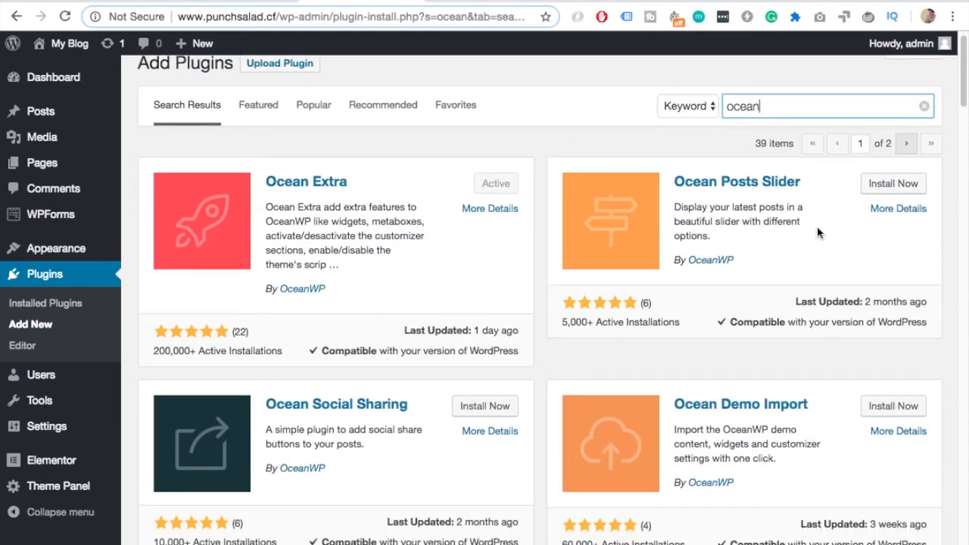
scroll("down", 3)
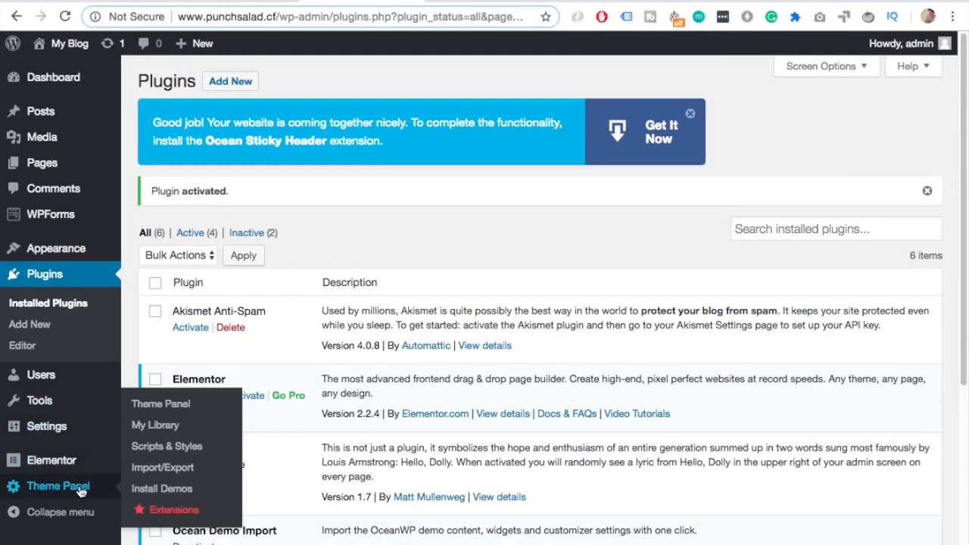
mouse_move(106, 493)
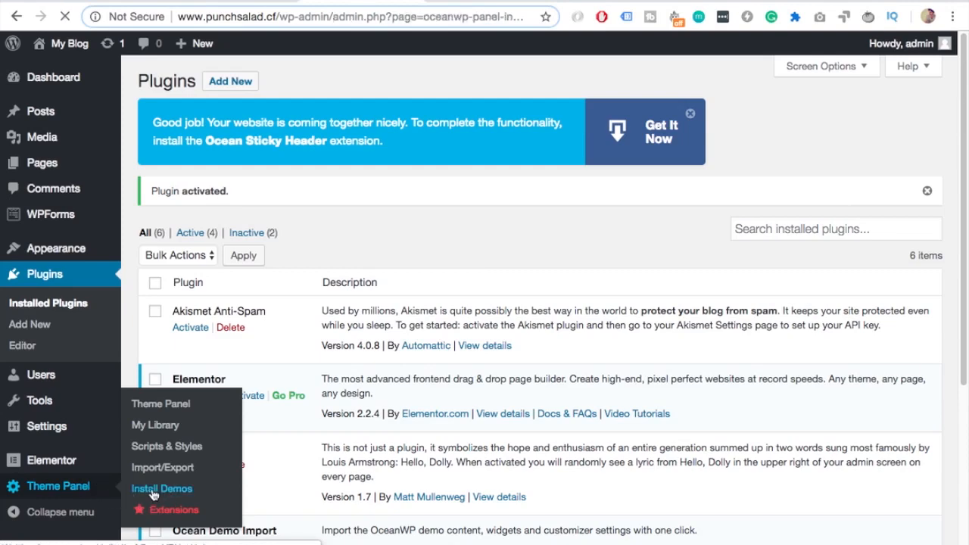
Browse the OceanWP Install Demos gallery, scrolling down to the Coach demo
left_click(161, 489)
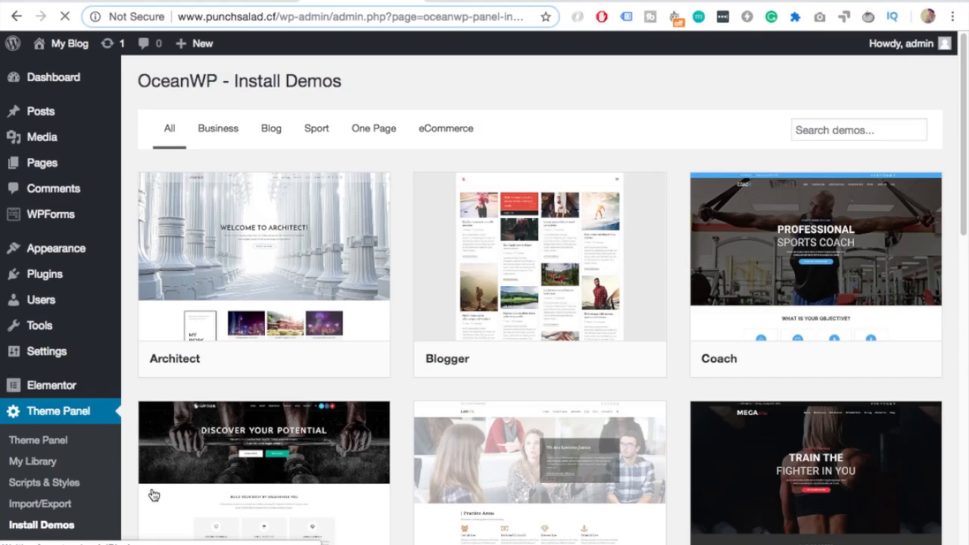
scroll("down", 3)
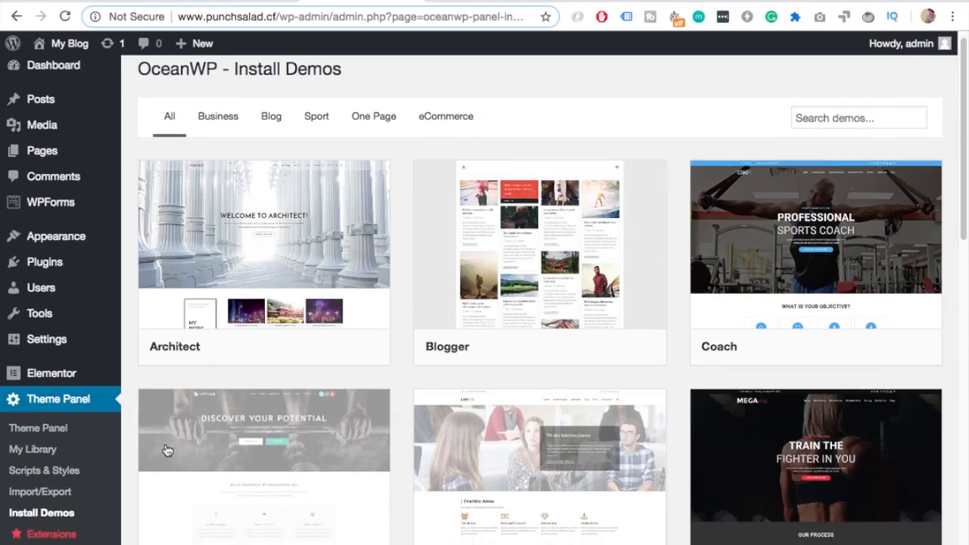
scroll("down", 3)
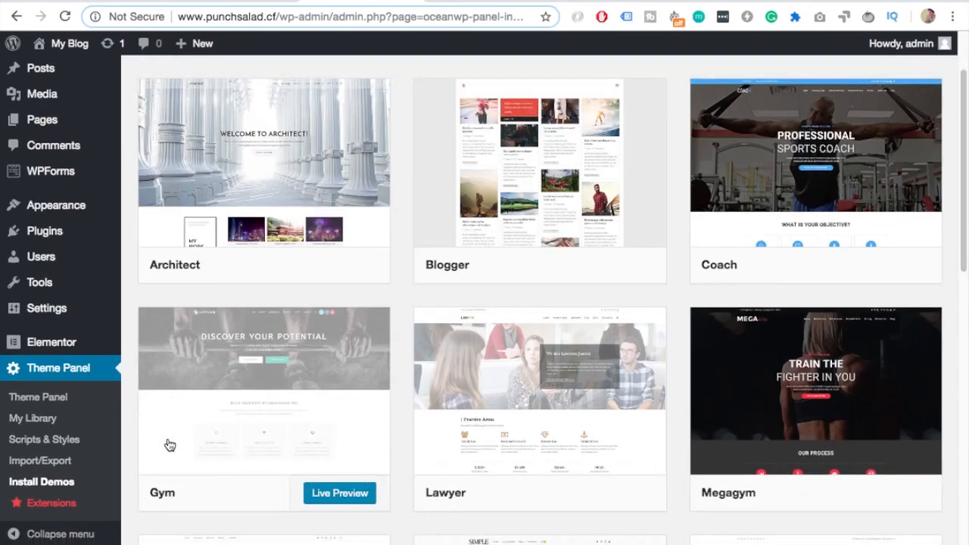
scroll("down", 3)
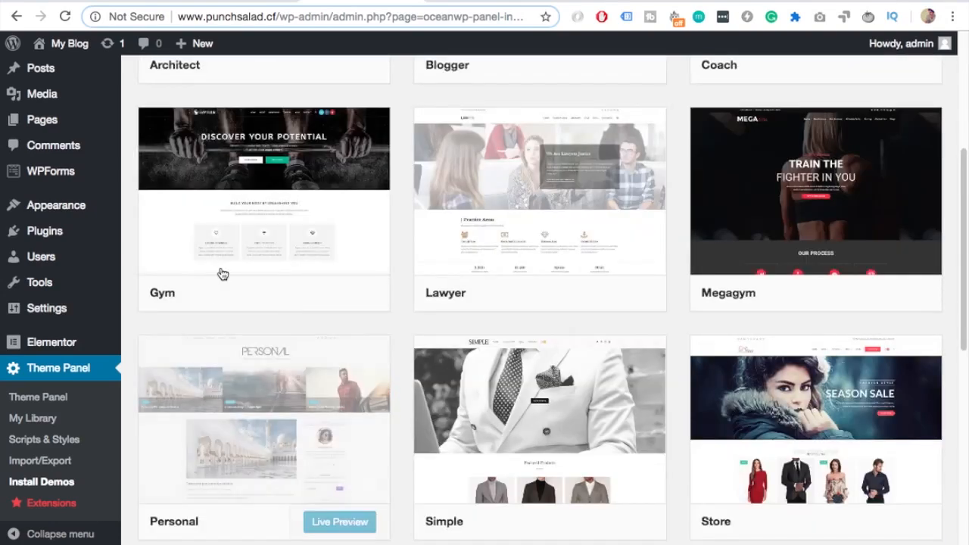
scroll("down", 3)
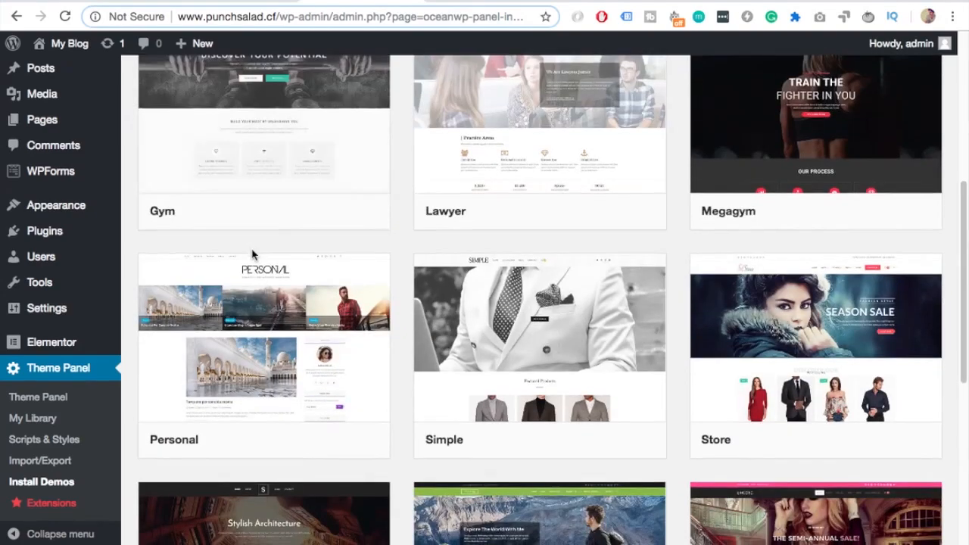
scroll("down", 3)
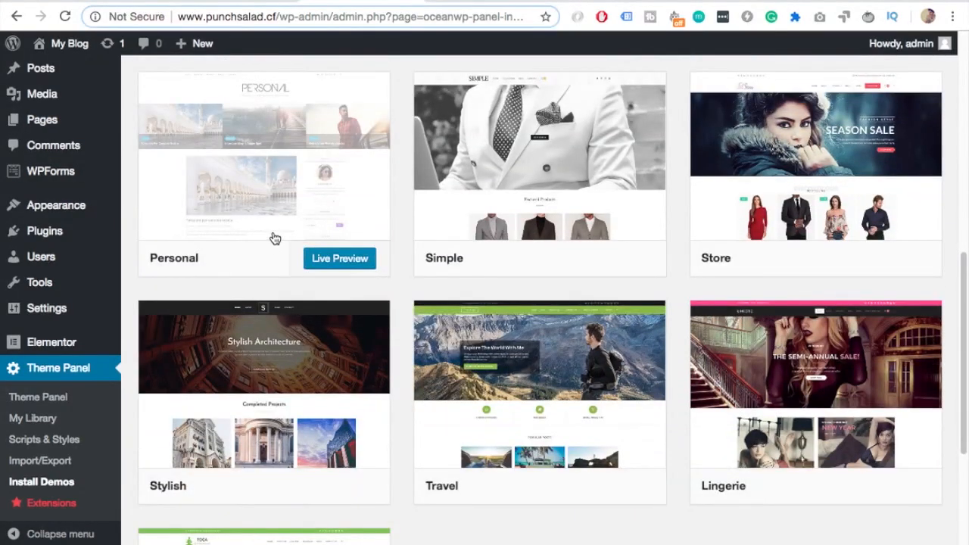
scroll("down", 3)
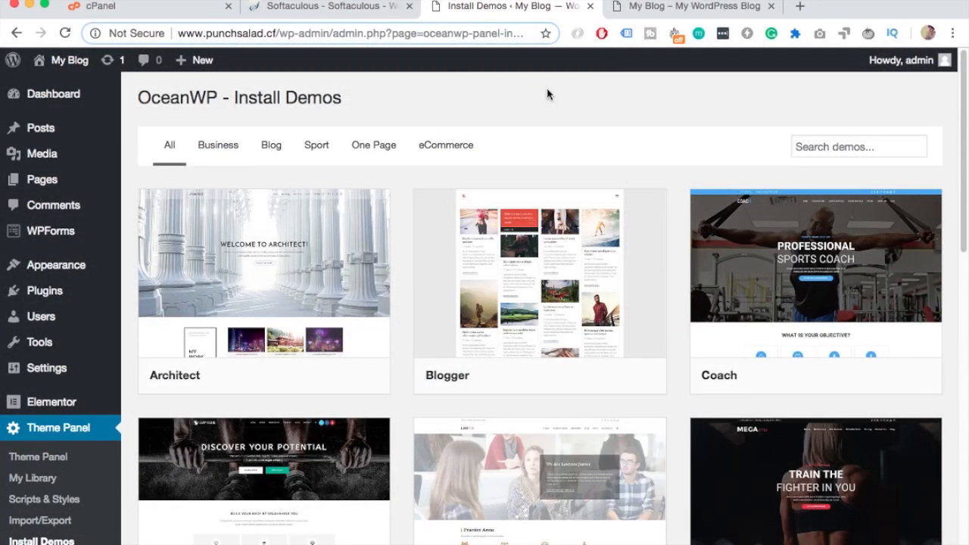
scroll("down", 3)
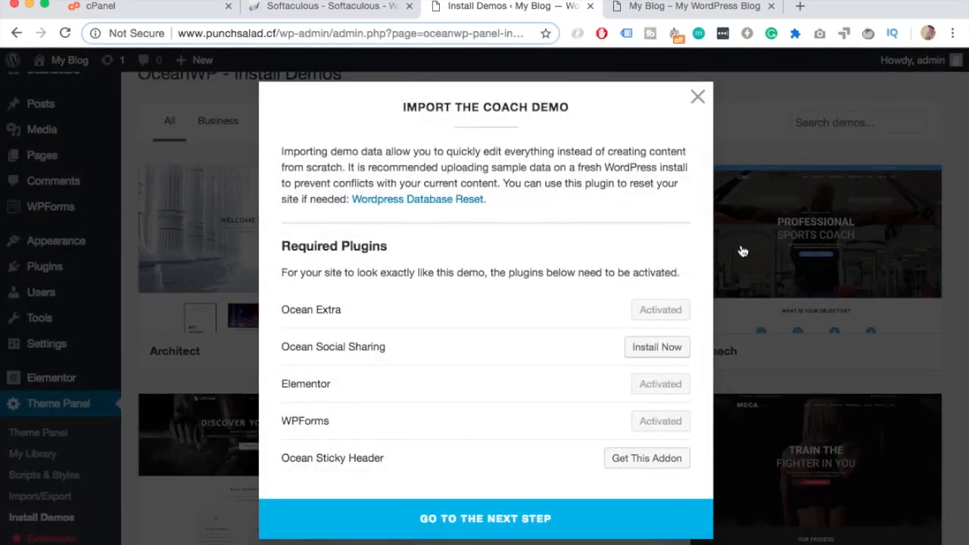
mouse_move(641, 366)
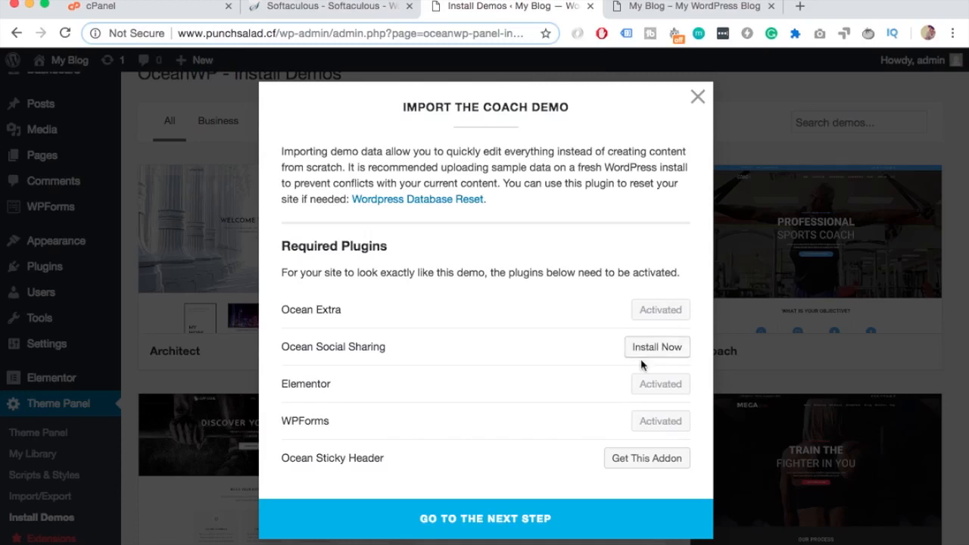
mouse_move(361, 350)
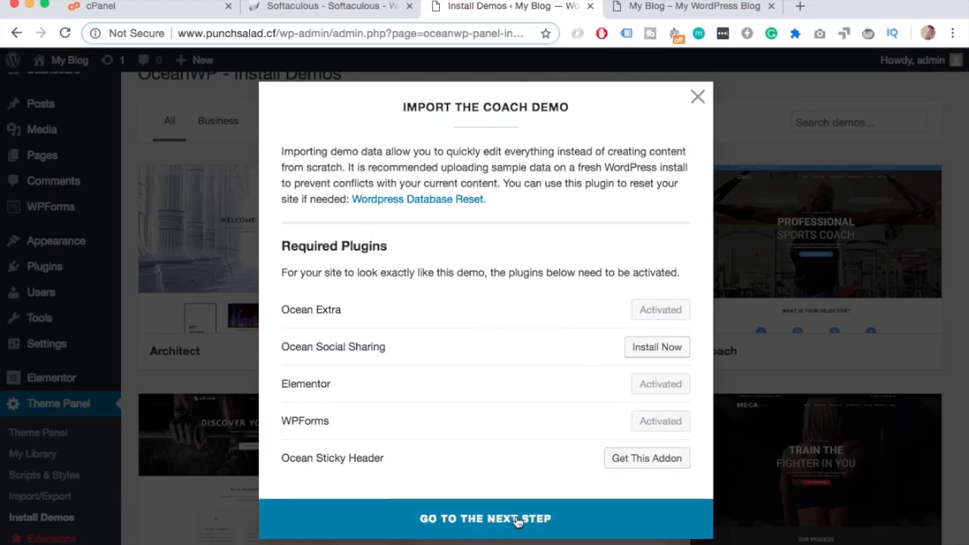
Import the Coach demo with all import options checked and view the result
left_click(485, 518)
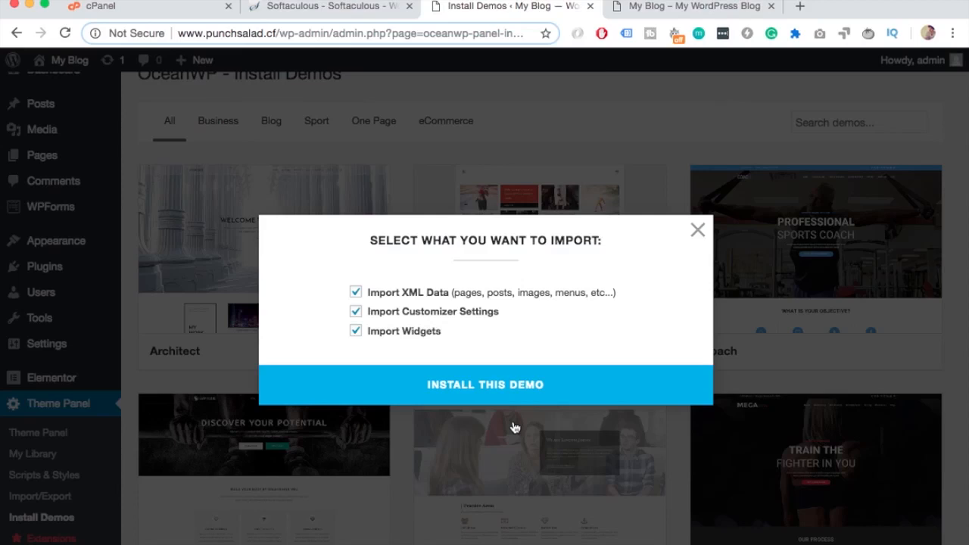
left_click(485, 384)
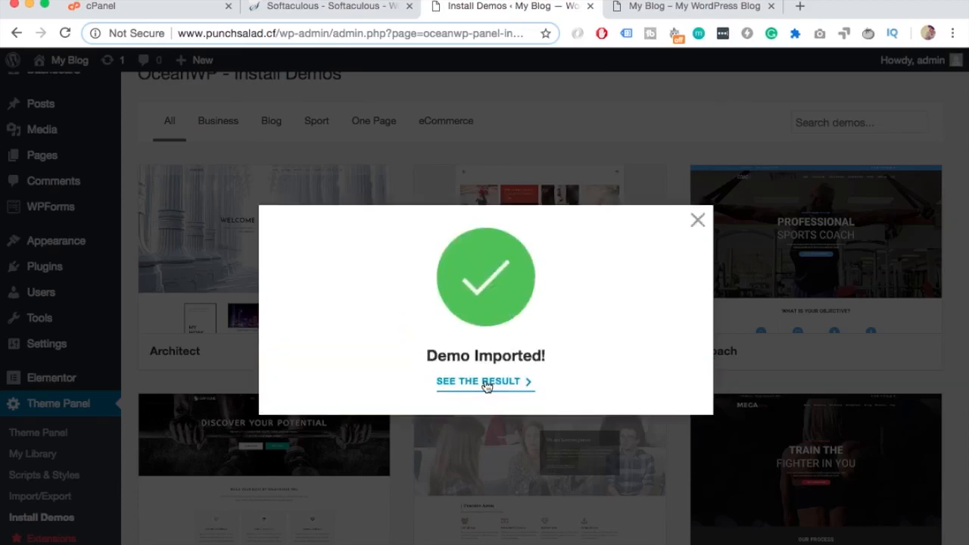
left_click(480, 381)
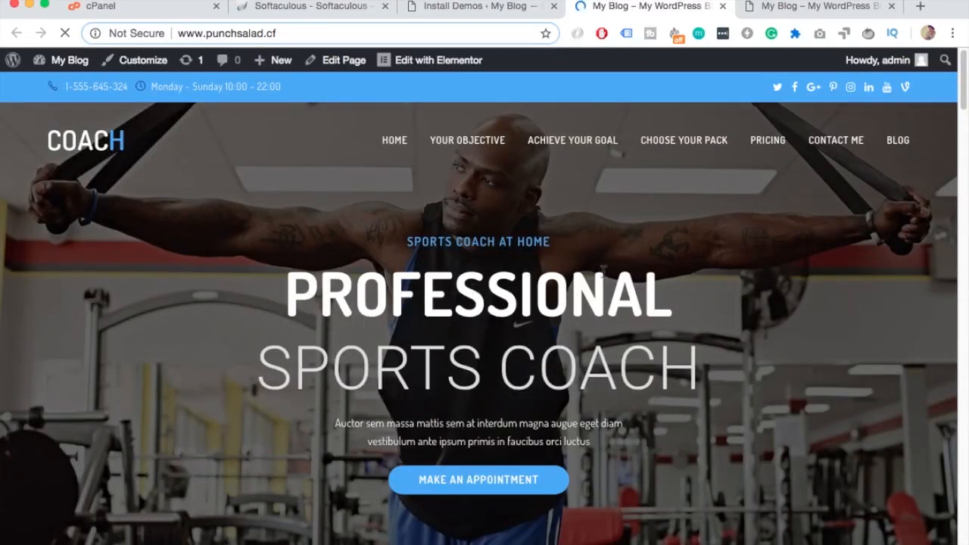
scroll("down", 3)
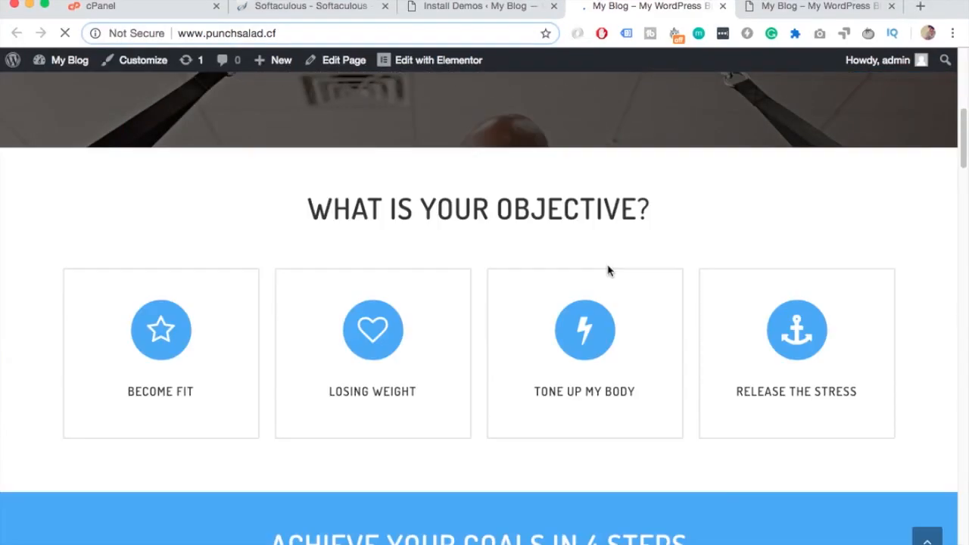
scroll("down", 3)
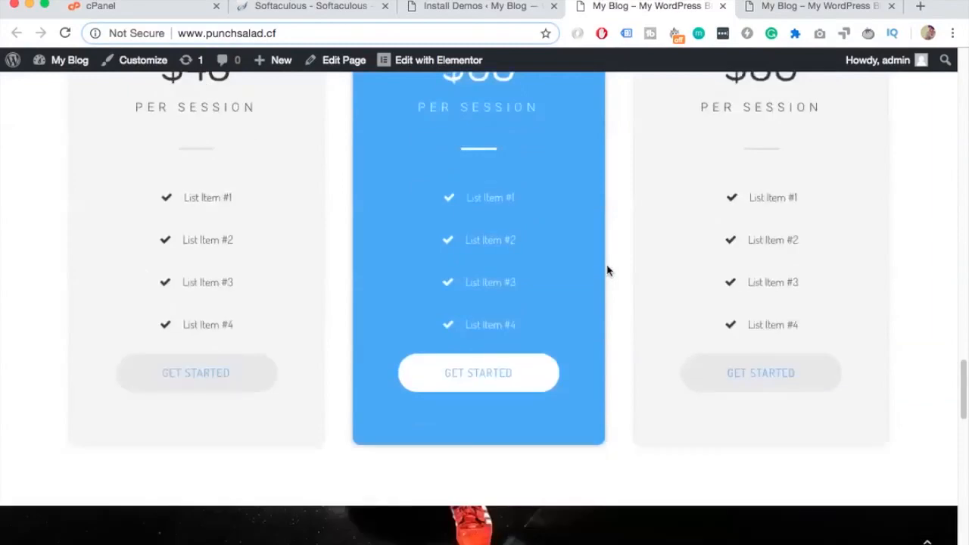
scroll("down", 3)
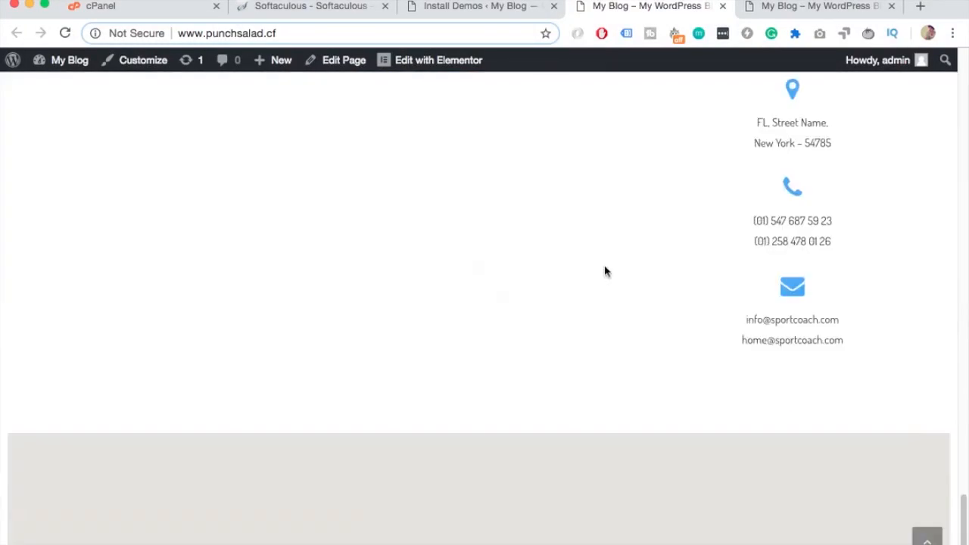
scroll("up", 3)
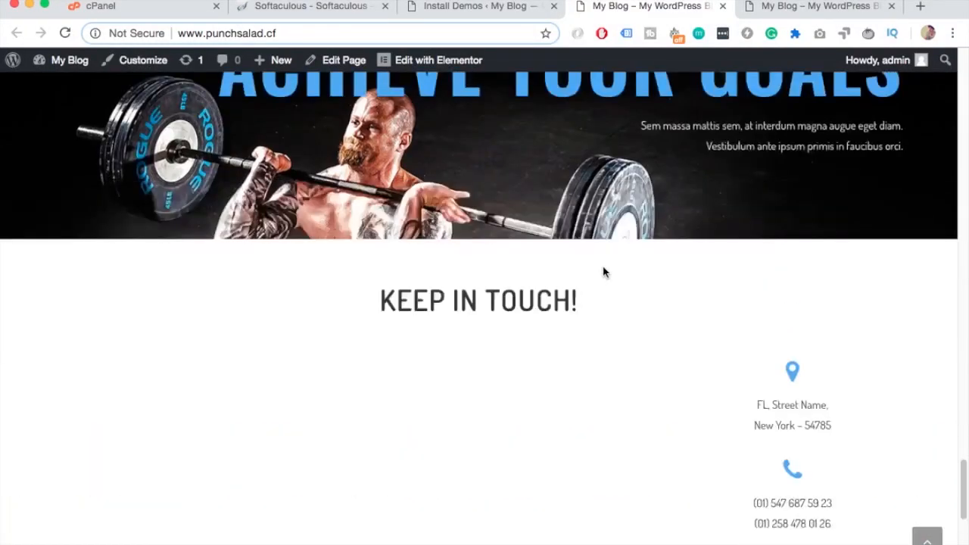
scroll("up", 3)
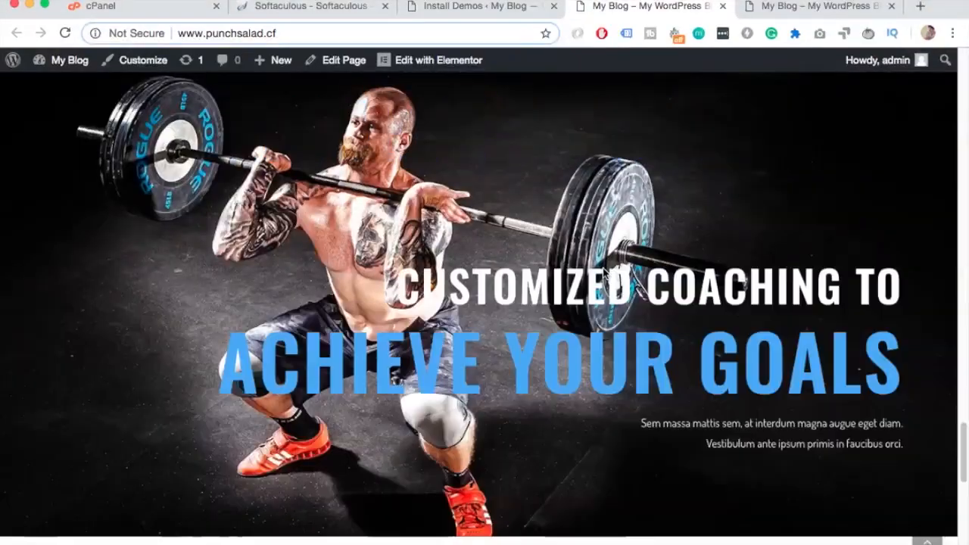